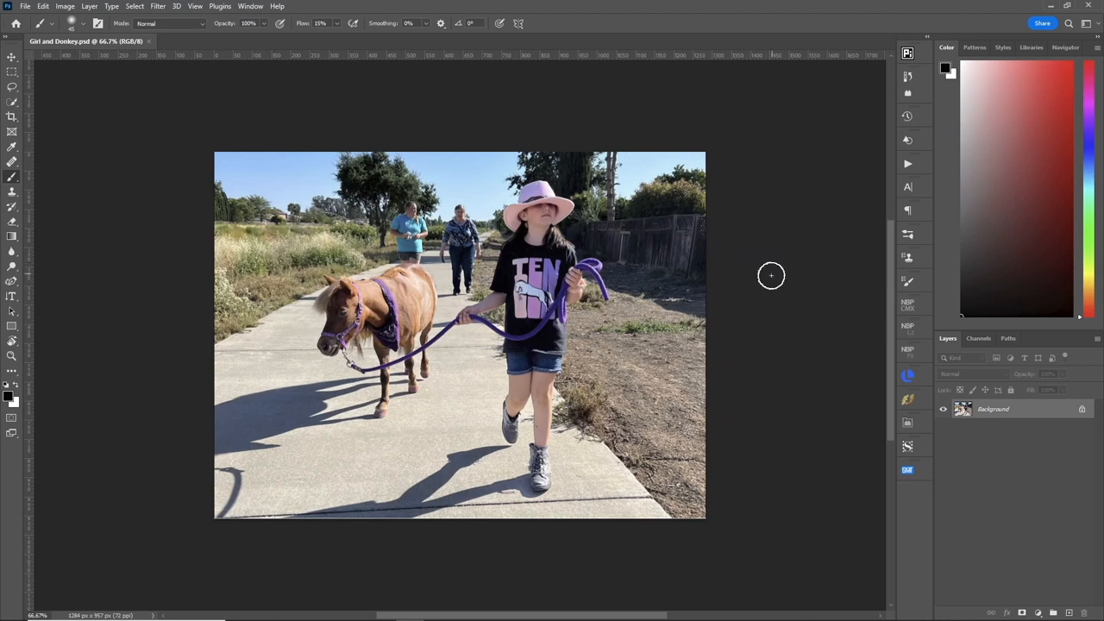
pyautogui.moveTo(769, 275)
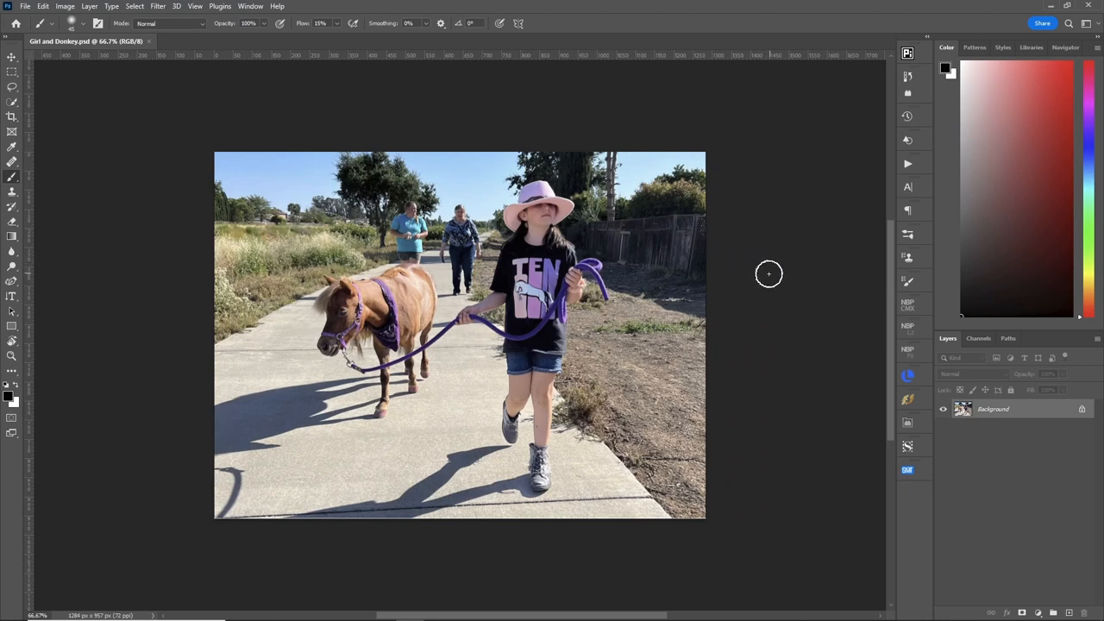
pyautogui.moveTo(665, 369)
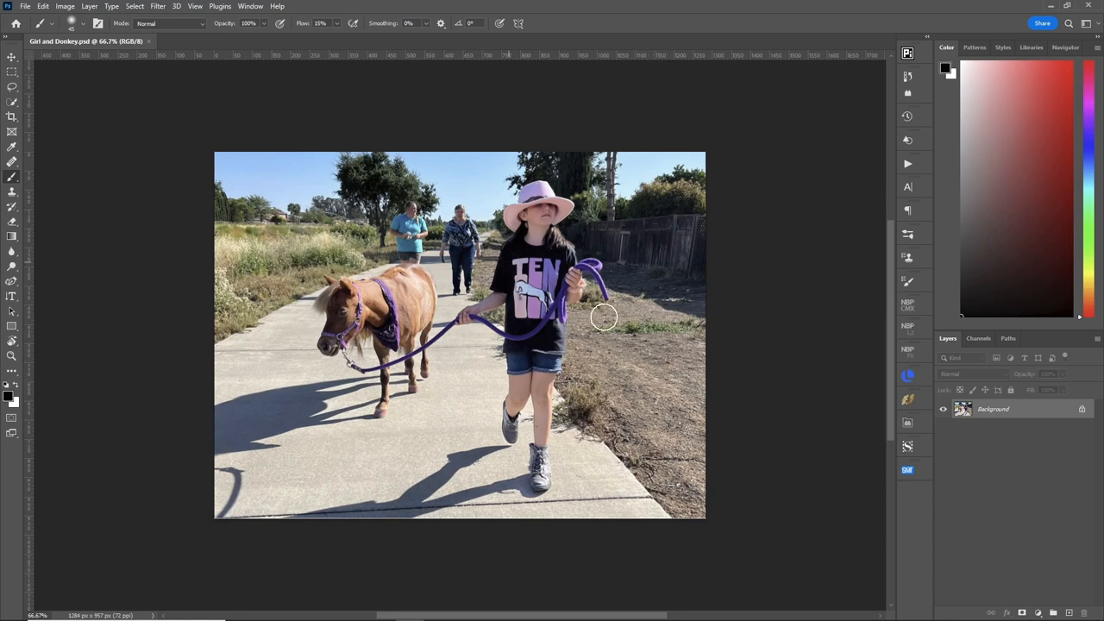
pyautogui.moveTo(751, 383)
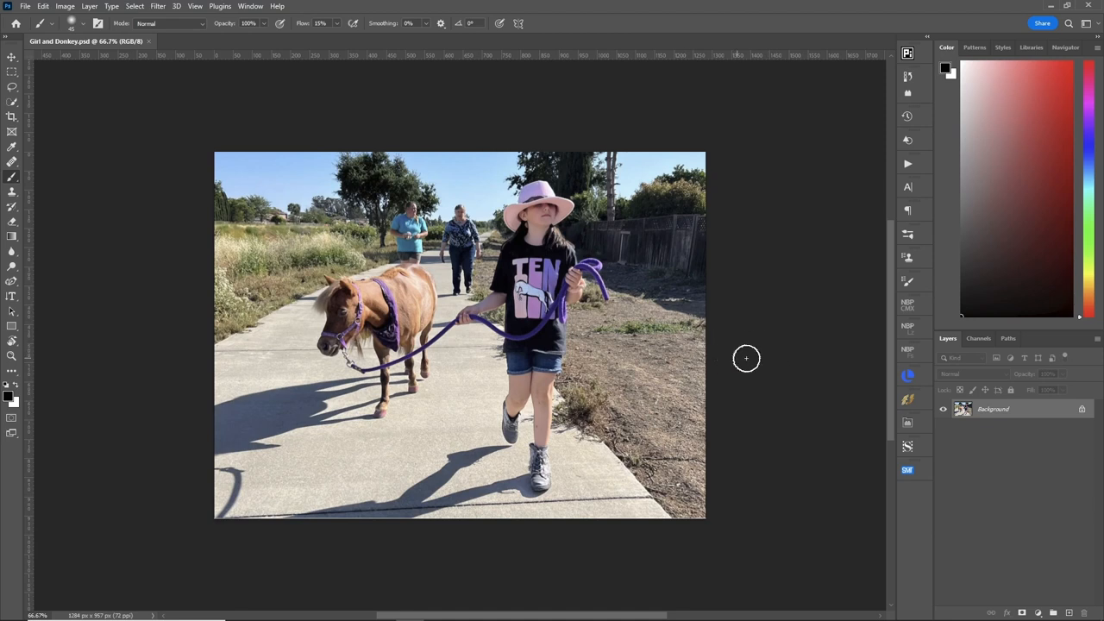
pyautogui.moveTo(738, 369)
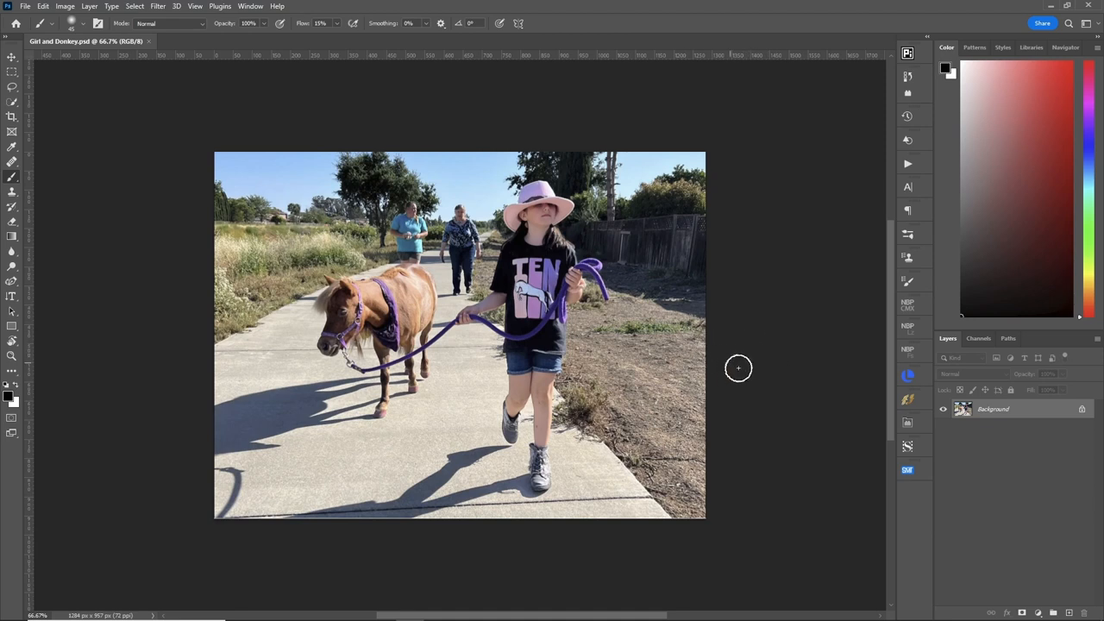
pyautogui.moveTo(745, 370)
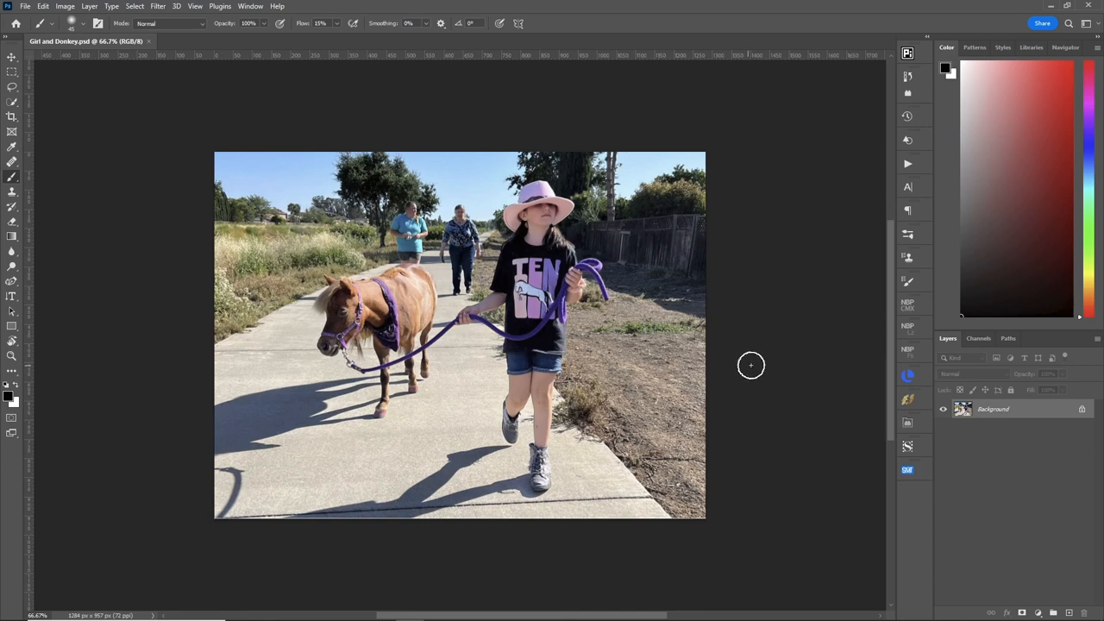
pyautogui.moveTo(745, 365)
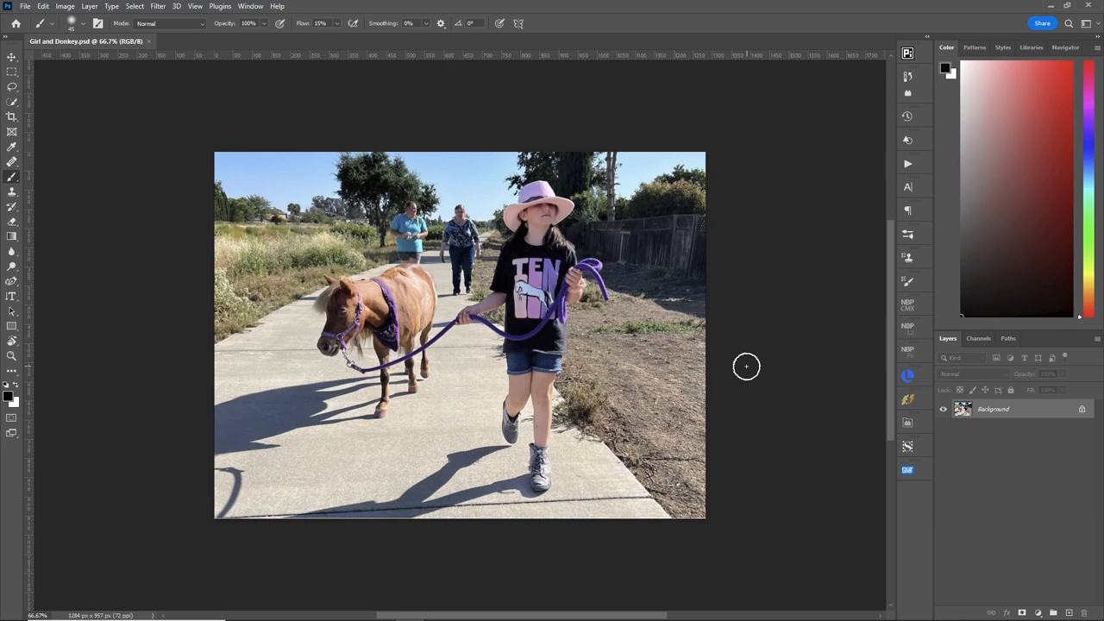
pyautogui.moveTo(763, 344)
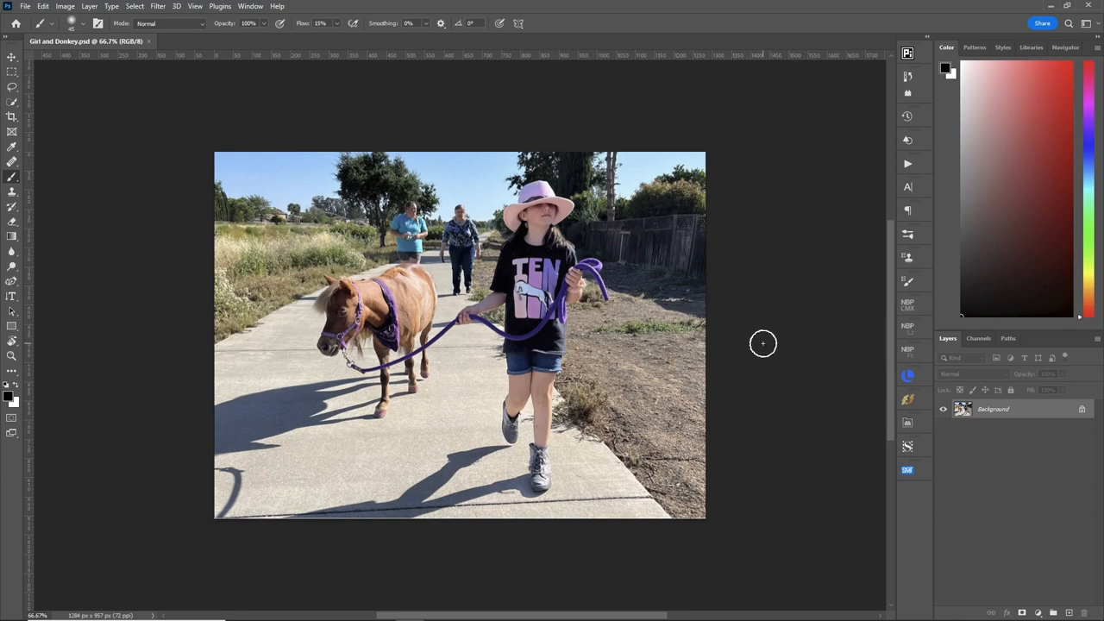
# Duplicate the Background layer into a new Layer 1 (Ctrl+J)
pyautogui.press('ctrl+j')
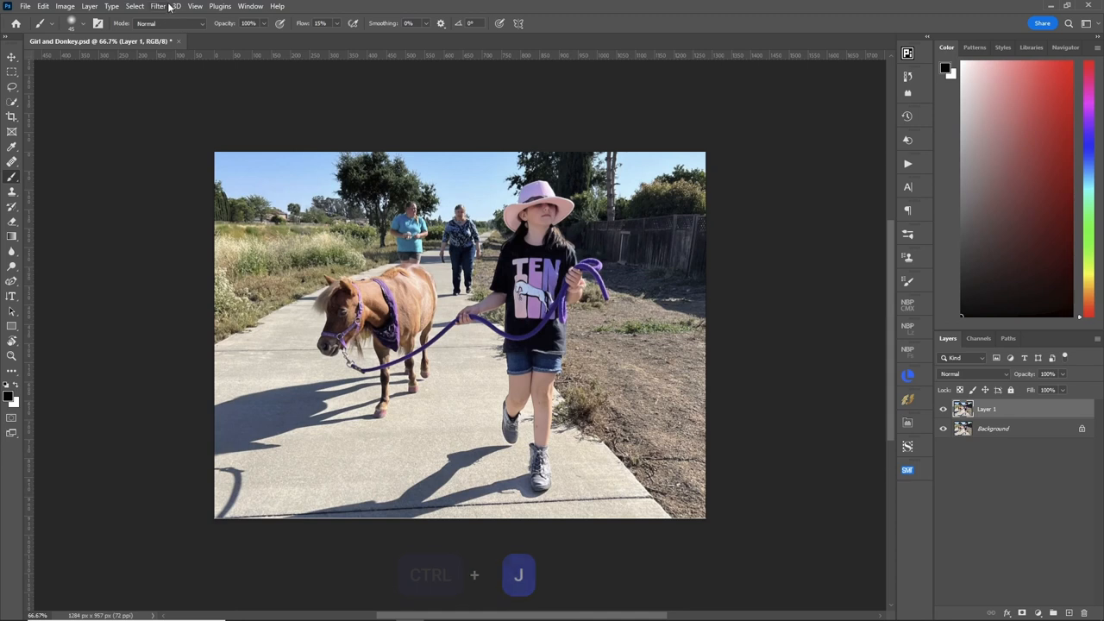
# Load the saved selection from the Grass channel onto the photo
pyautogui.click(135, 7)
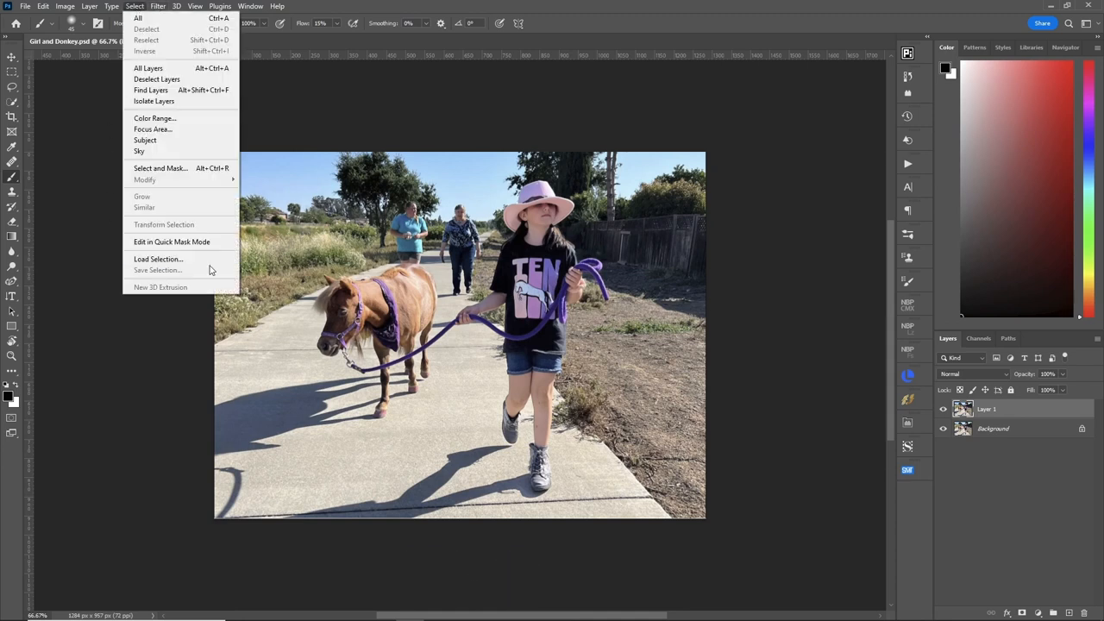
pyautogui.click(159, 259)
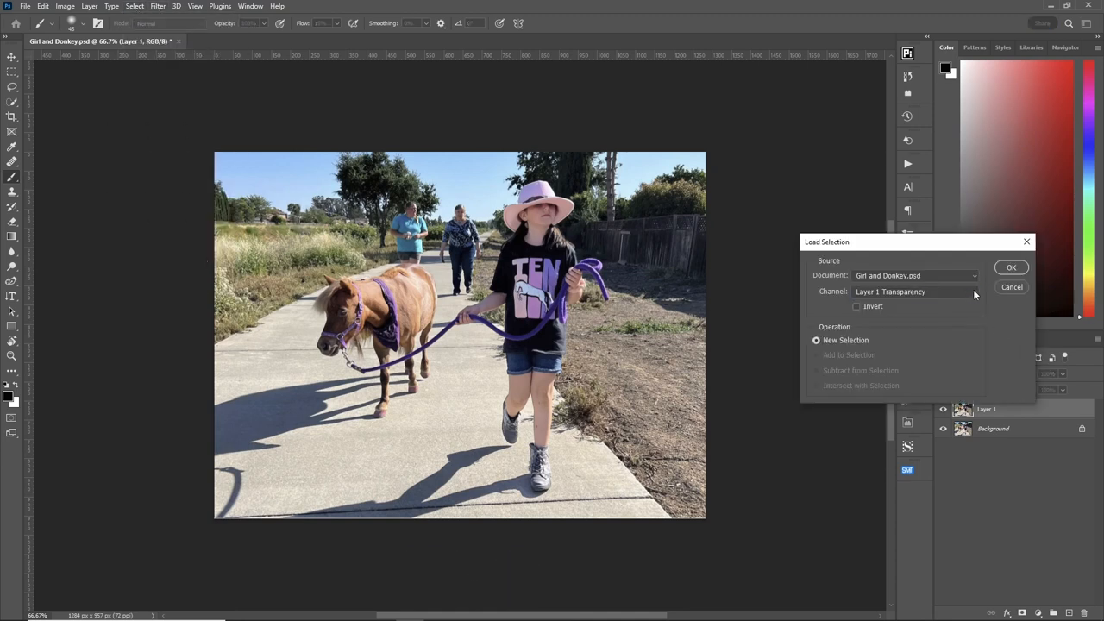
pyautogui.click(915, 291)
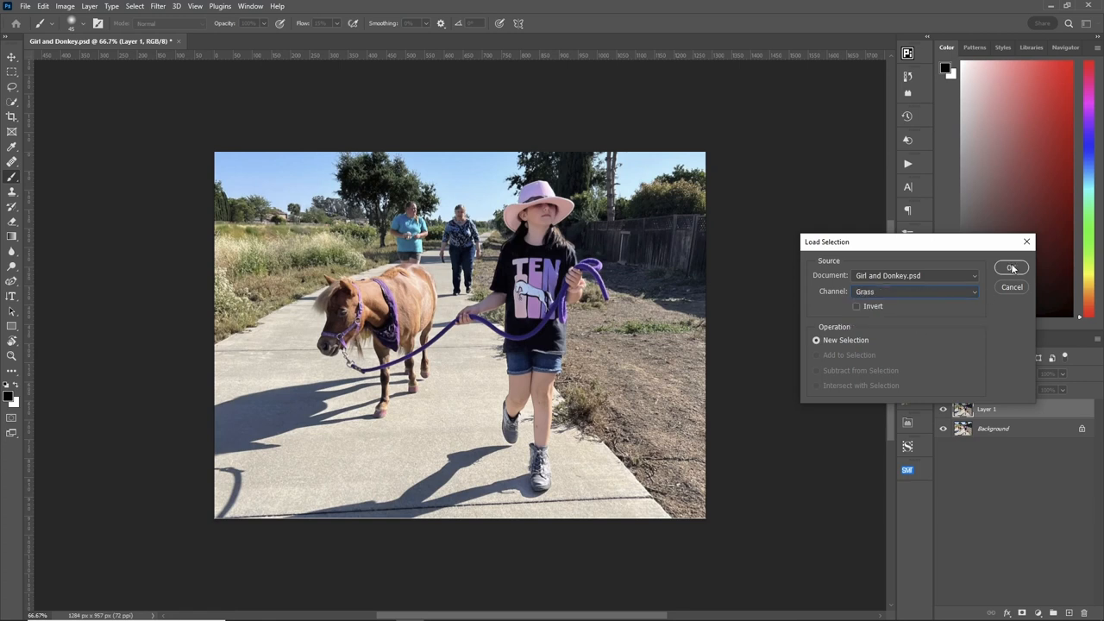
pyautogui.click(1011, 267)
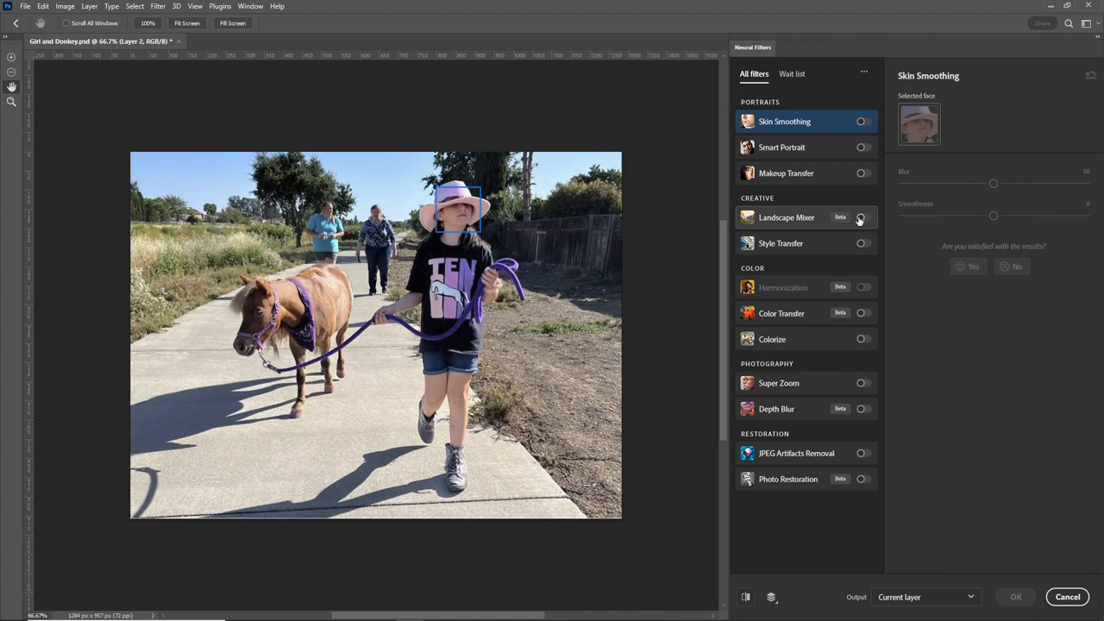
# Switch on the Landscape Mixer filter and turn off Harmonize subject, keeping Preserve subject
pyautogui.click(864, 218)
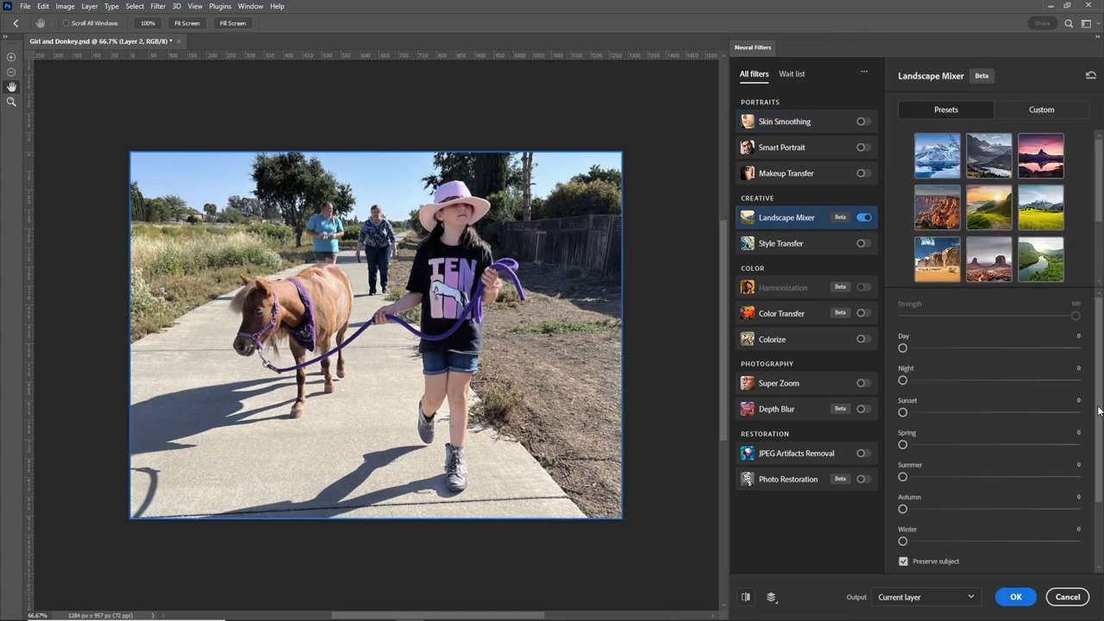
pyautogui.scroll(-3)
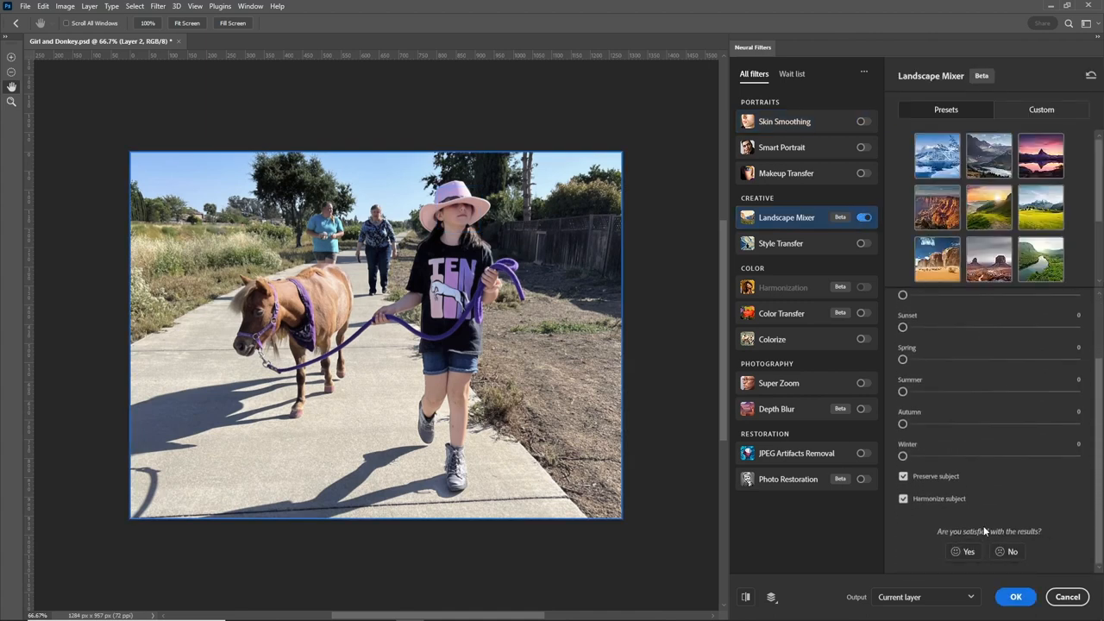
pyautogui.click(904, 498)
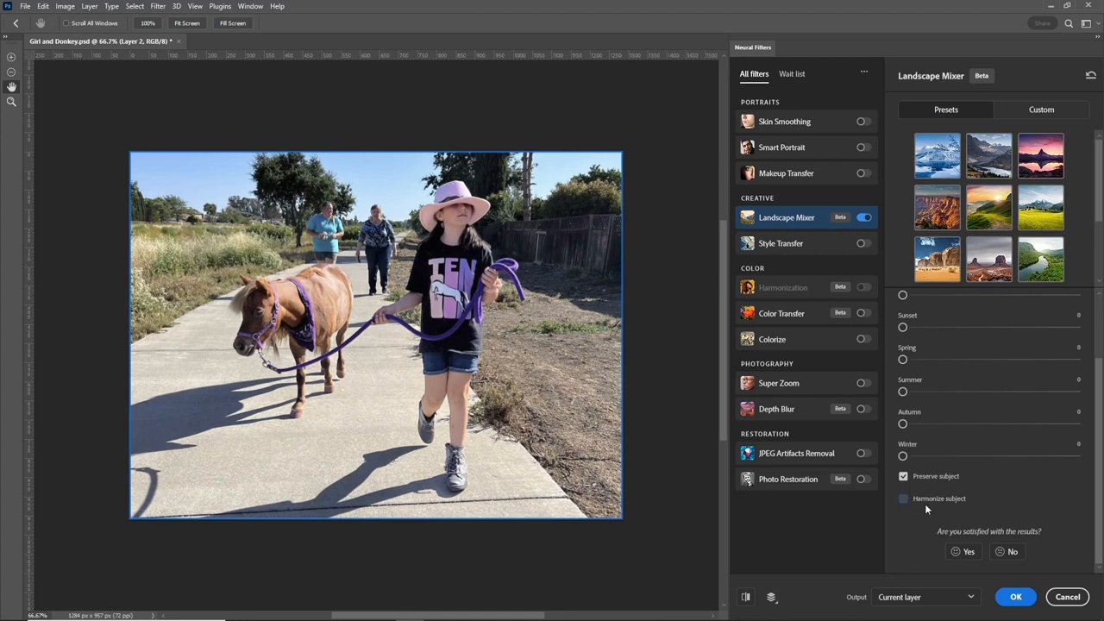
pyautogui.moveTo(945, 503)
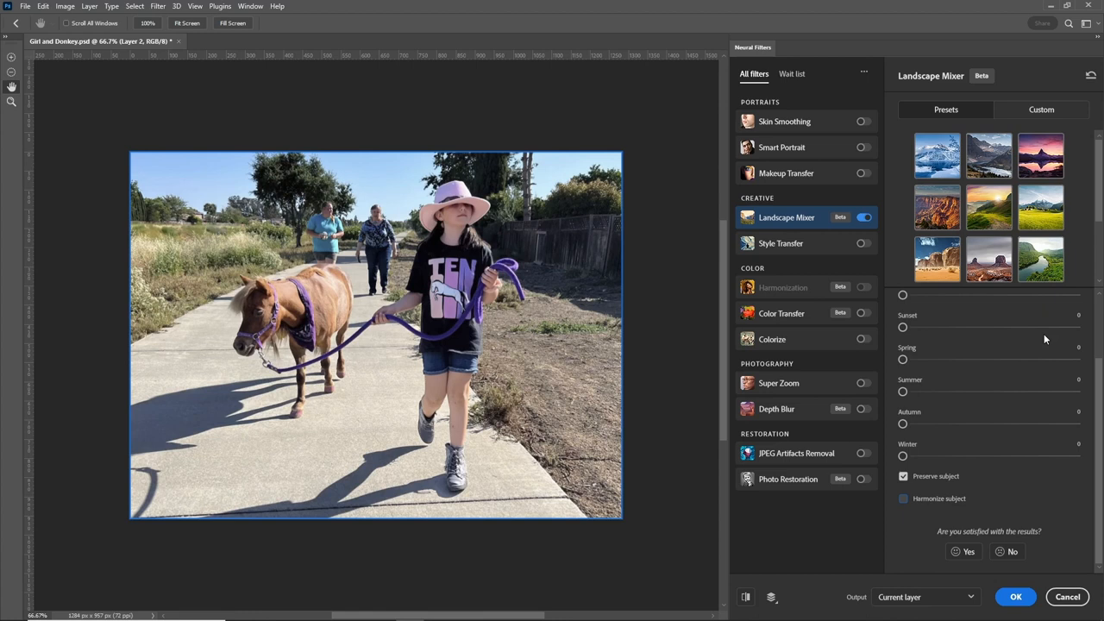
pyautogui.scroll(-3)
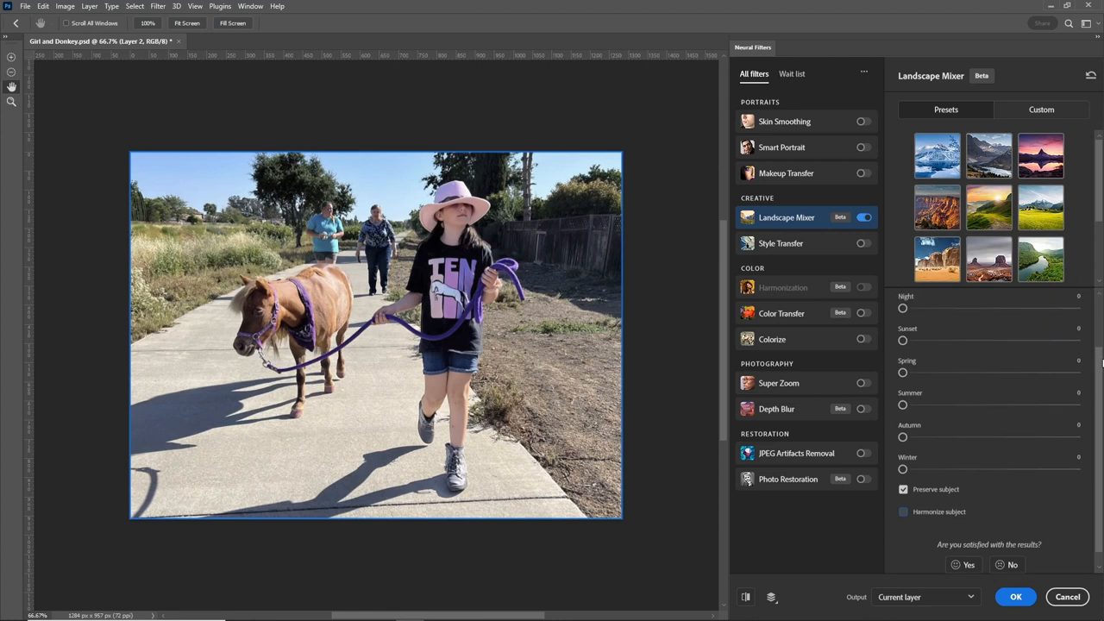
# Use lawn-mix-of-fescue.jpg from the computer as the custom landscape style image
pyautogui.click(1041, 110)
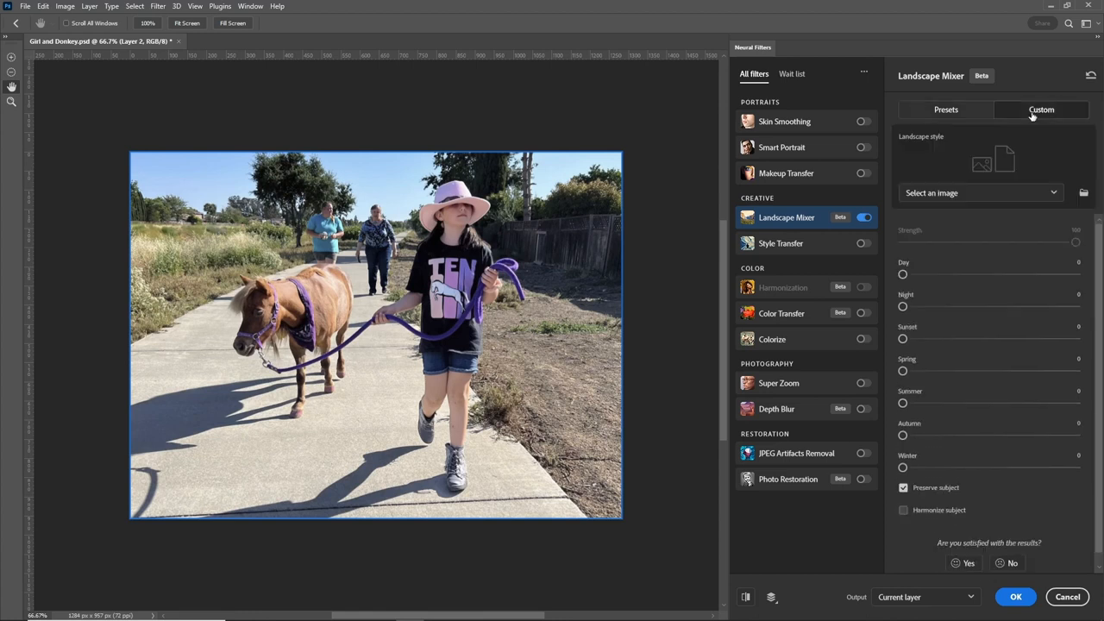
pyautogui.click(980, 194)
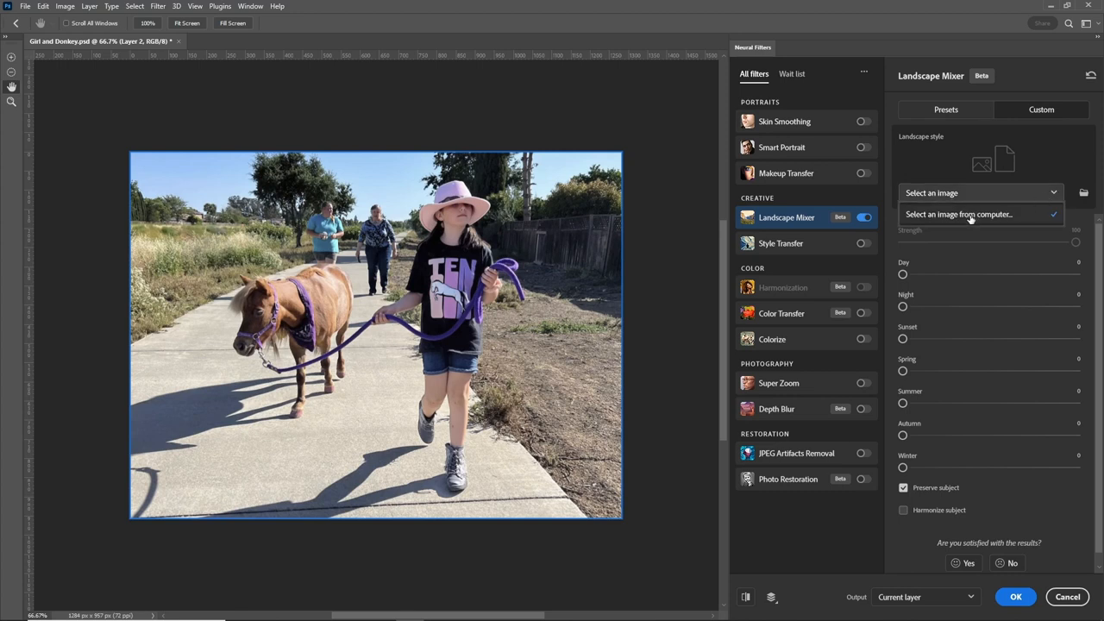
pyautogui.click(959, 214)
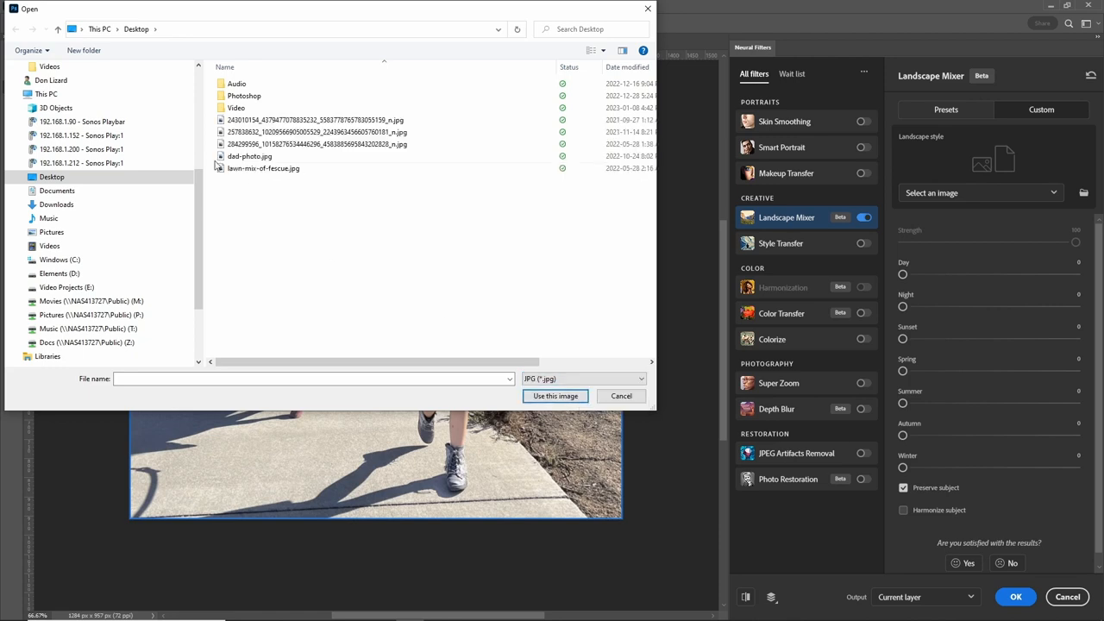
pyautogui.click(263, 170)
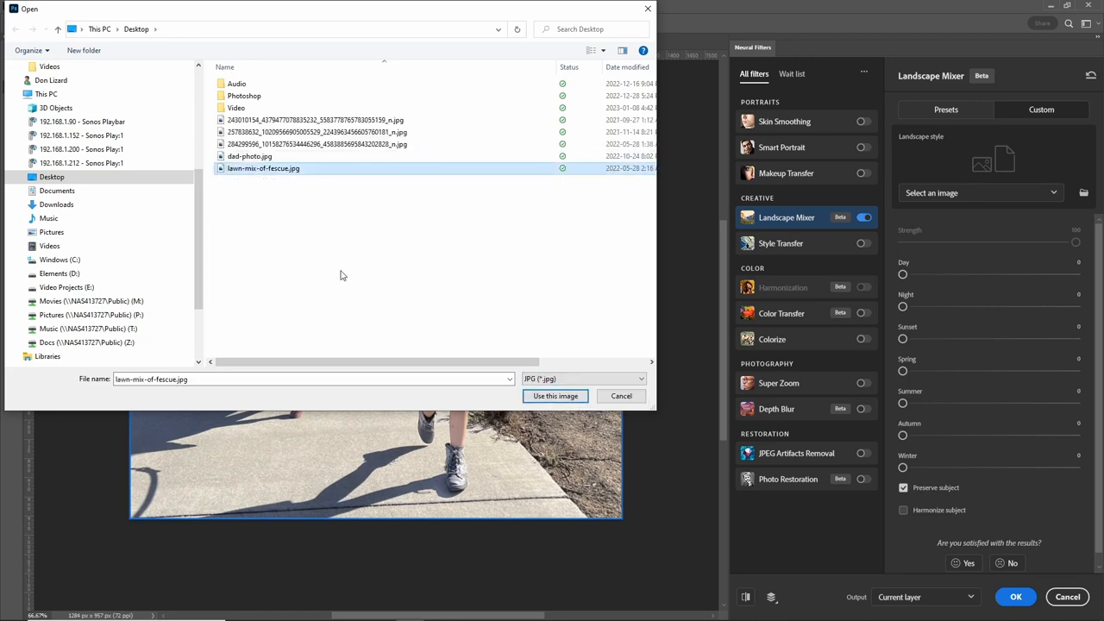
pyautogui.click(555, 395)
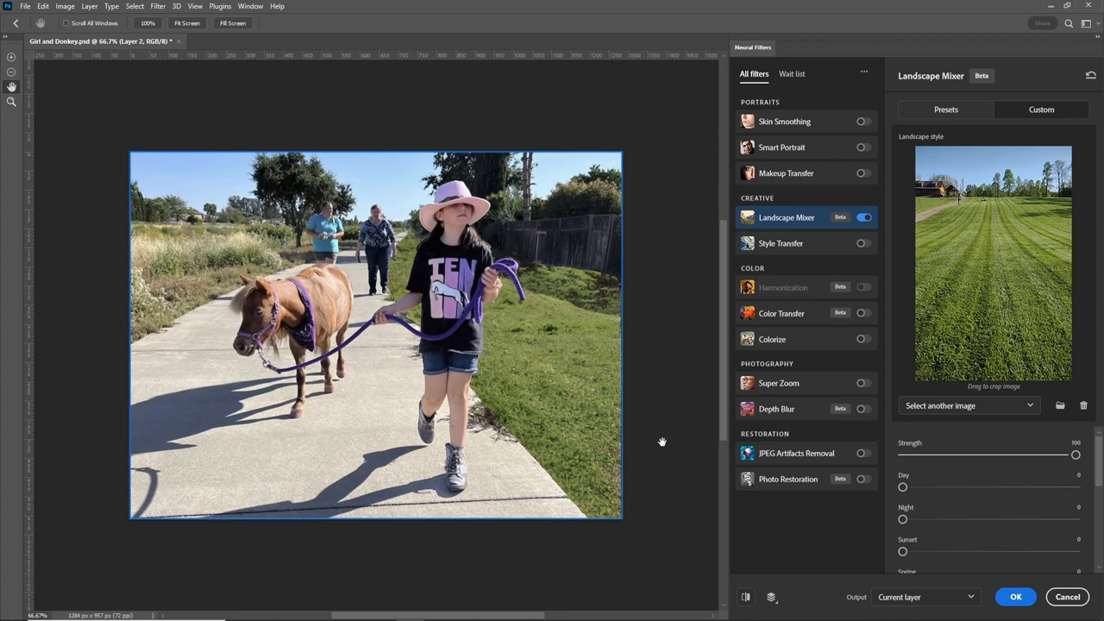
pyautogui.moveTo(580, 411)
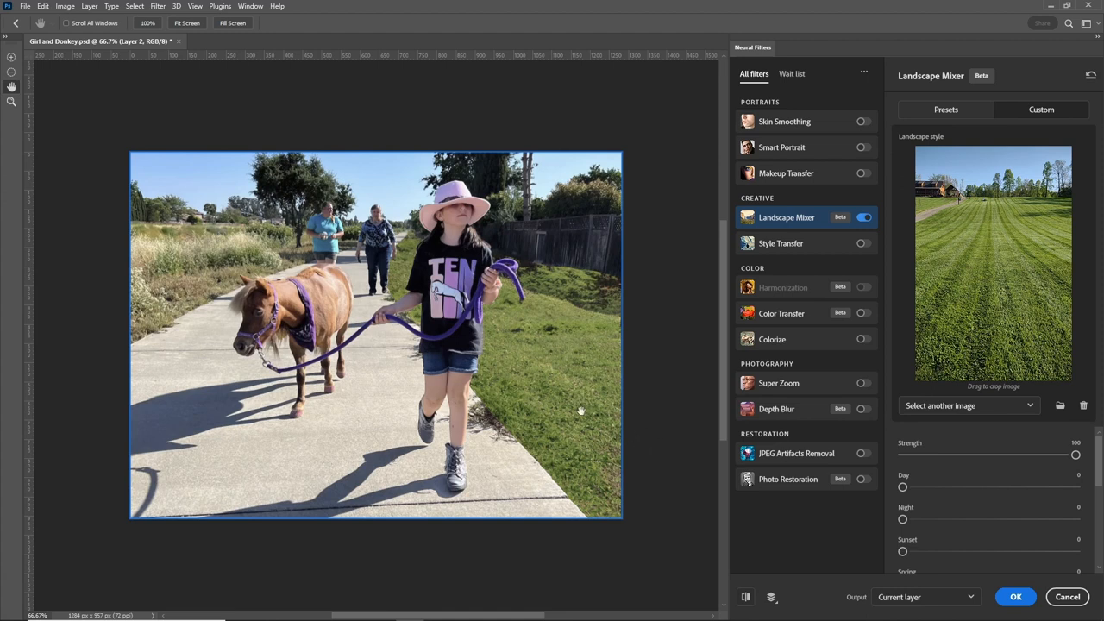
pyautogui.moveTo(555, 384)
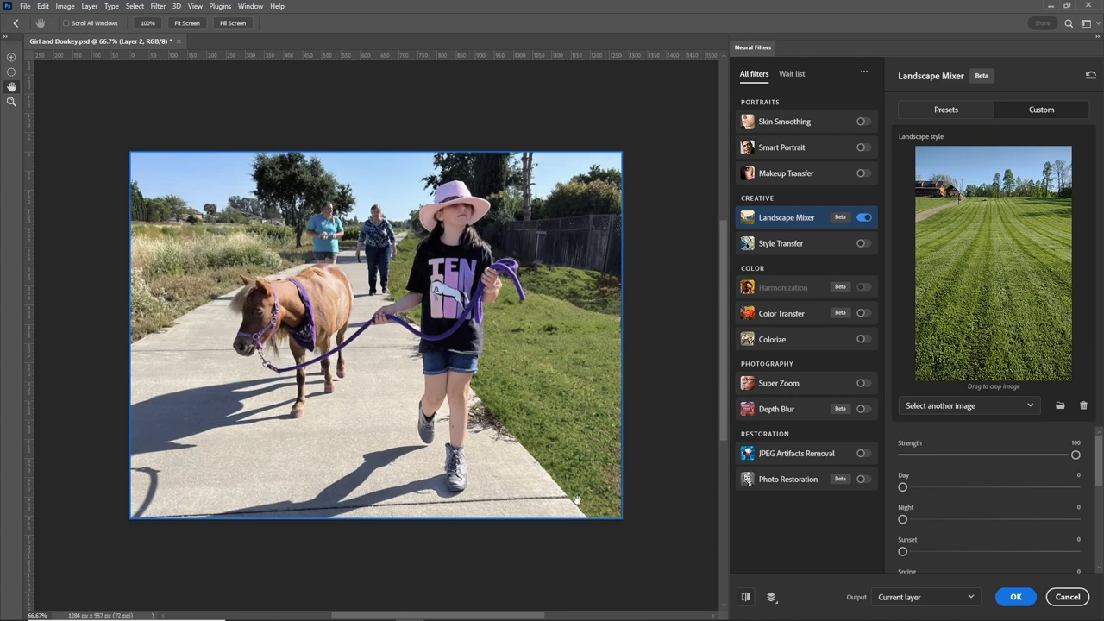
pyautogui.moveTo(593, 516)
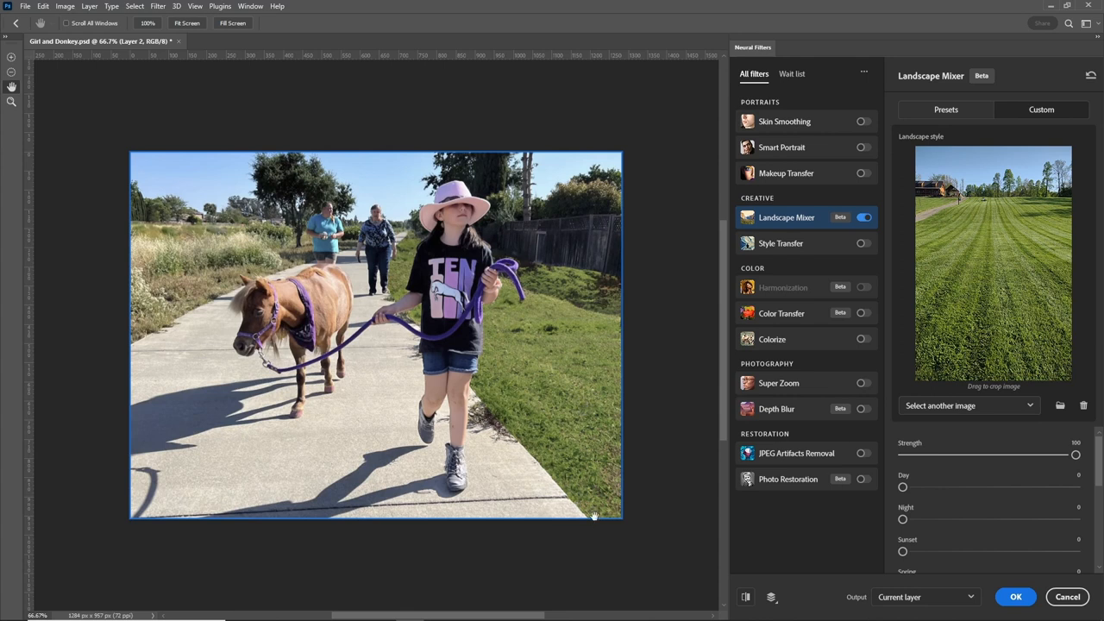
pyautogui.moveTo(624, 424)
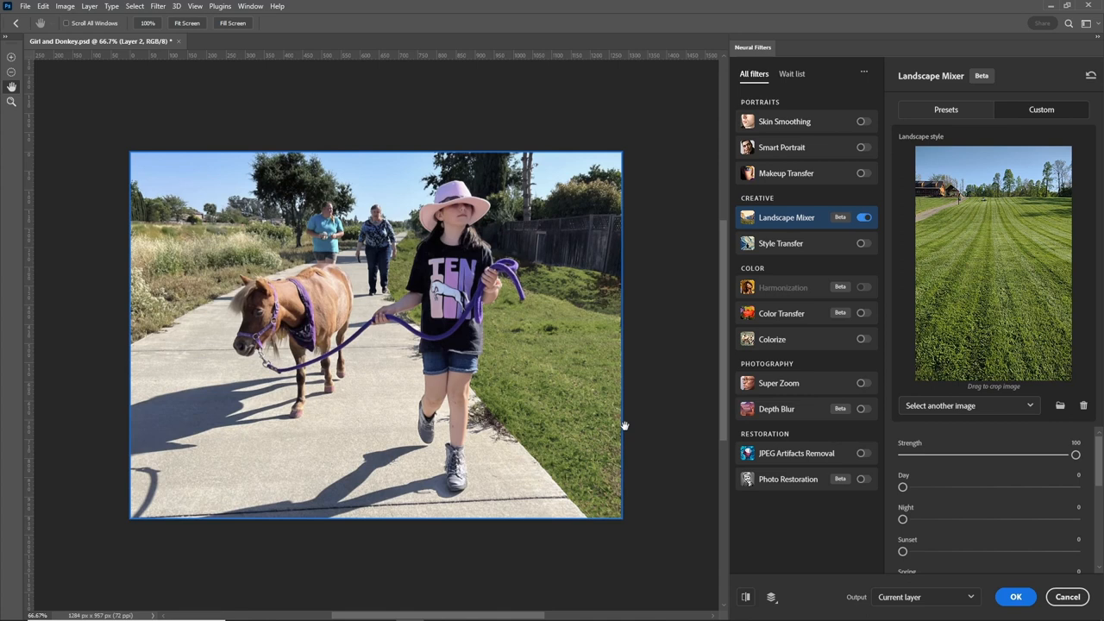
pyautogui.moveTo(562, 414)
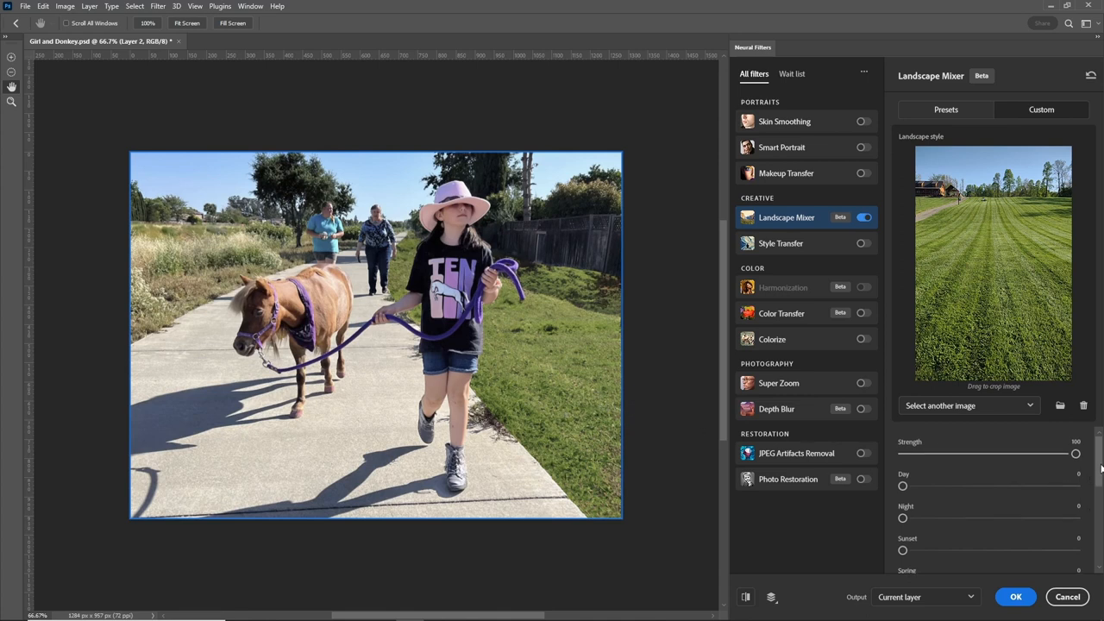
# Scroll down the Landscape Mixer settings to review the strength and season sliders
pyautogui.scroll(-3)
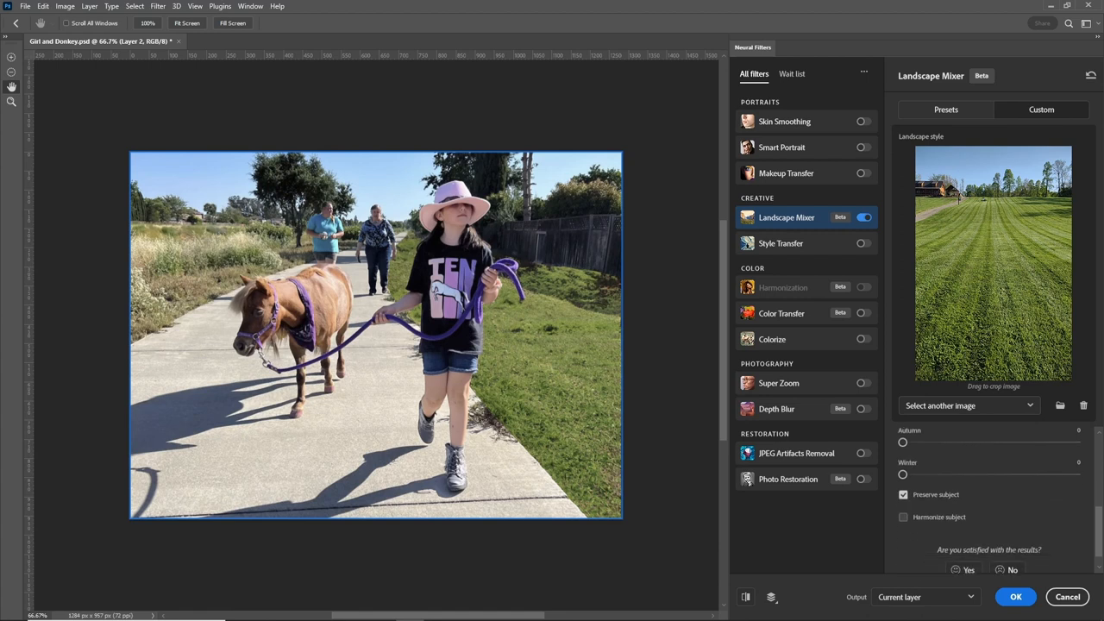
pyautogui.scroll(-3)
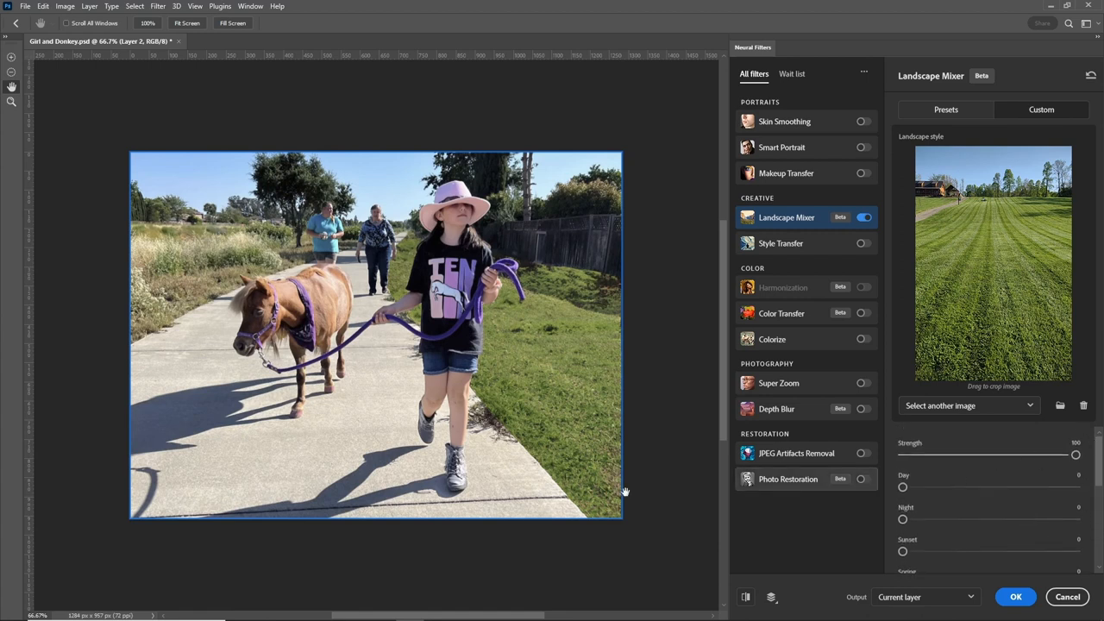
pyautogui.moveTo(641, 509)
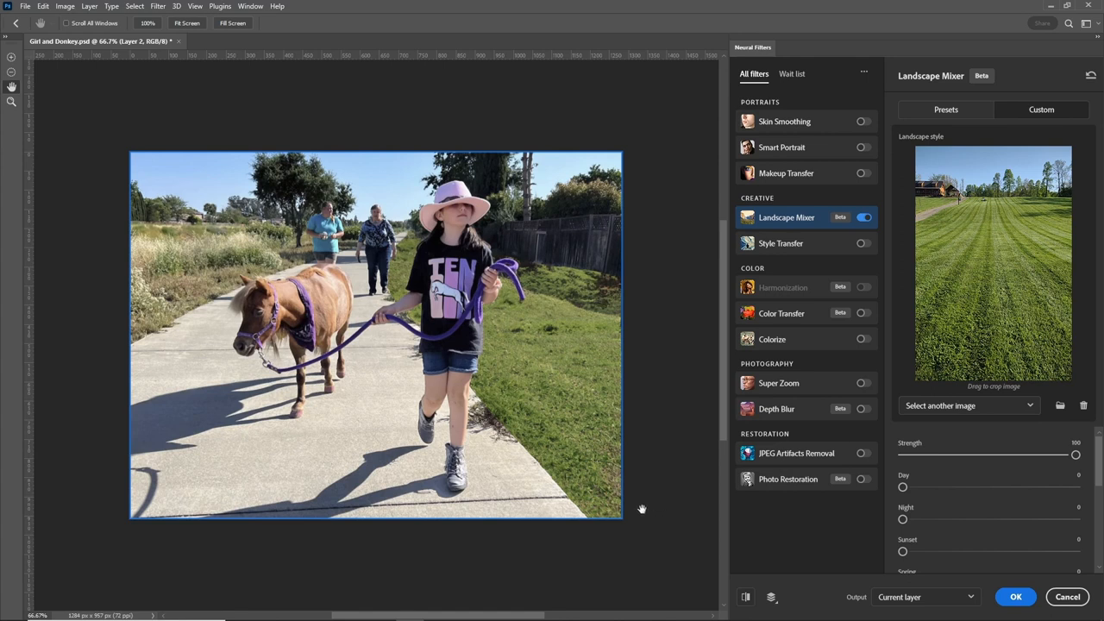
pyautogui.moveTo(688, 518)
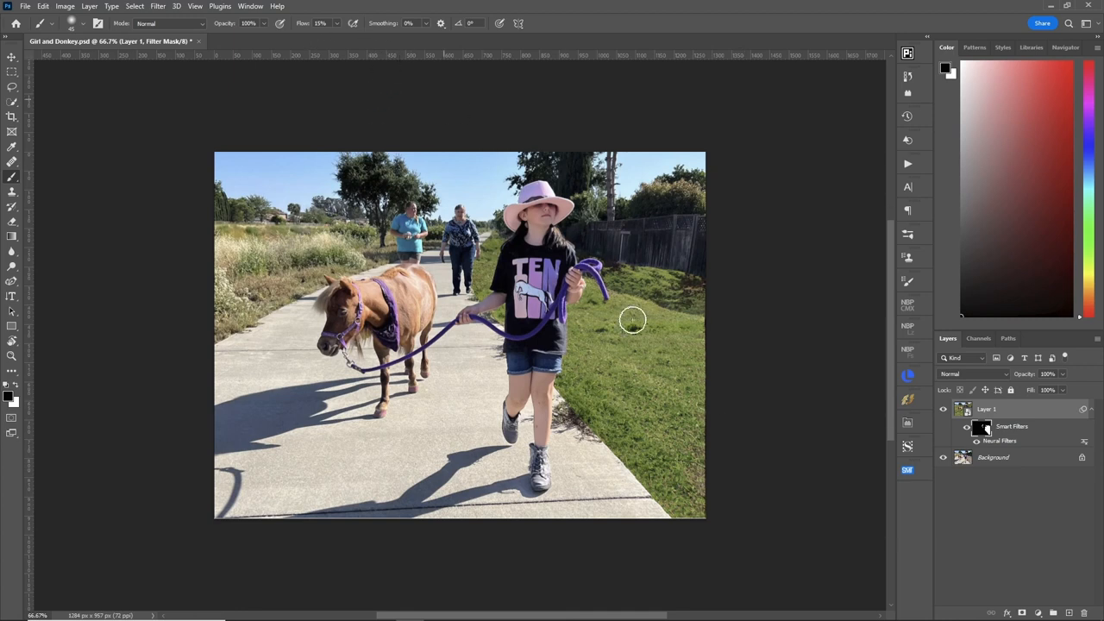
pyautogui.moveTo(688, 504)
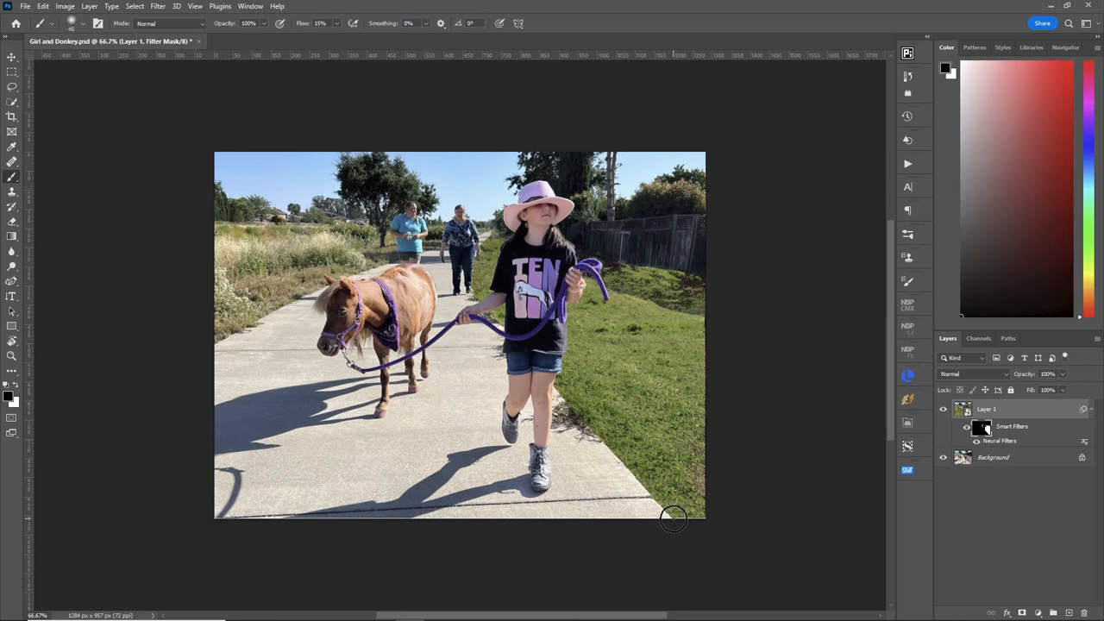
pyautogui.moveTo(645, 481)
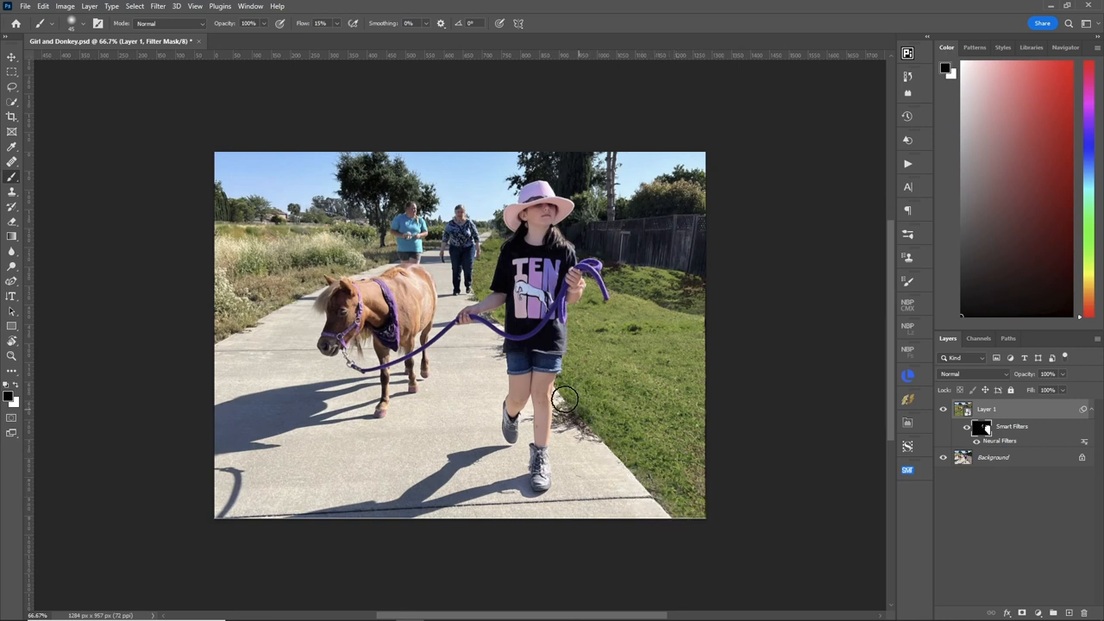
pyautogui.moveTo(601, 429)
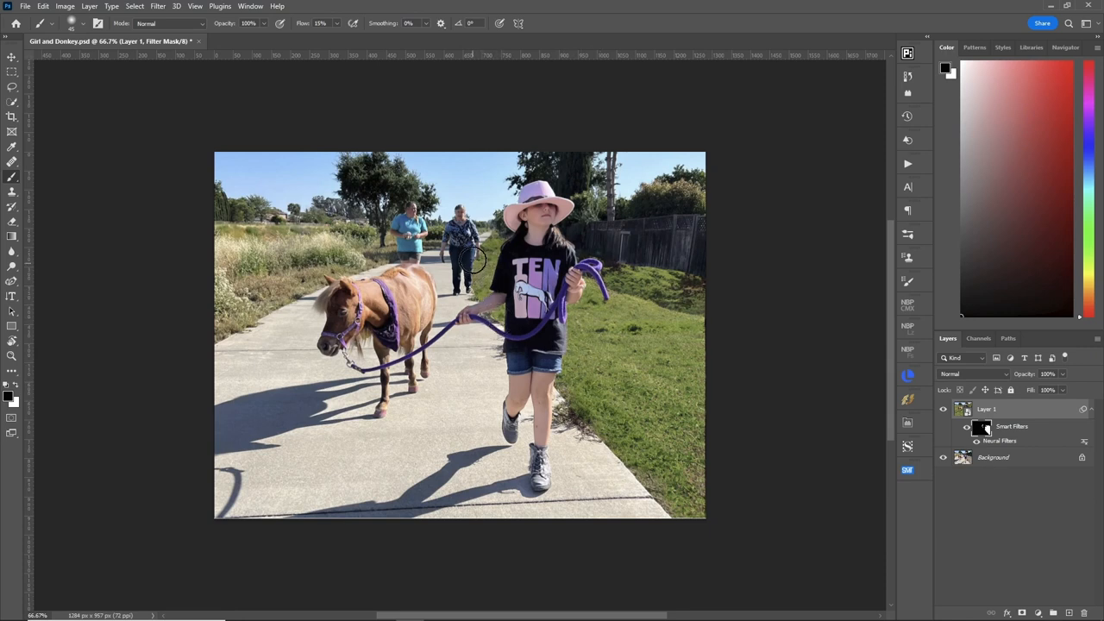
pyautogui.moveTo(509, 283)
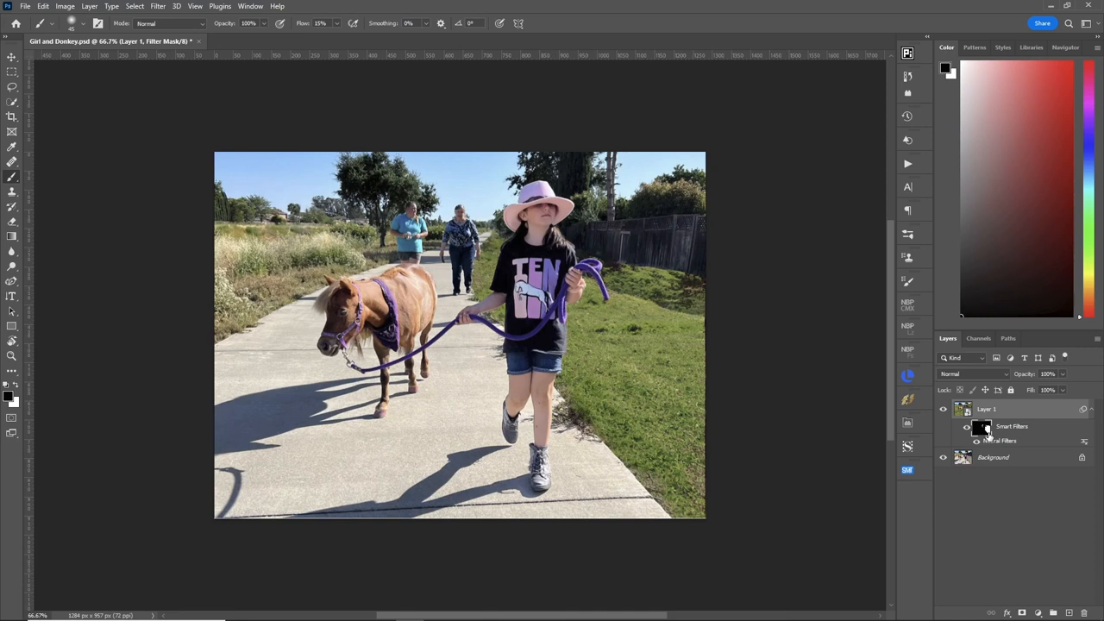
pyautogui.moveTo(988, 435)
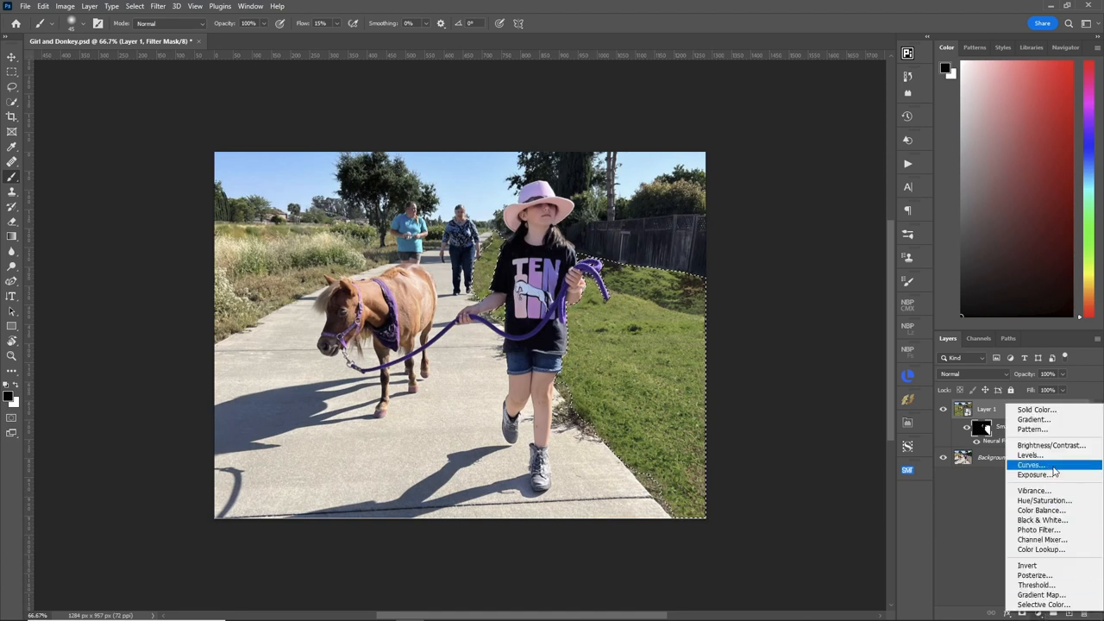
# Add a Curves adjustment over the grass and reshape its overall RGB curve
pyautogui.click(1032, 465)
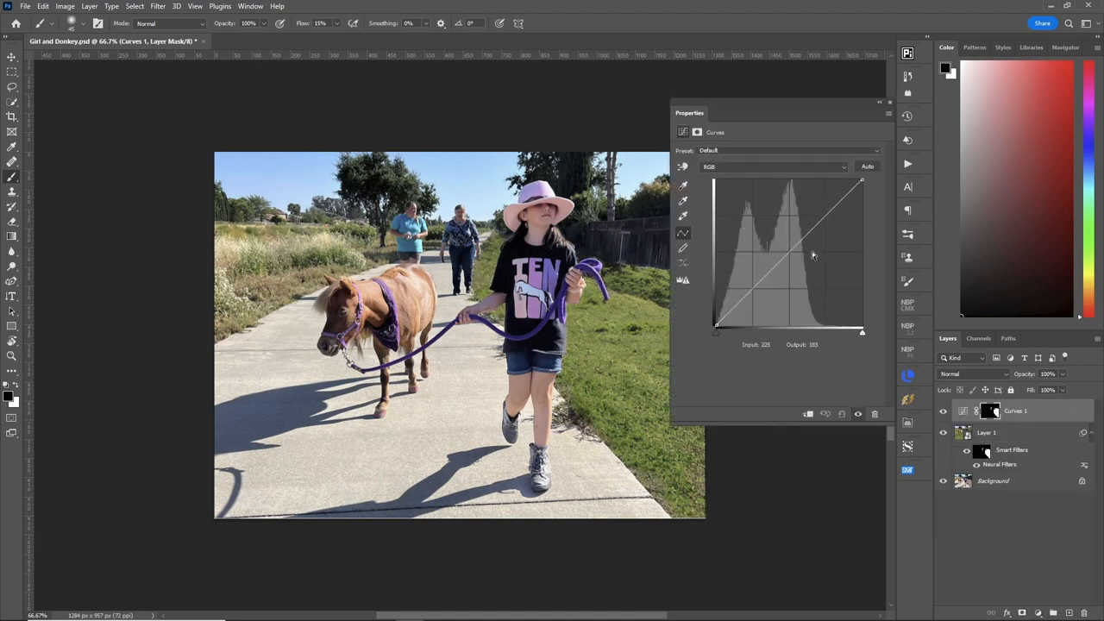
pyautogui.moveTo(814, 254); pyautogui.dragTo(800, 256)
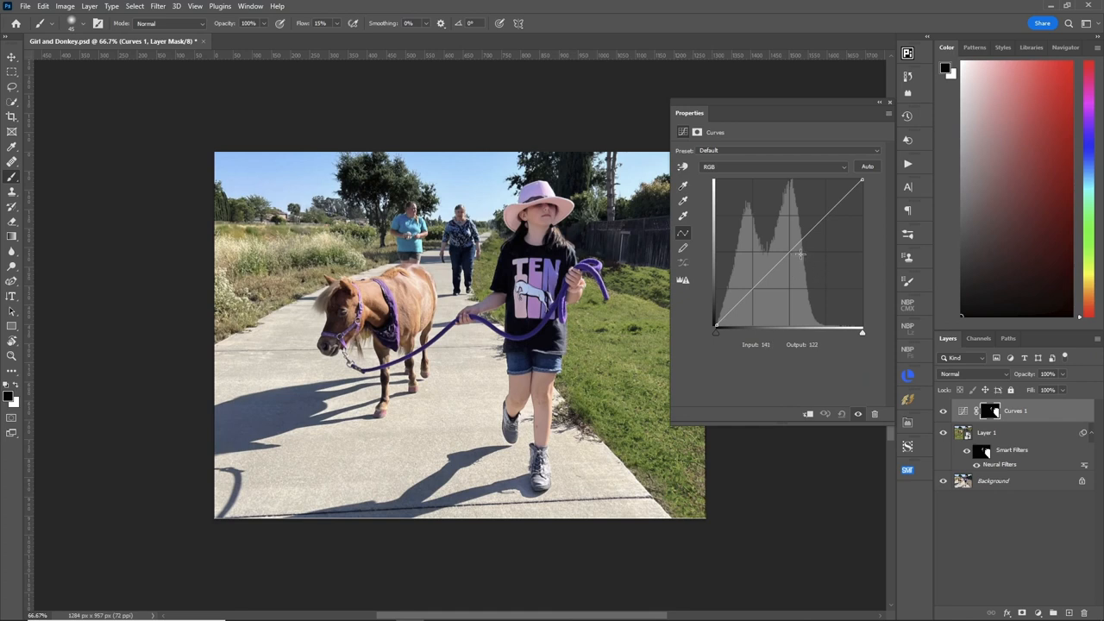
pyautogui.moveTo(797, 255); pyautogui.dragTo(774, 249)
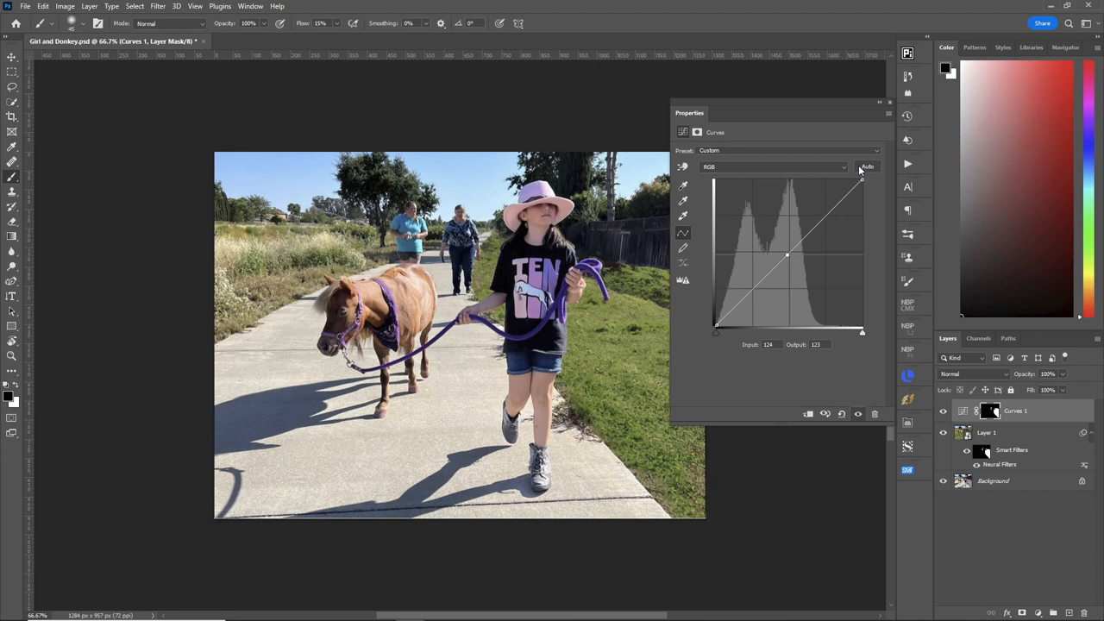
# Pull down the blue channel's midtones on the curve and close the Properties panel
pyautogui.click(773, 165)
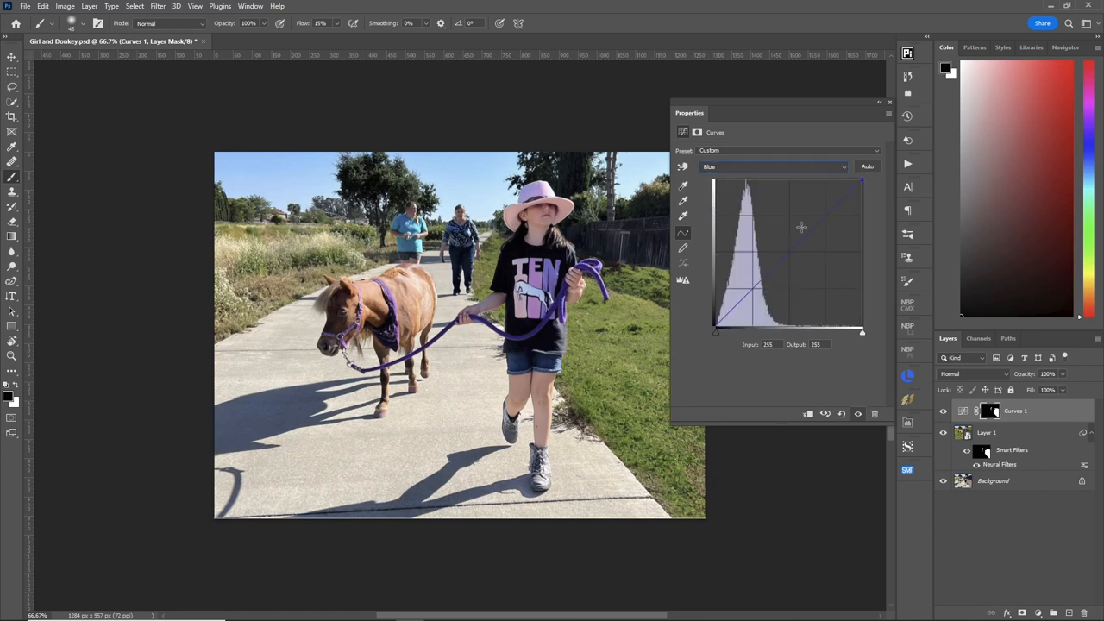
pyautogui.moveTo(801, 228); pyautogui.dragTo(803, 261)
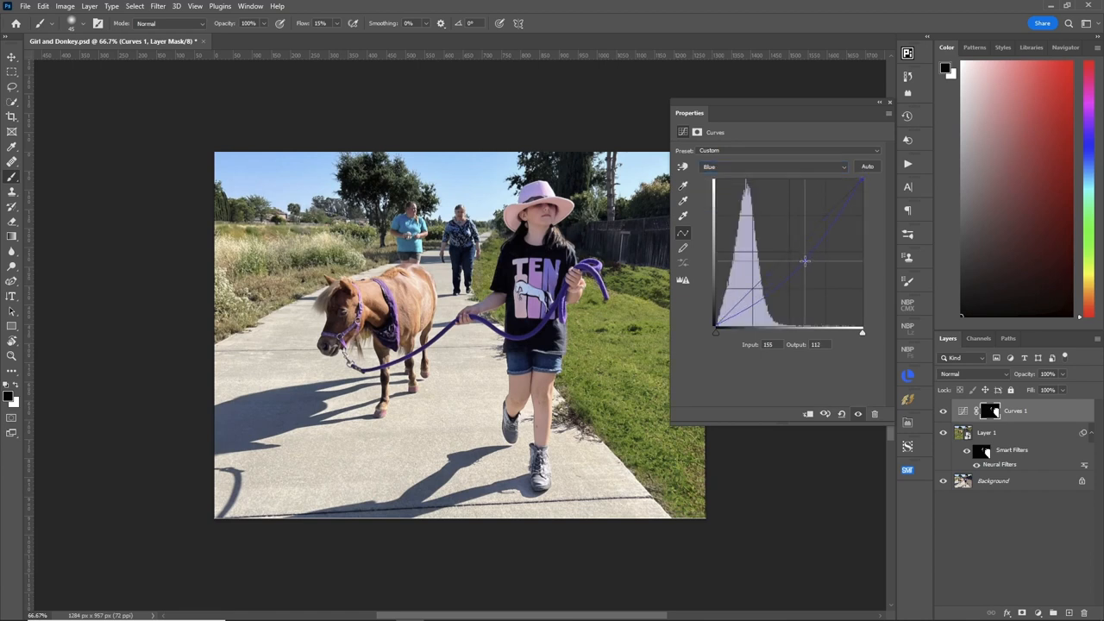
pyautogui.moveTo(807, 260); pyautogui.dragTo(792, 253)
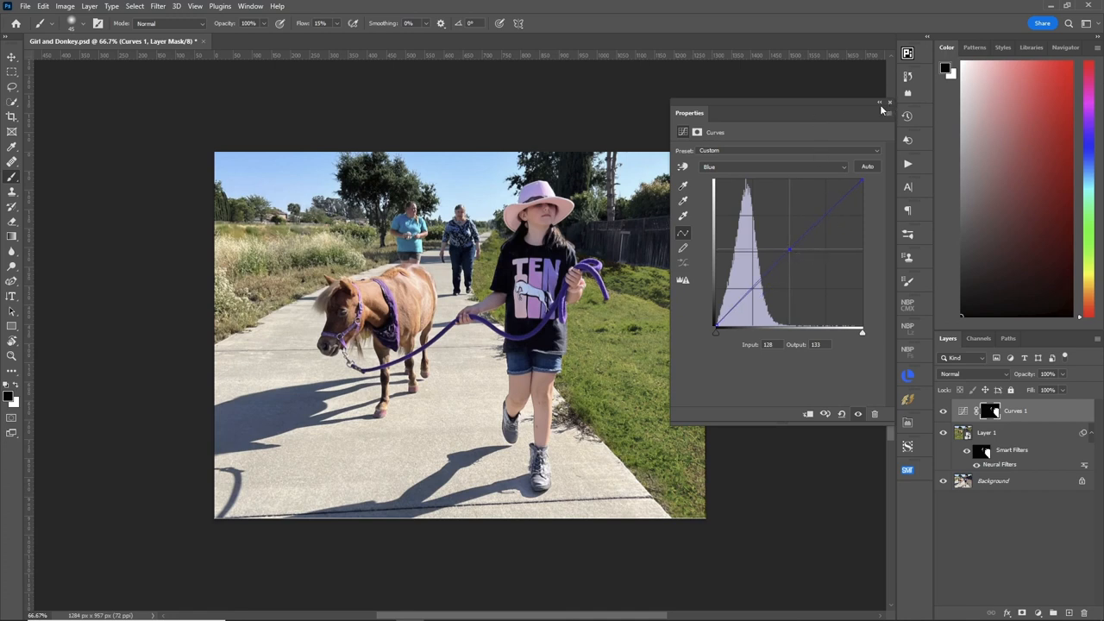
pyautogui.click(890, 103)
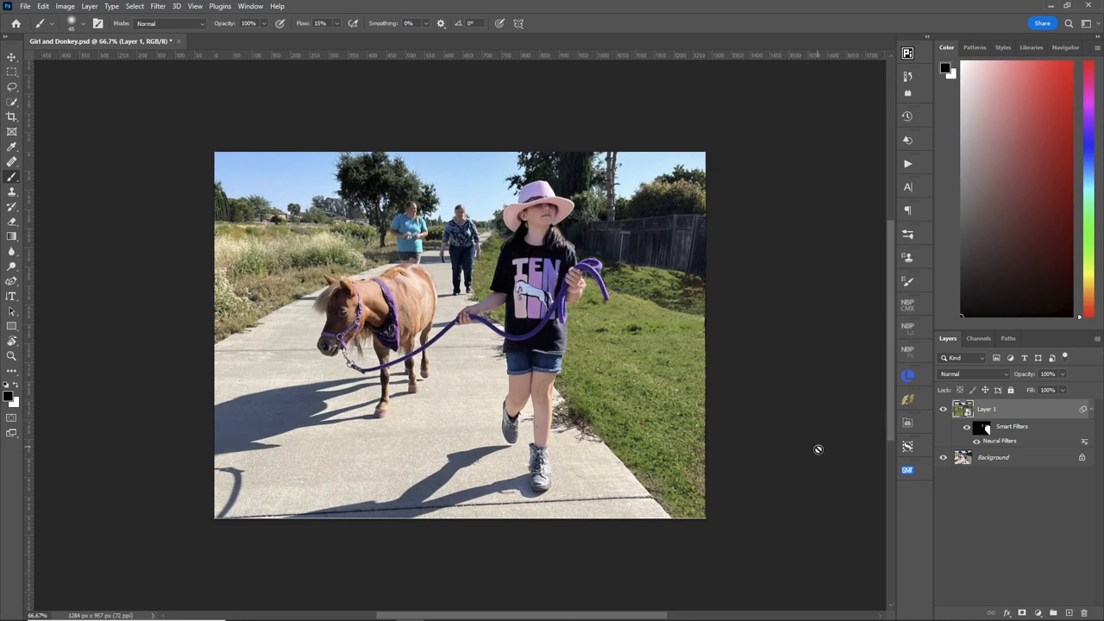
pyautogui.moveTo(803, 448)
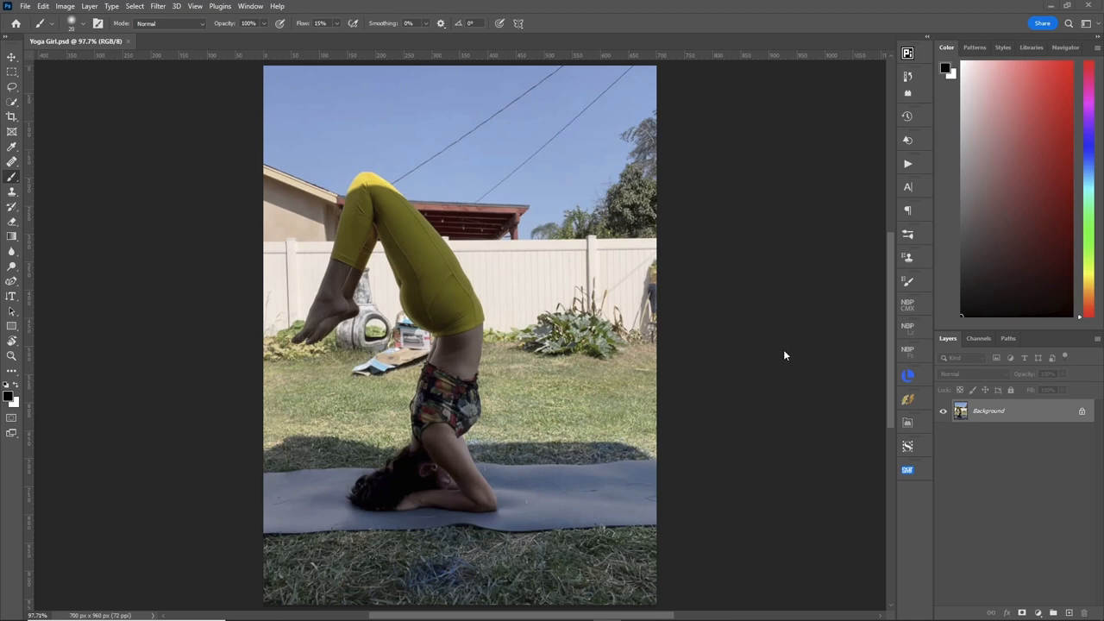
pyautogui.moveTo(407, 151)
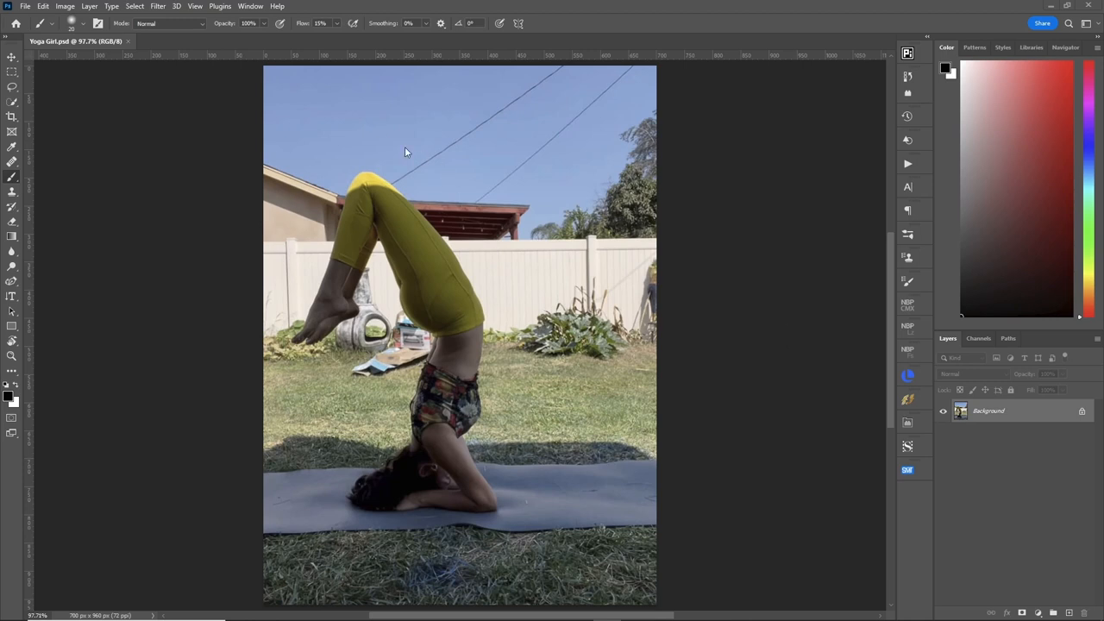
pyautogui.moveTo(504, 181)
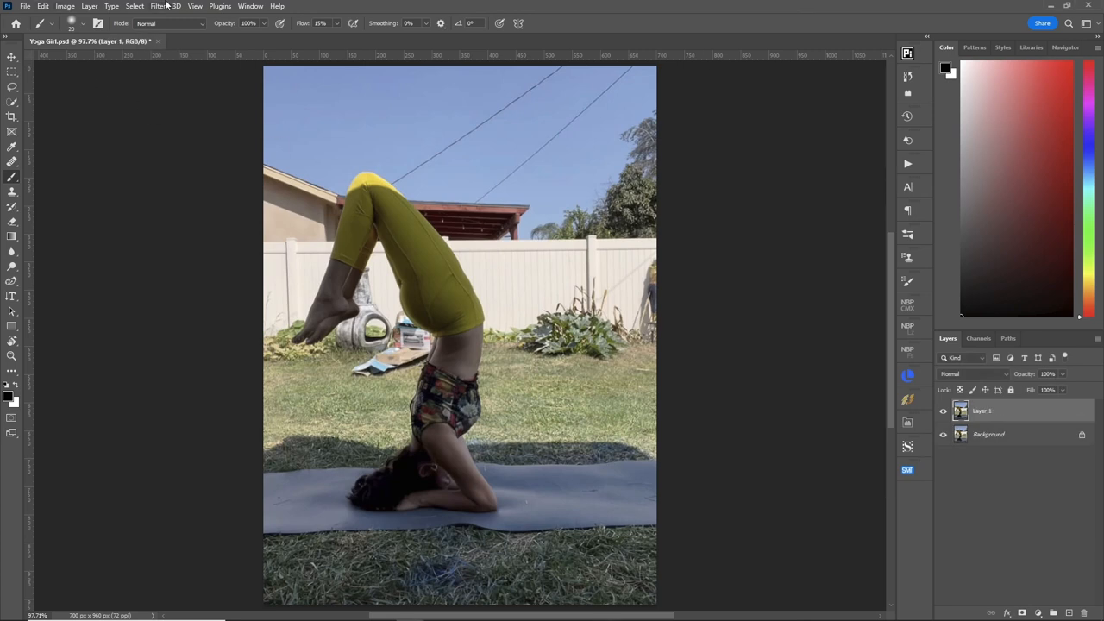
# Load the saved Grass selection onto the yoga photo's duplicated layer
pyautogui.click(134, 7)
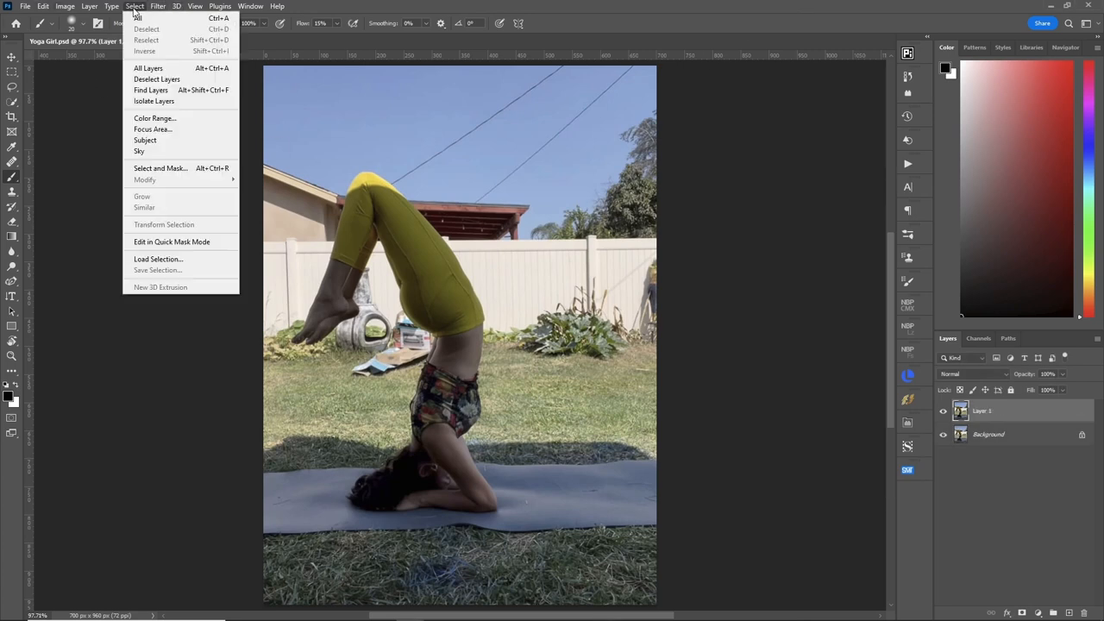
pyautogui.click(158, 259)
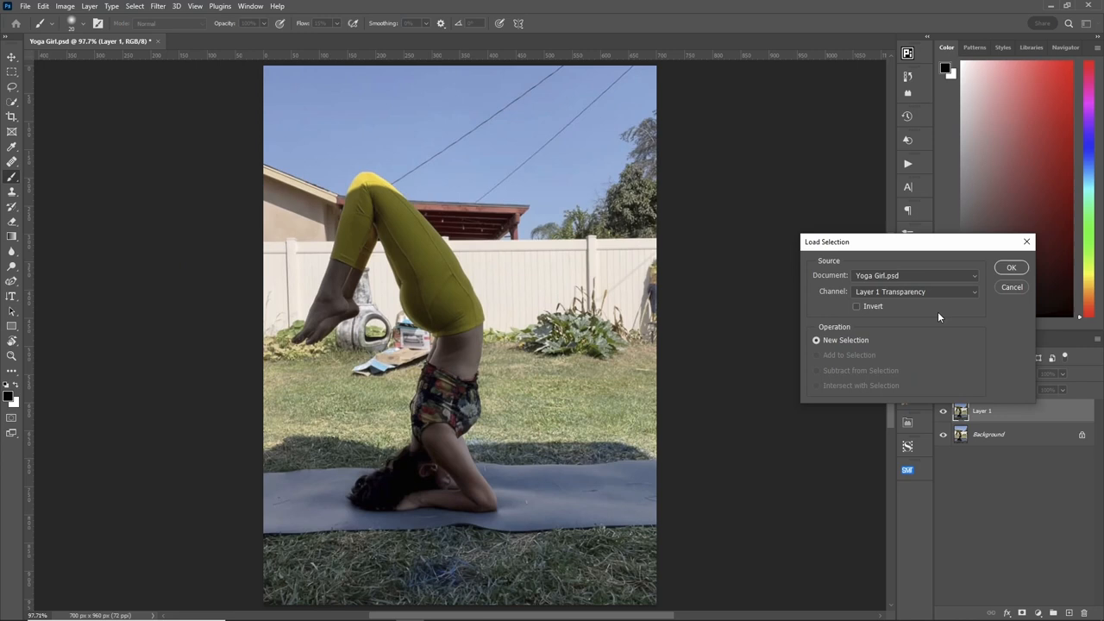
pyautogui.click(914, 292)
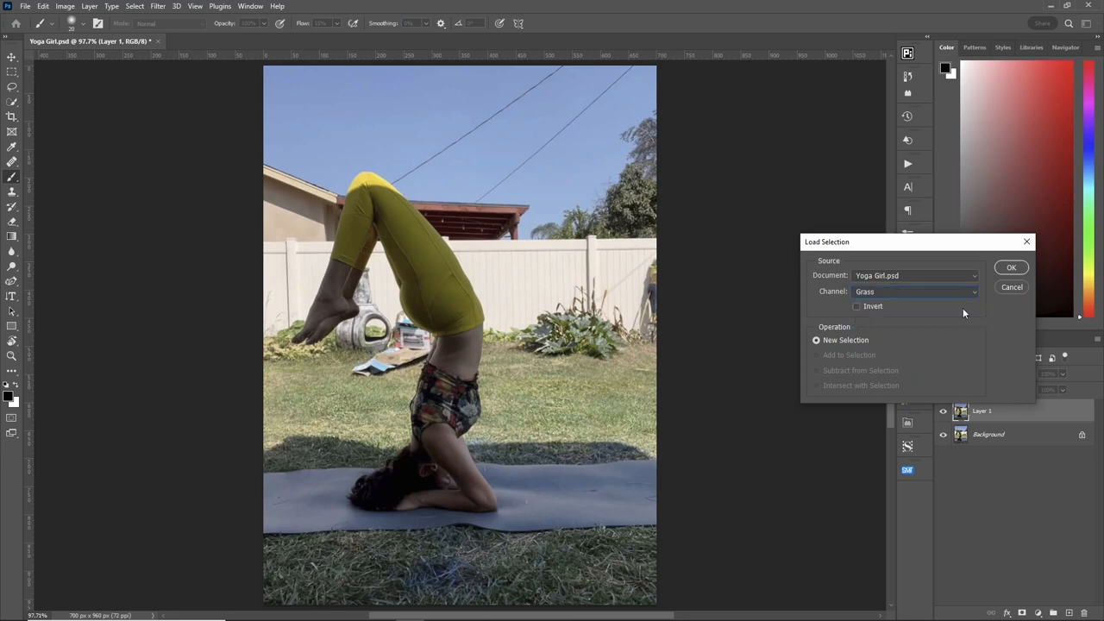
pyautogui.click(1010, 265)
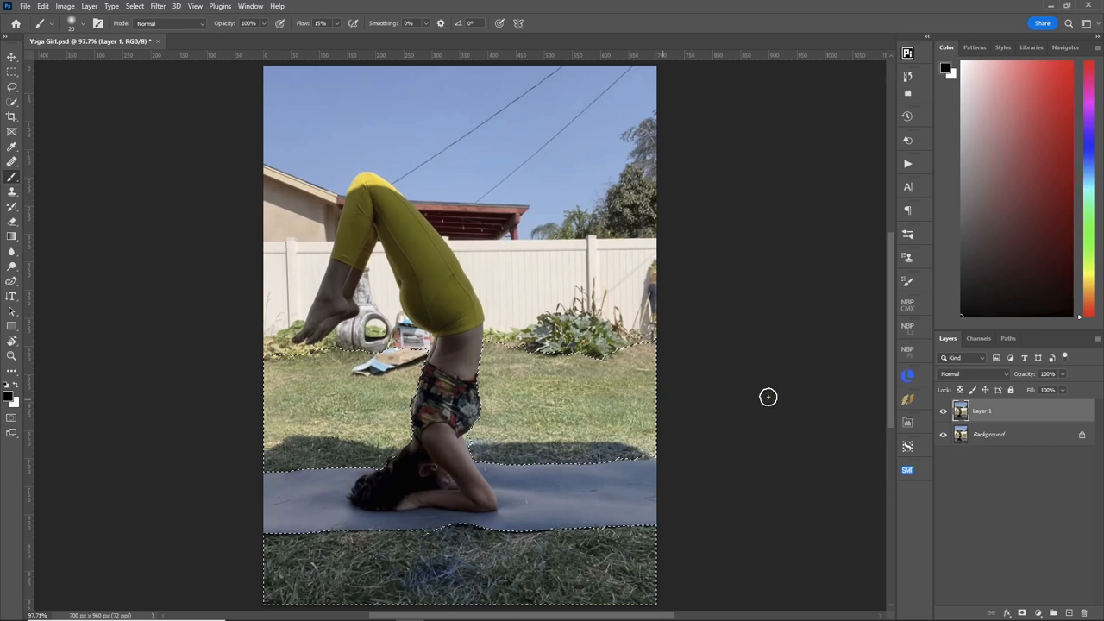
pyautogui.click(159, 6)
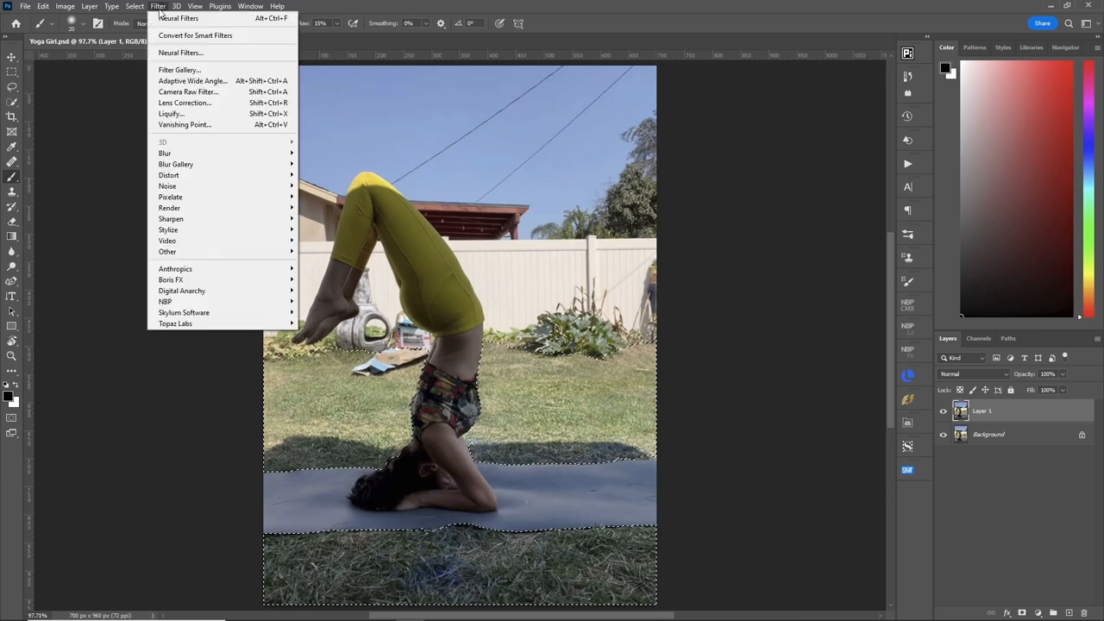
# Switch on the Landscape Mixer neural filter with Preserve subject checked
pyautogui.click(179, 52)
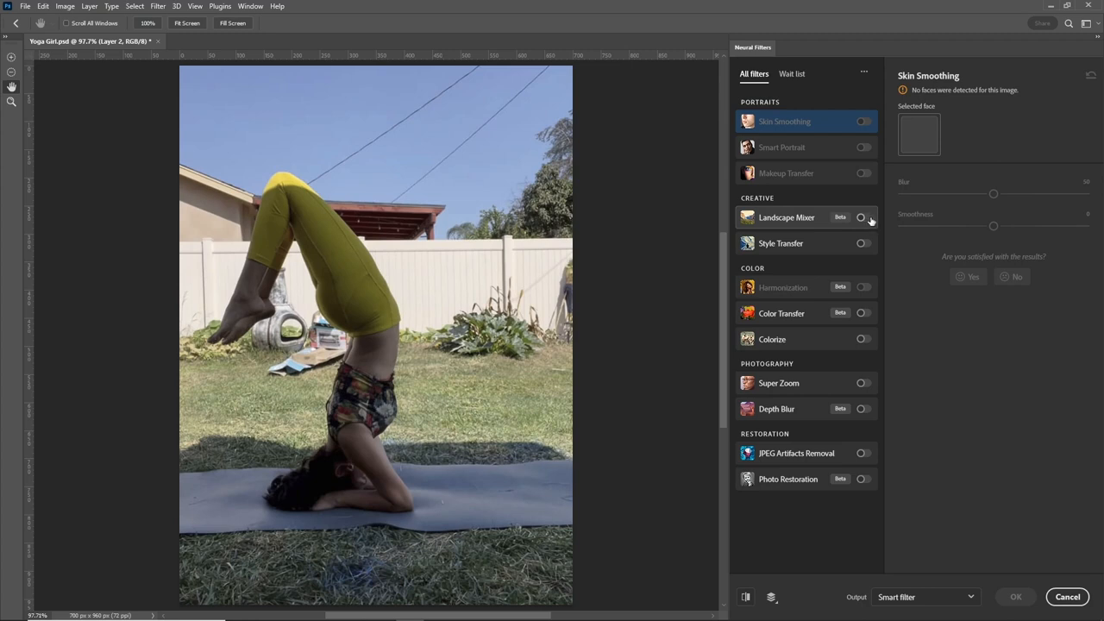
pyautogui.click(862, 217)
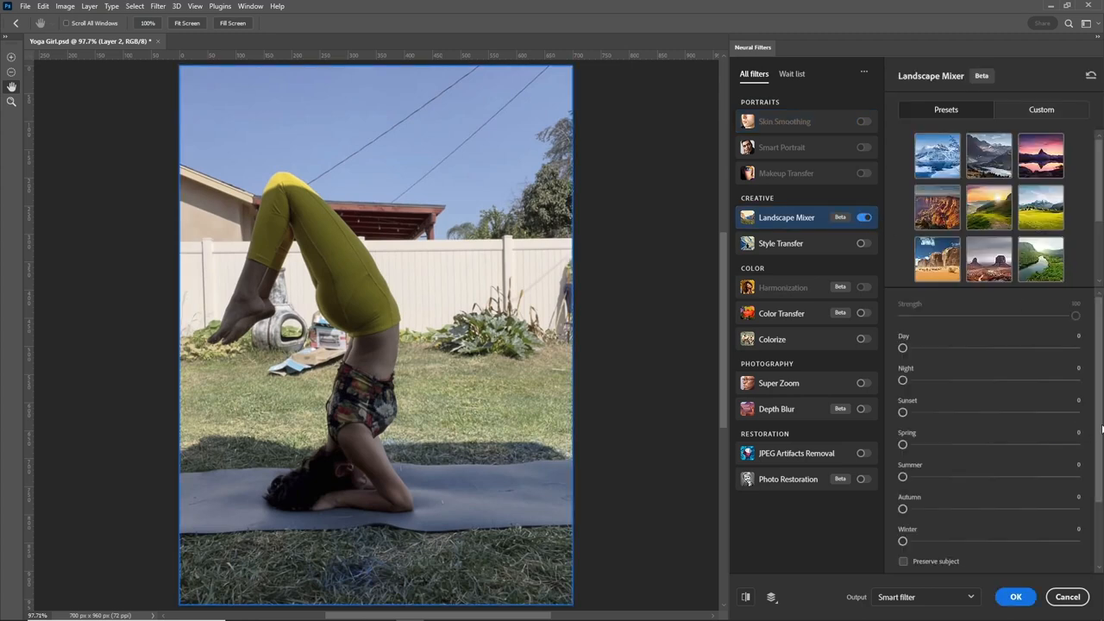
pyautogui.scroll(-3)
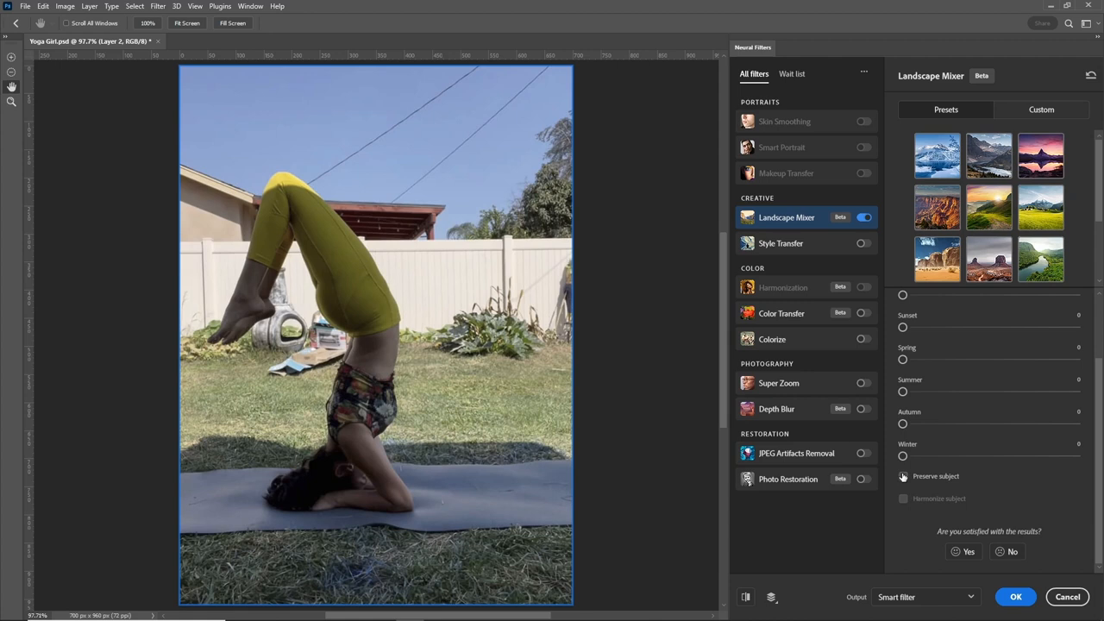
pyautogui.click(904, 476)
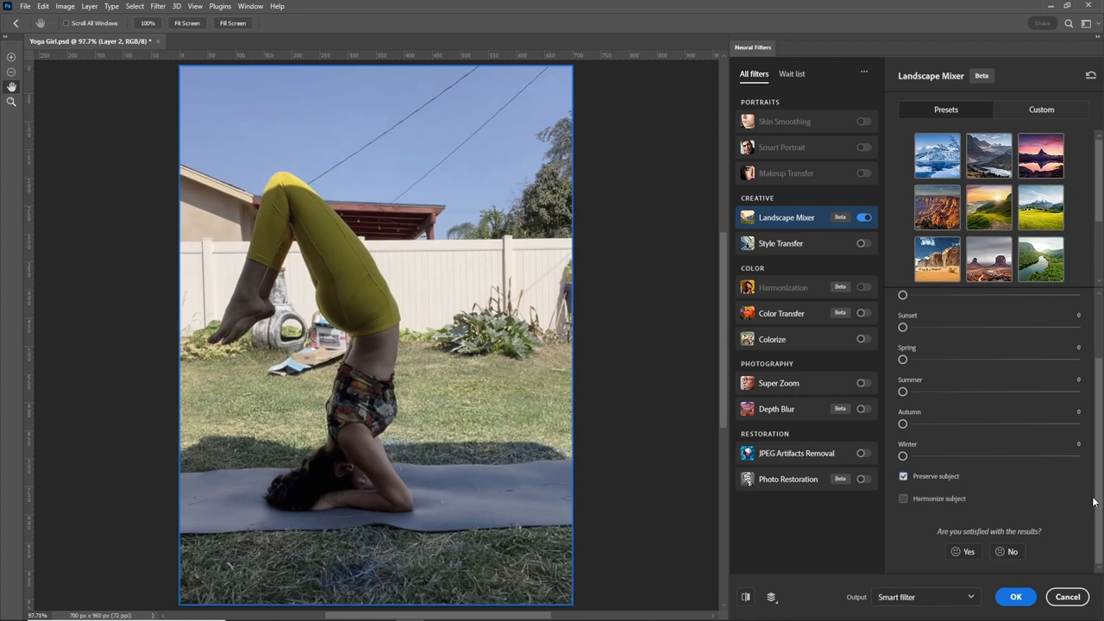
# Start choosing a custom landscape style image from the computer
pyautogui.click(1042, 111)
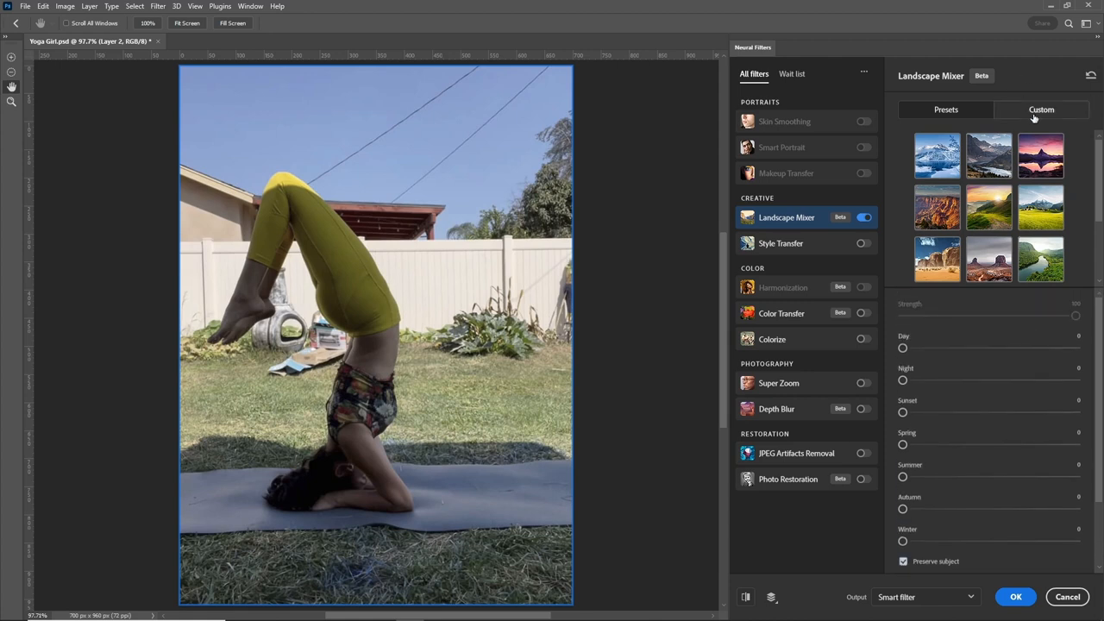
pyautogui.click(1042, 111)
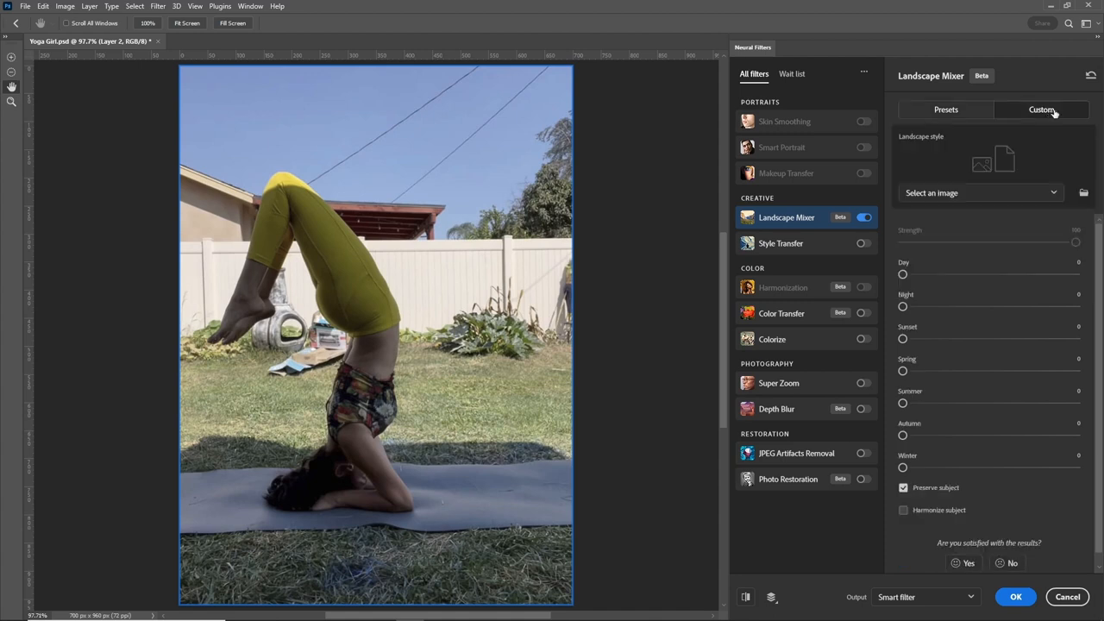
pyautogui.click(980, 193)
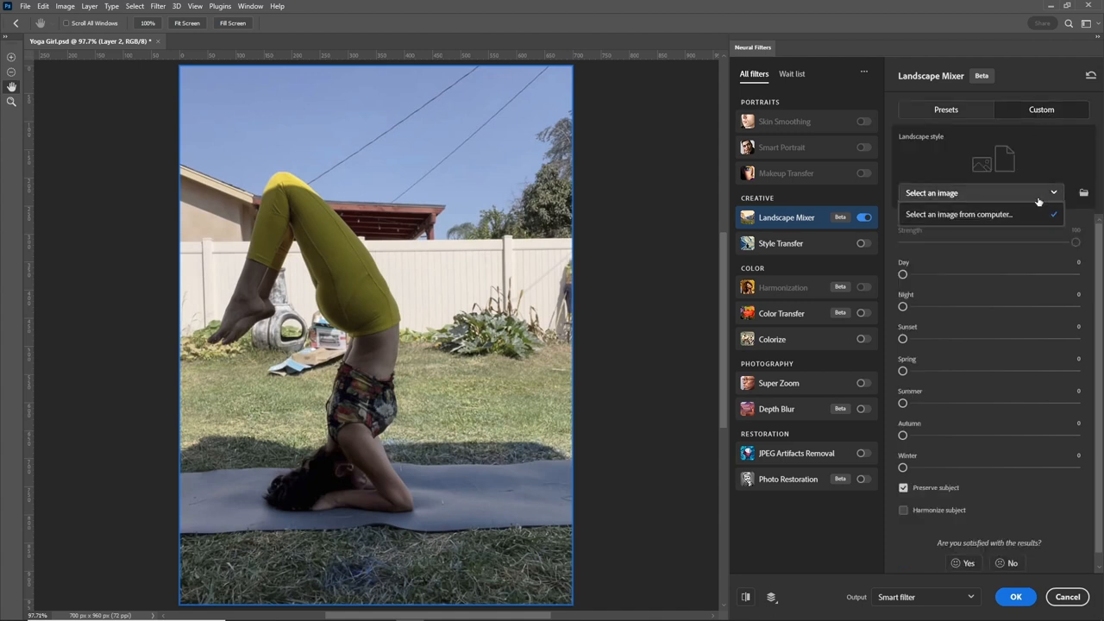
pyautogui.click(959, 214)
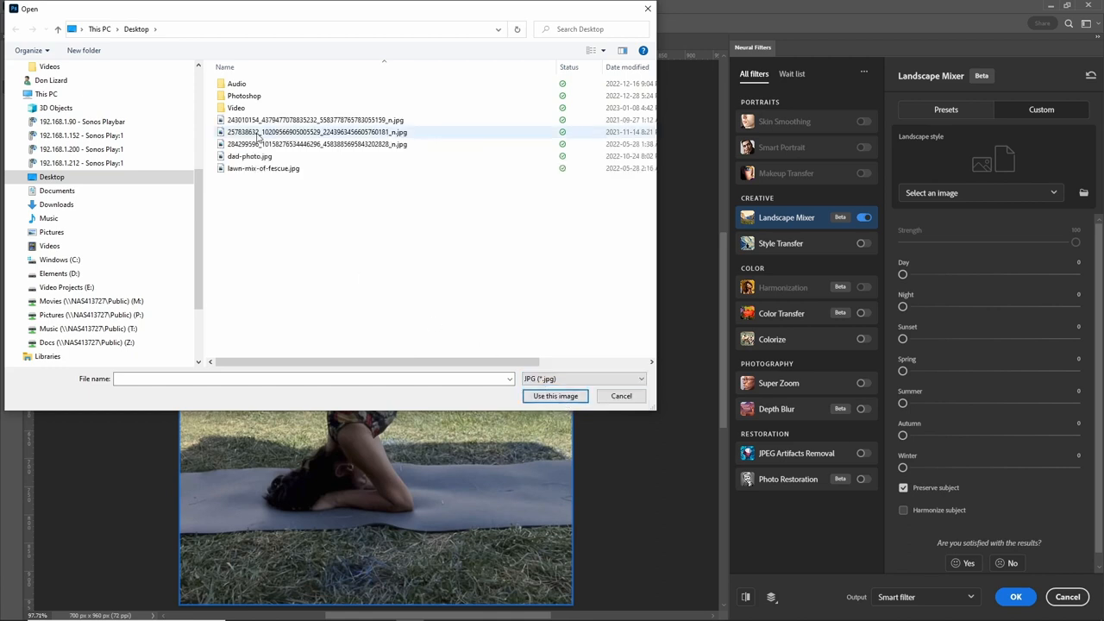
# Use the lawn JPG on the Desktop as the landscape style image
pyautogui.click(262, 169)
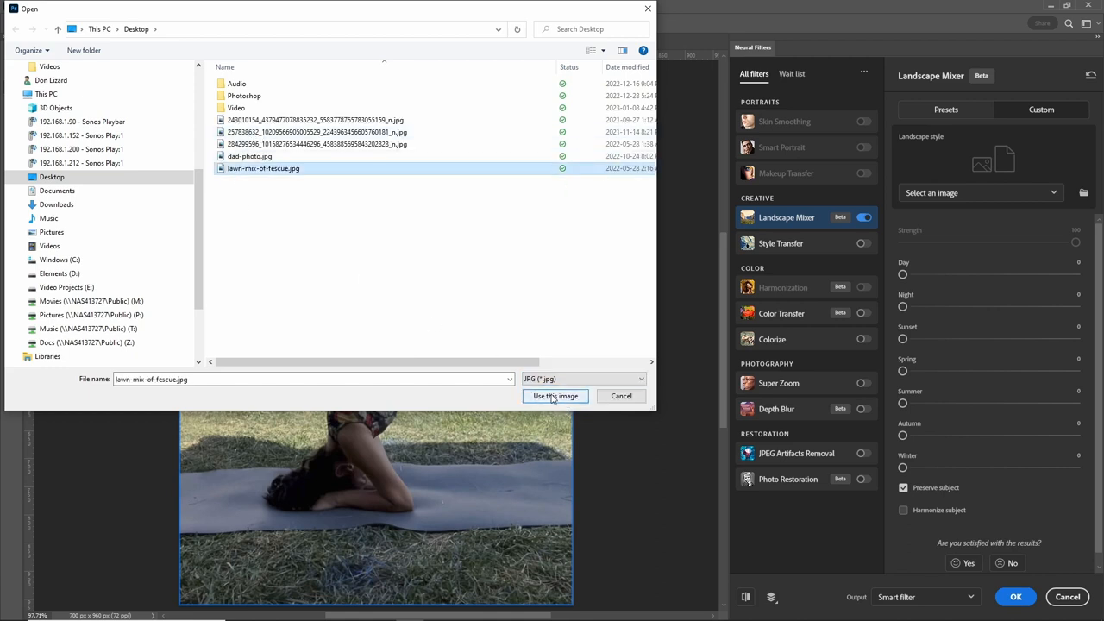
pyautogui.click(556, 395)
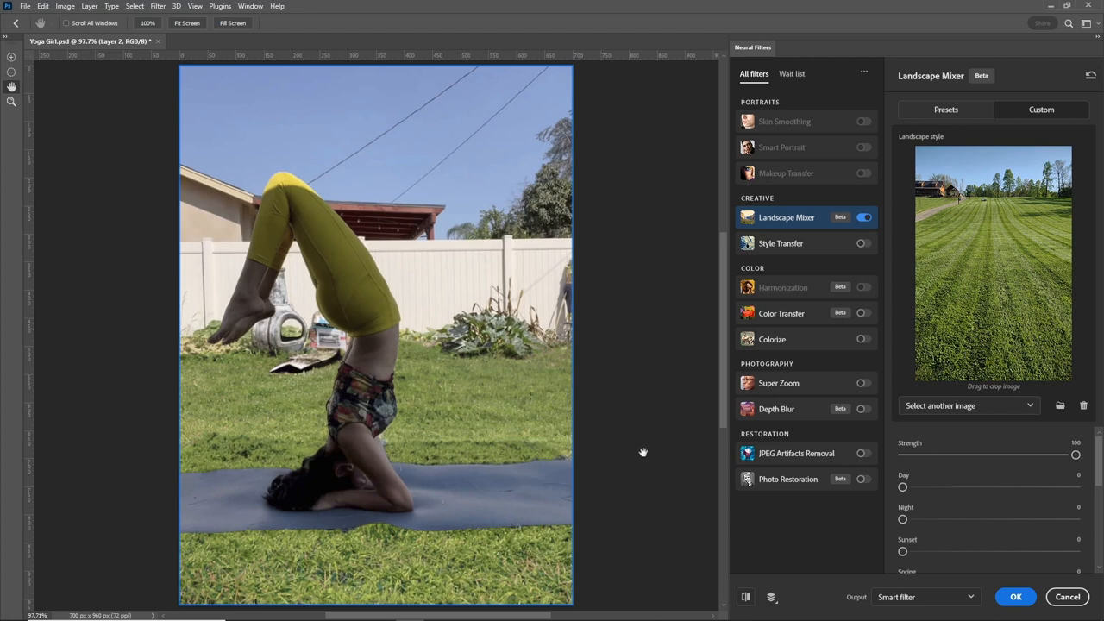
pyautogui.moveTo(1100, 465)
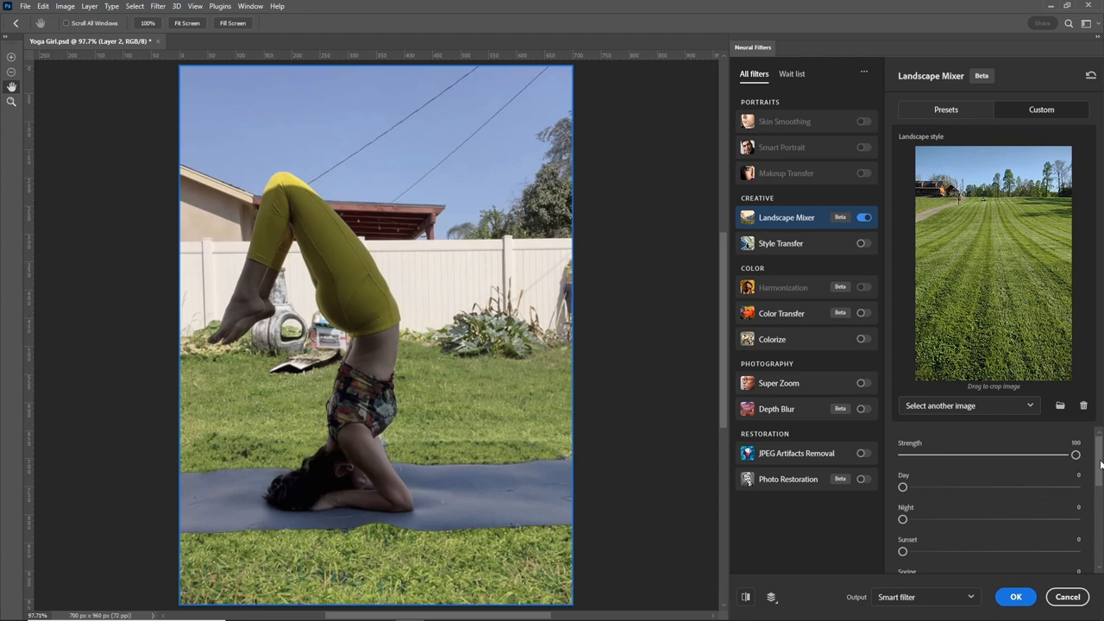
# Raise the Day slider slightly and apply the Landscape Mixer as a smart filter
pyautogui.scroll(-3)
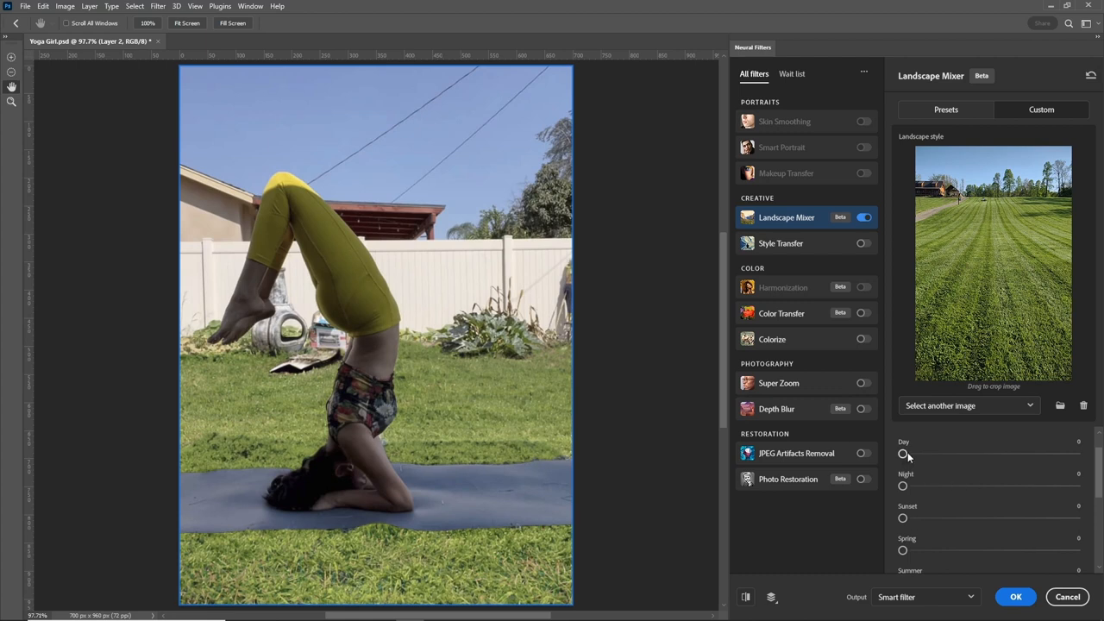
pyautogui.moveTo(904, 456); pyautogui.dragTo(938, 455)
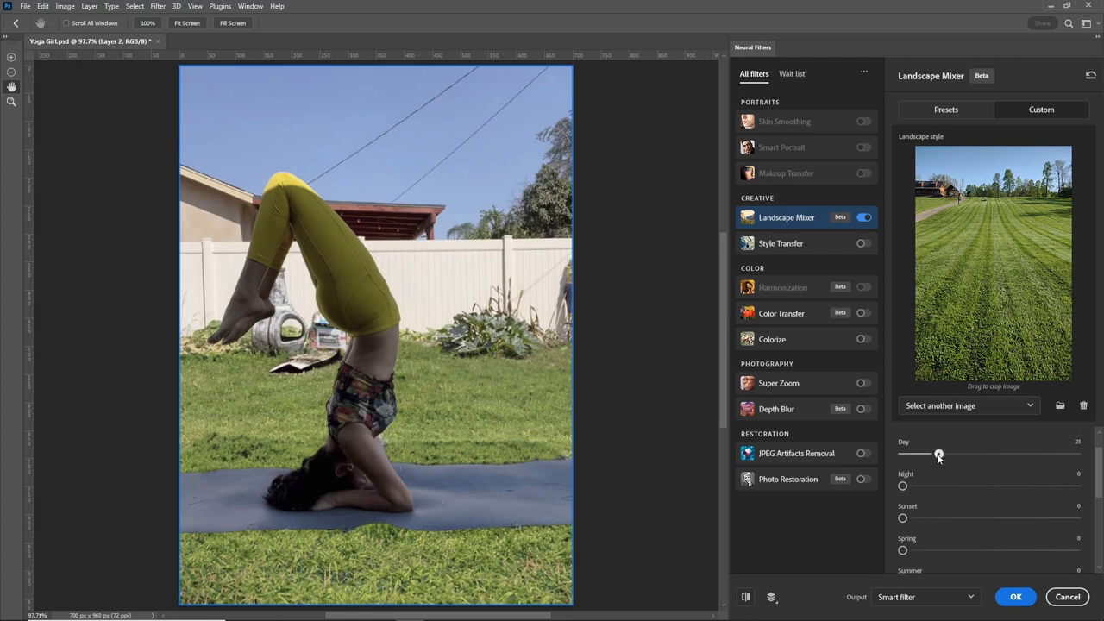
pyautogui.moveTo(938, 454); pyautogui.dragTo(939, 453)
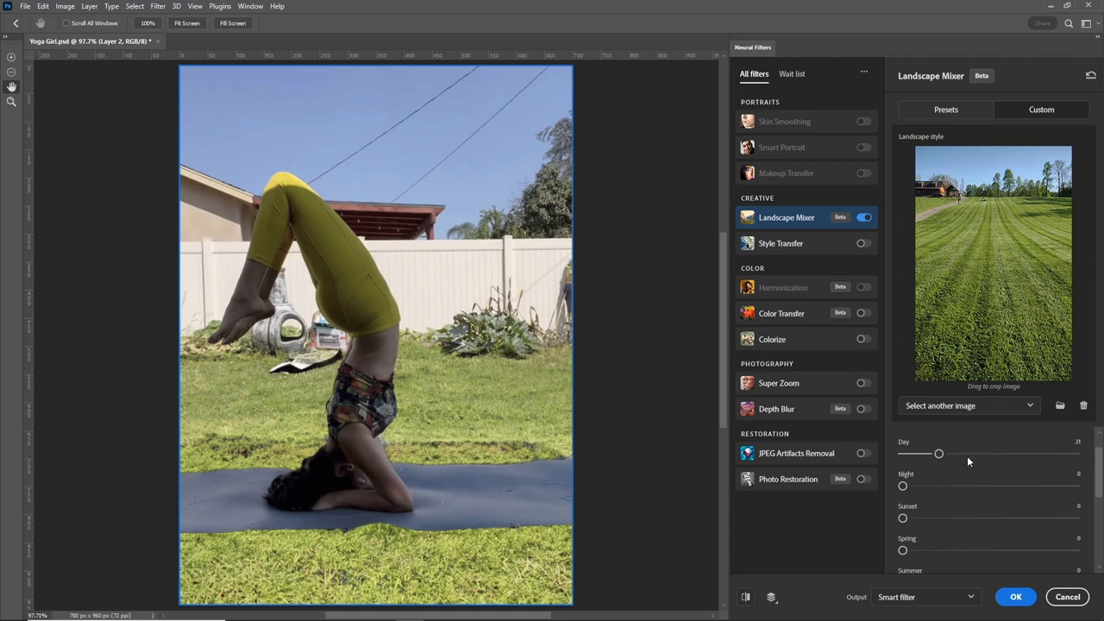
pyautogui.moveTo(938, 454); pyautogui.dragTo(904, 454)
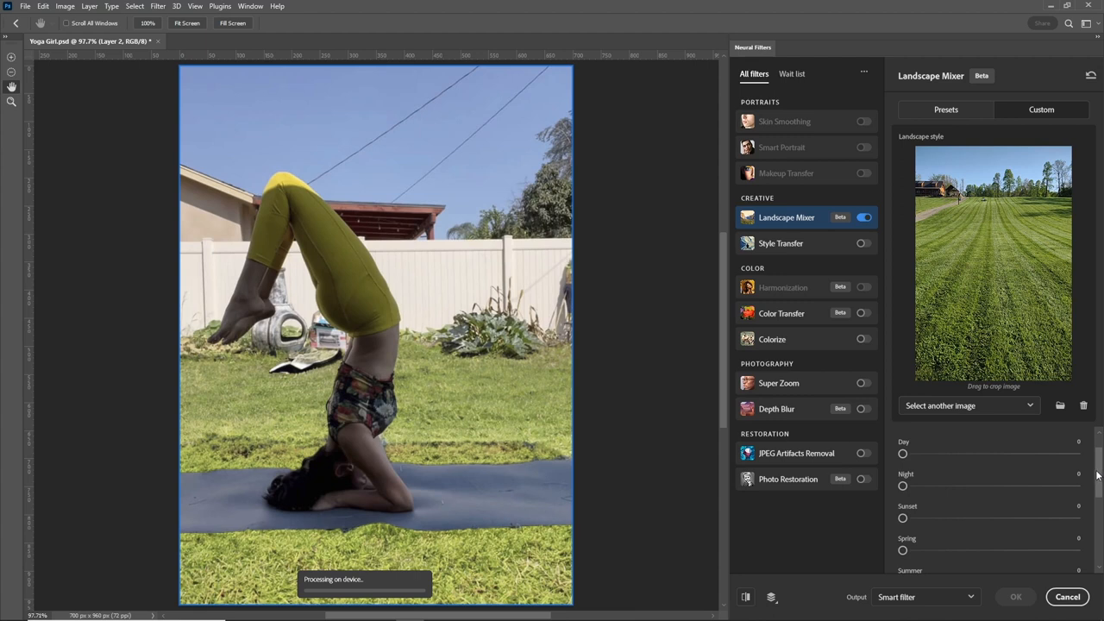
pyautogui.scroll(-3)
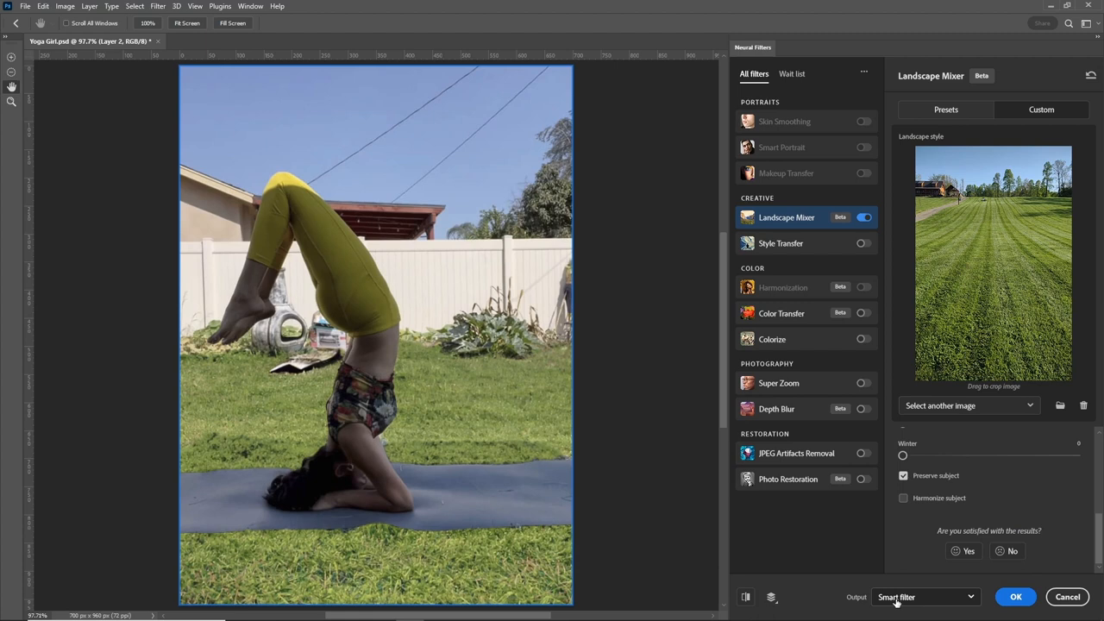
pyautogui.moveTo(1016, 597)
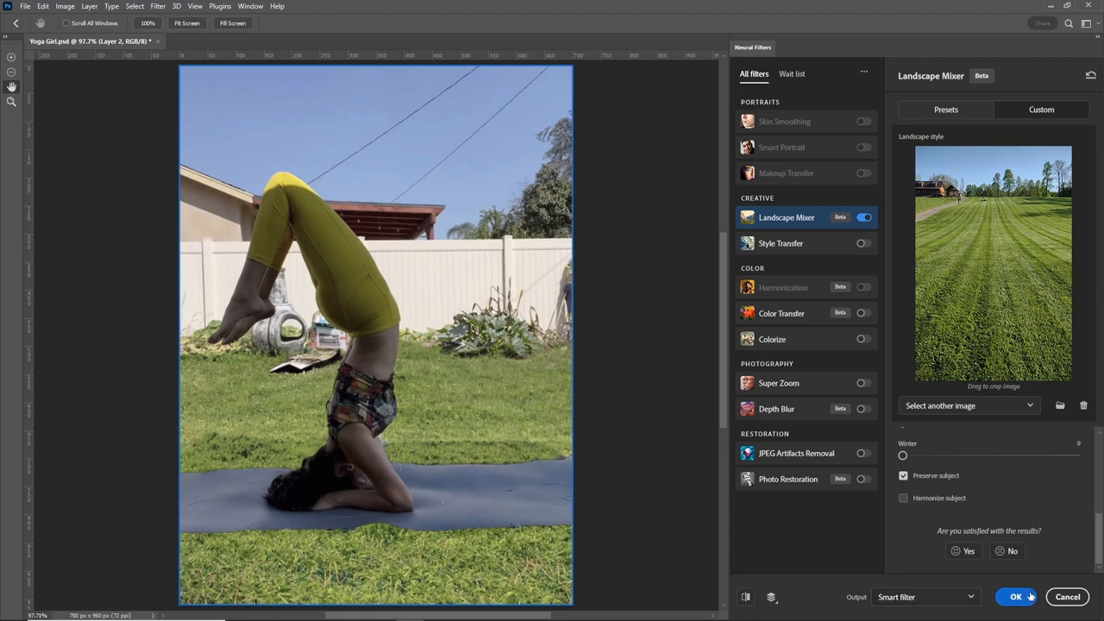
pyautogui.click(1016, 597)
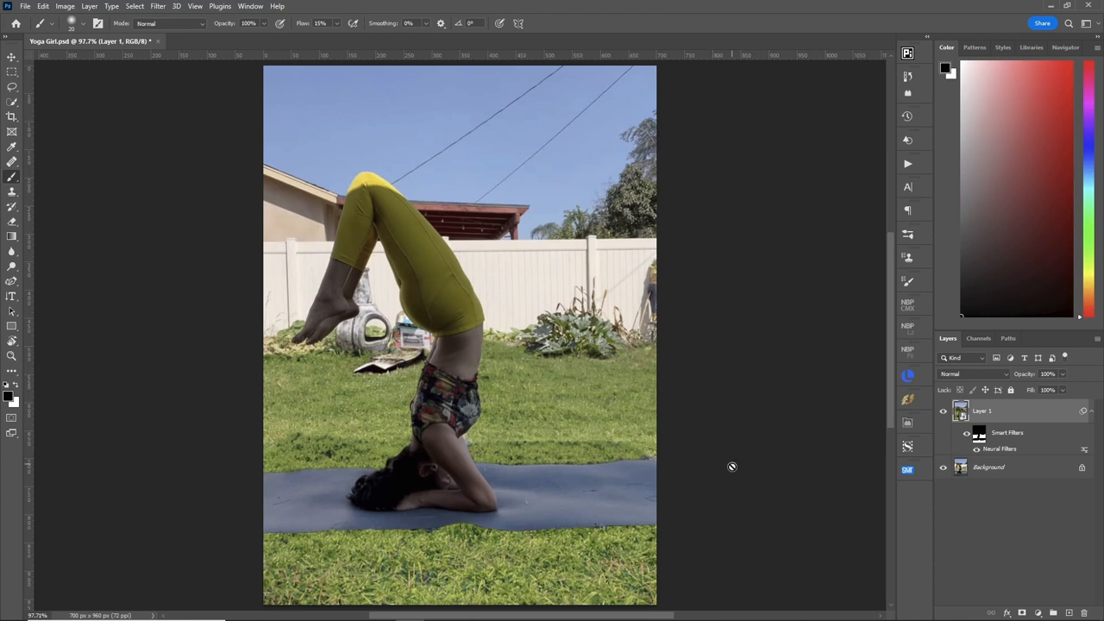
pyautogui.moveTo(615, 531)
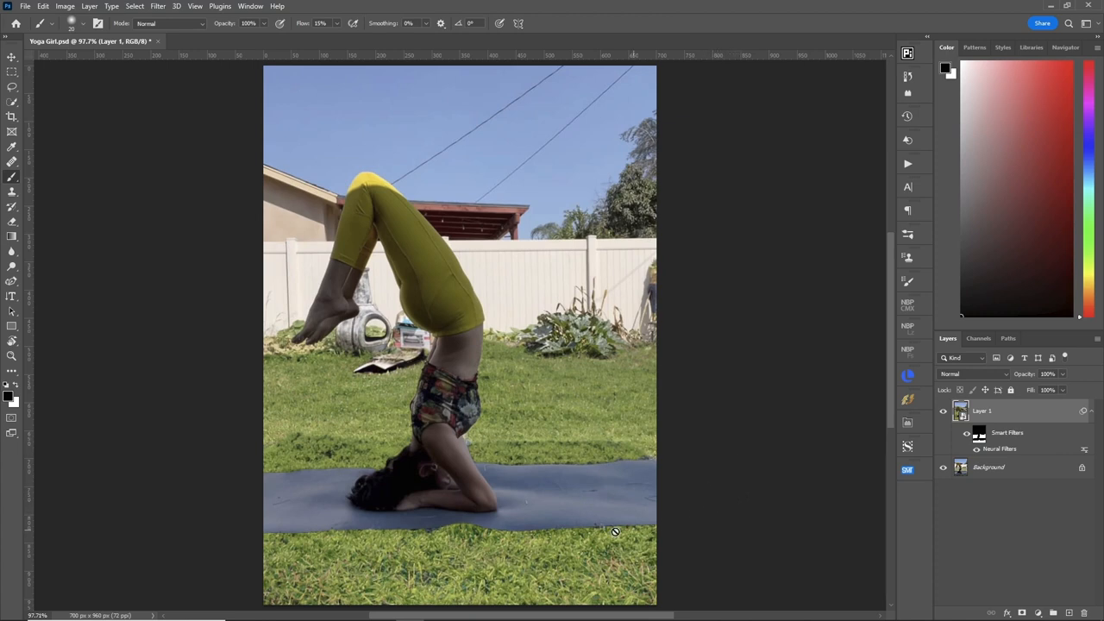
pyautogui.moveTo(290, 469)
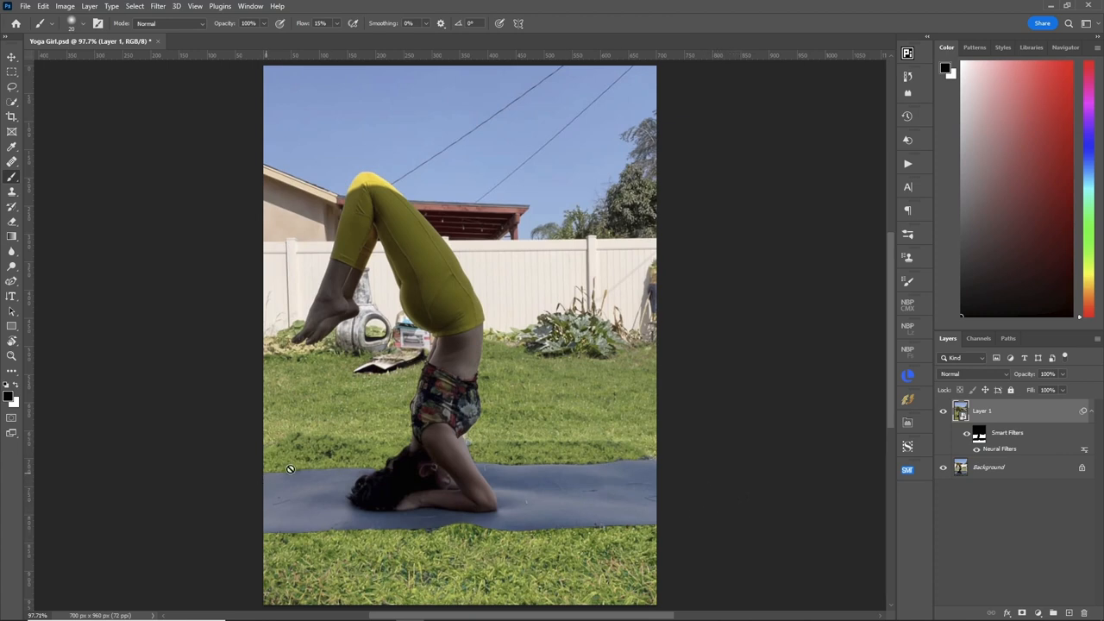
pyautogui.moveTo(555, 469)
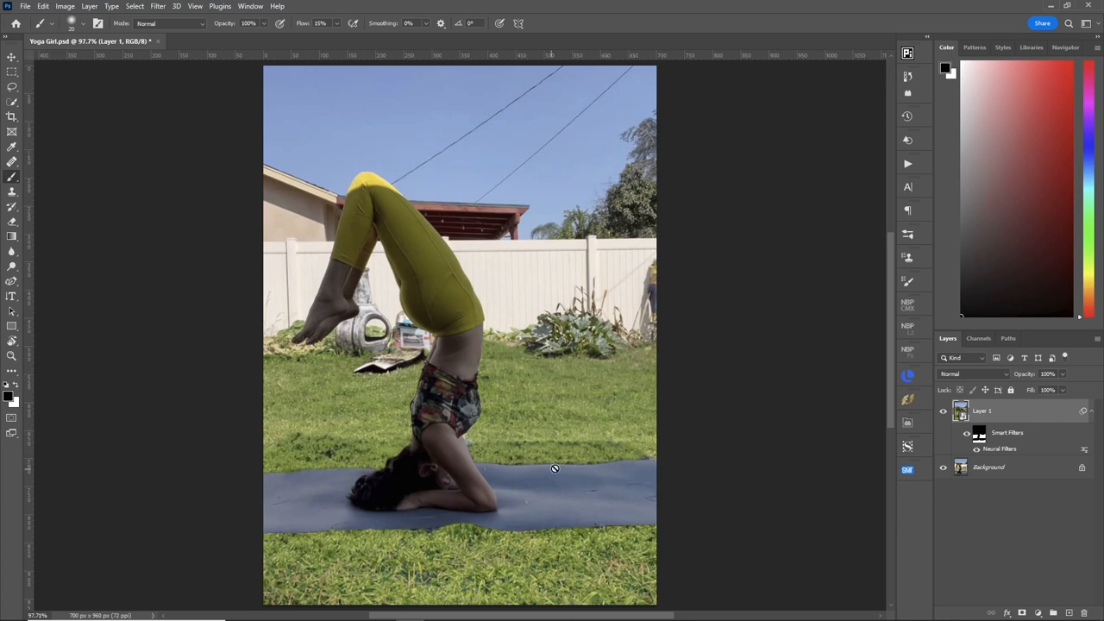
pyautogui.moveTo(714, 476)
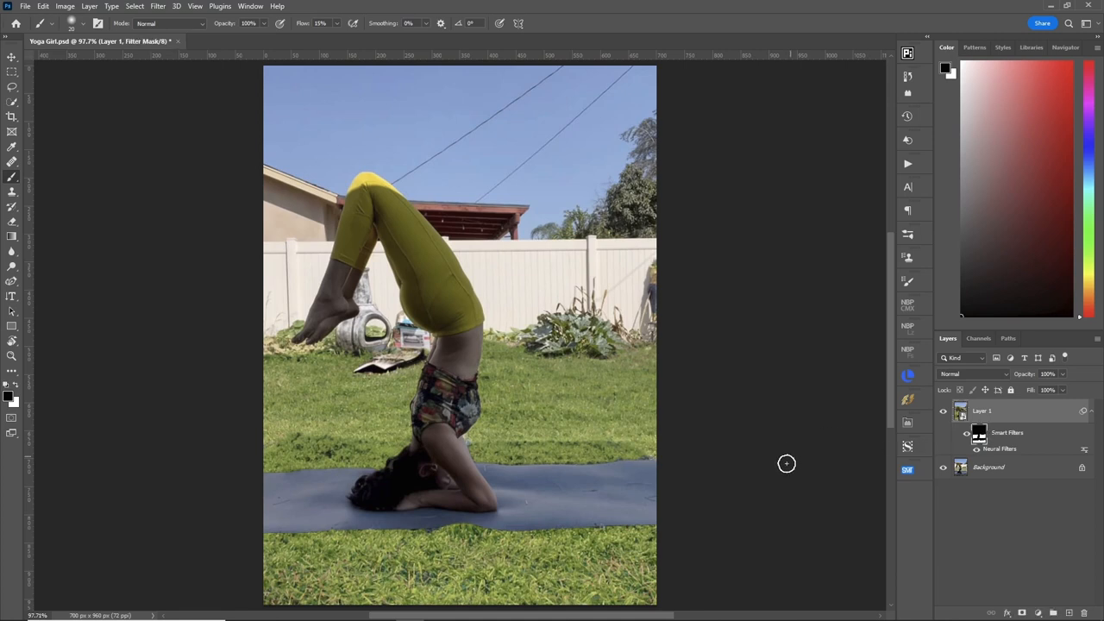
pyautogui.moveTo(238, 127)
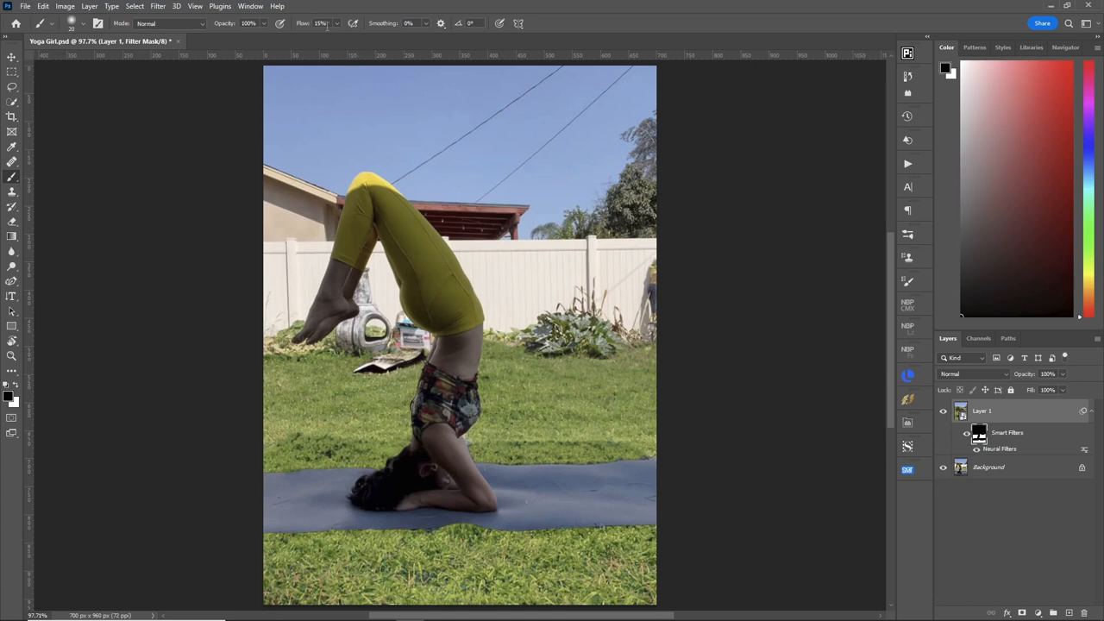
# Brush the smart filter mask along the mat's right and lower edges on the lawn
pyautogui.tripleClick(321, 24)
pyautogui.write('10')
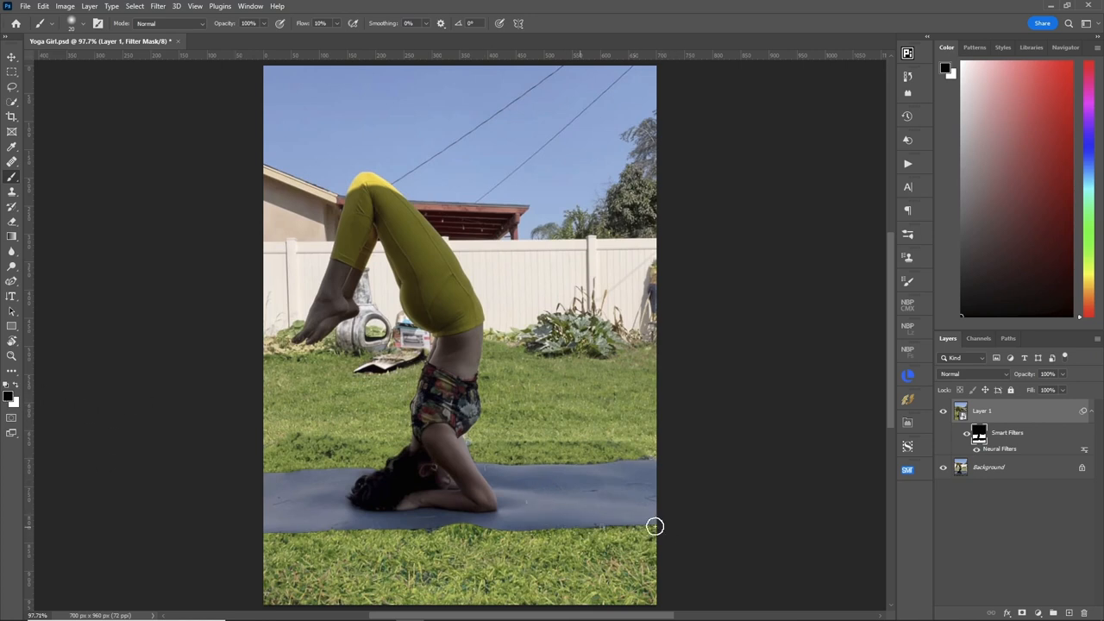
pyautogui.moveTo(655, 526); pyautogui.dragTo(469, 526)
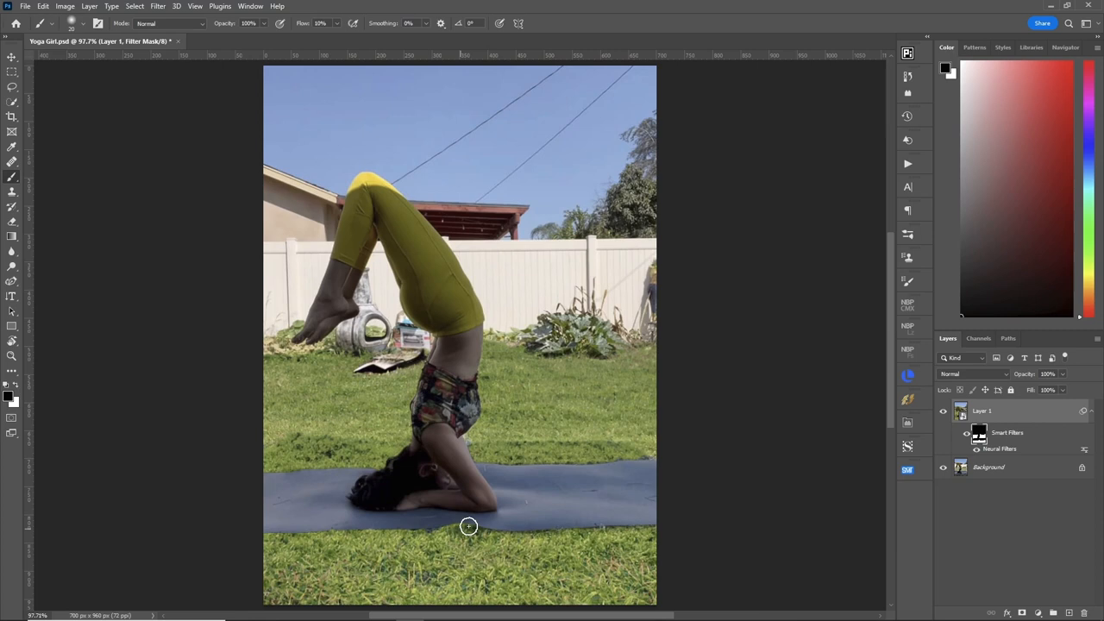
pyautogui.moveTo(470, 526); pyautogui.dragTo(255, 538)
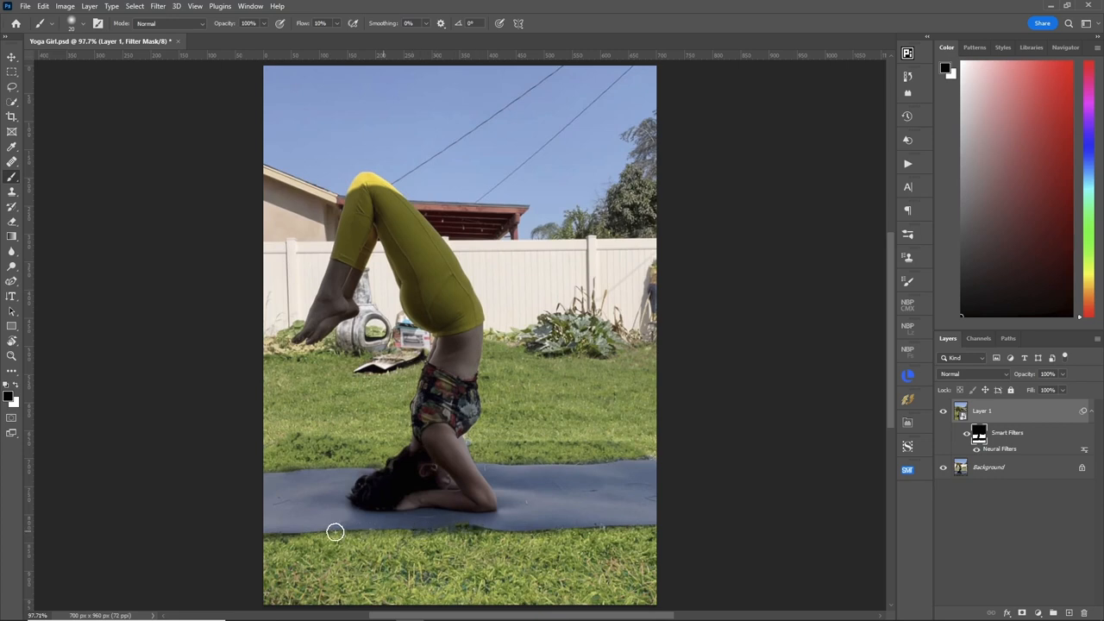
pyautogui.moveTo(792, 507)
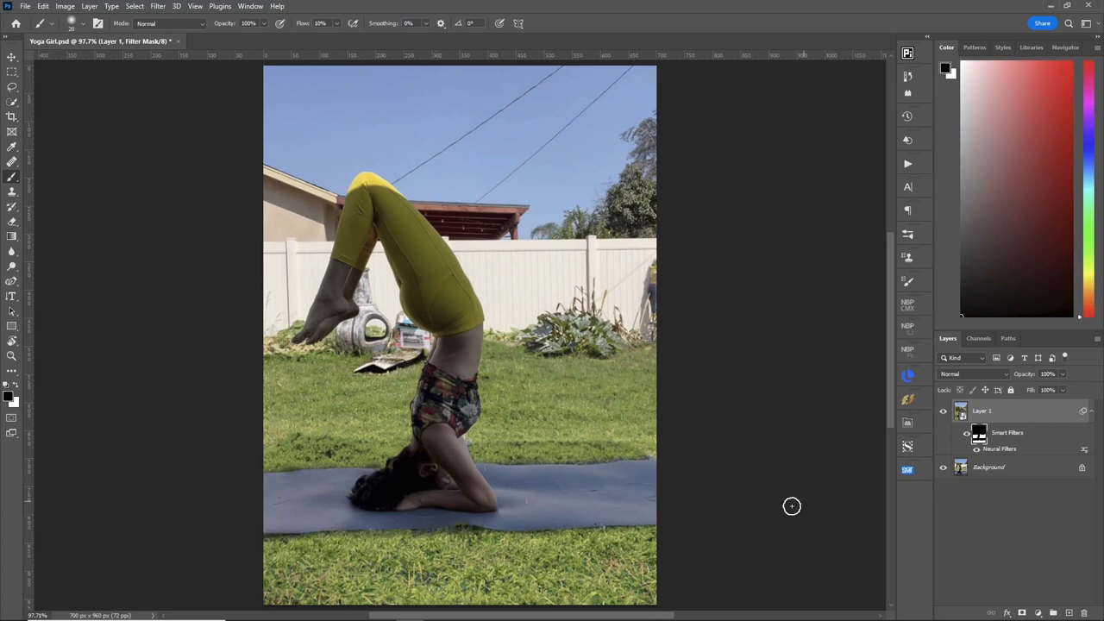
pyautogui.moveTo(859, 469)
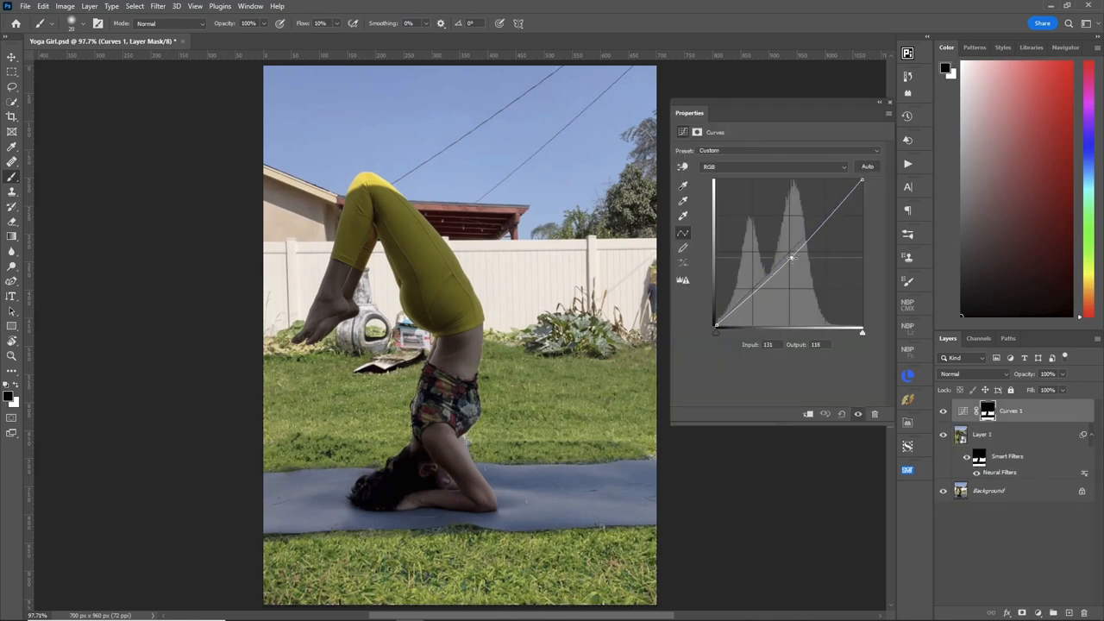
# Reshape the overall curve, then bend the Blue and Green channel curves to shift the tones
pyautogui.moveTo(790, 257); pyautogui.dragTo(795, 262)
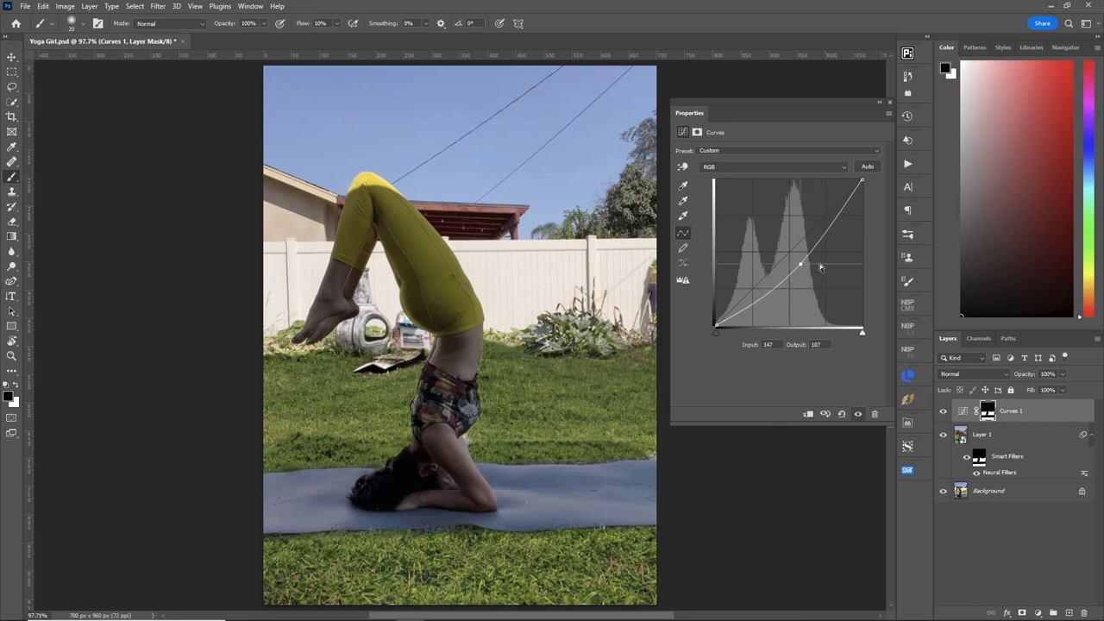
pyautogui.click(773, 166)
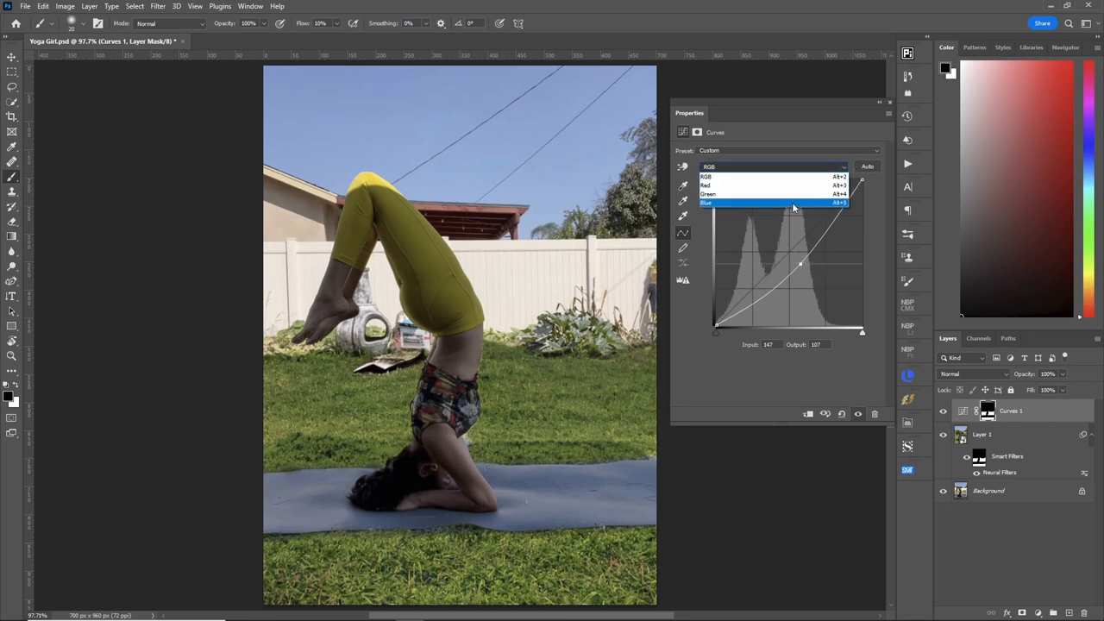
pyautogui.click(707, 203)
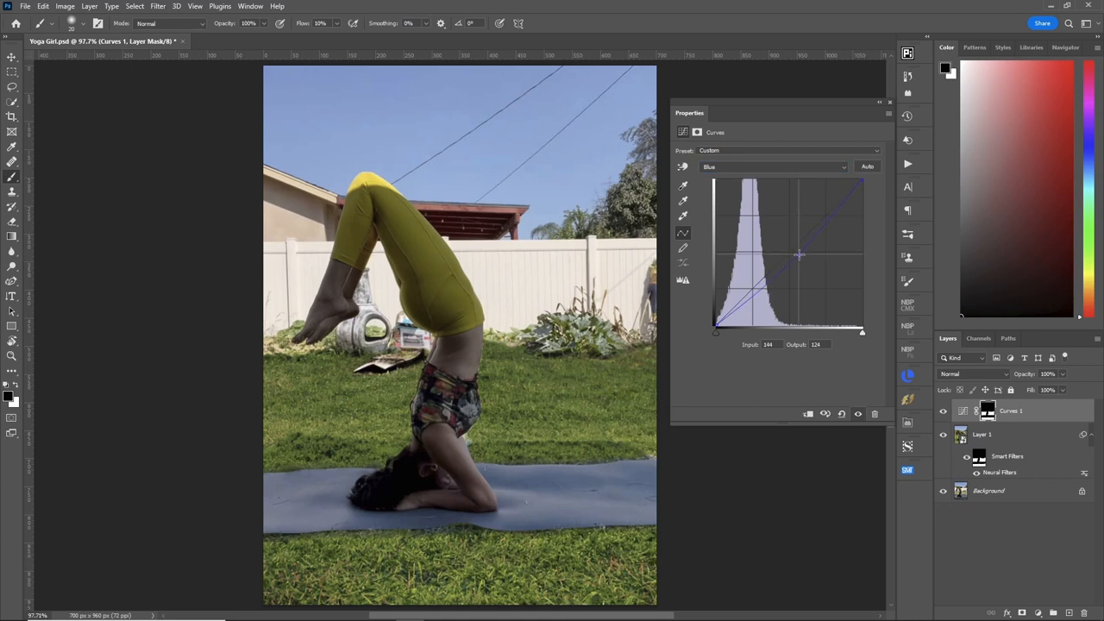
pyautogui.click(773, 166)
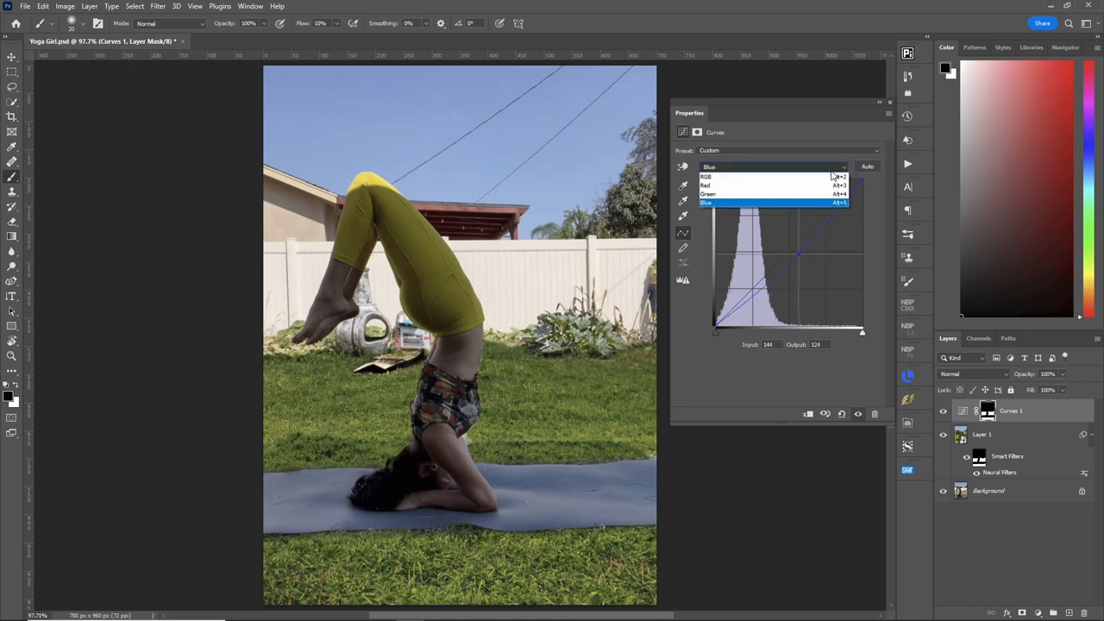
pyautogui.click(707, 193)
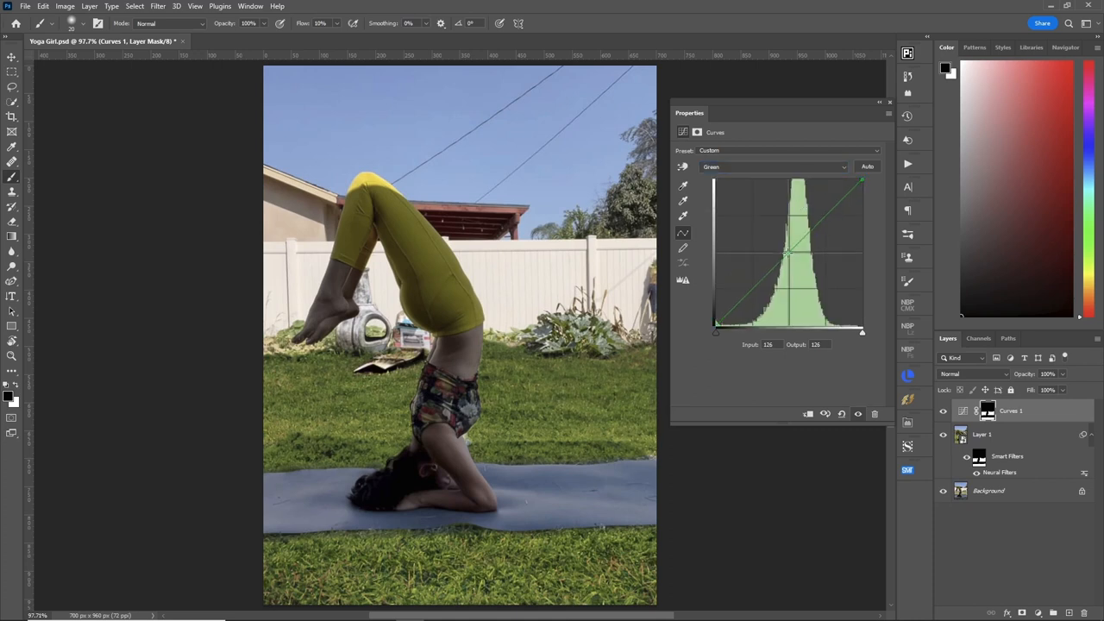
pyautogui.moveTo(787, 252); pyautogui.dragTo(786, 259)
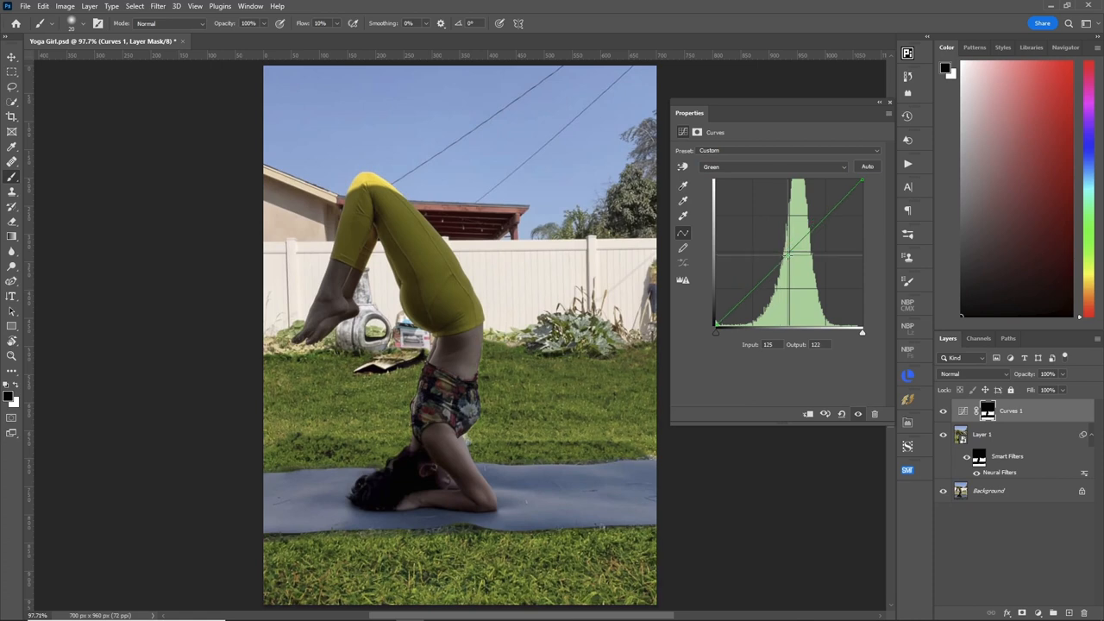
pyautogui.moveTo(790, 259); pyautogui.dragTo(786, 255)
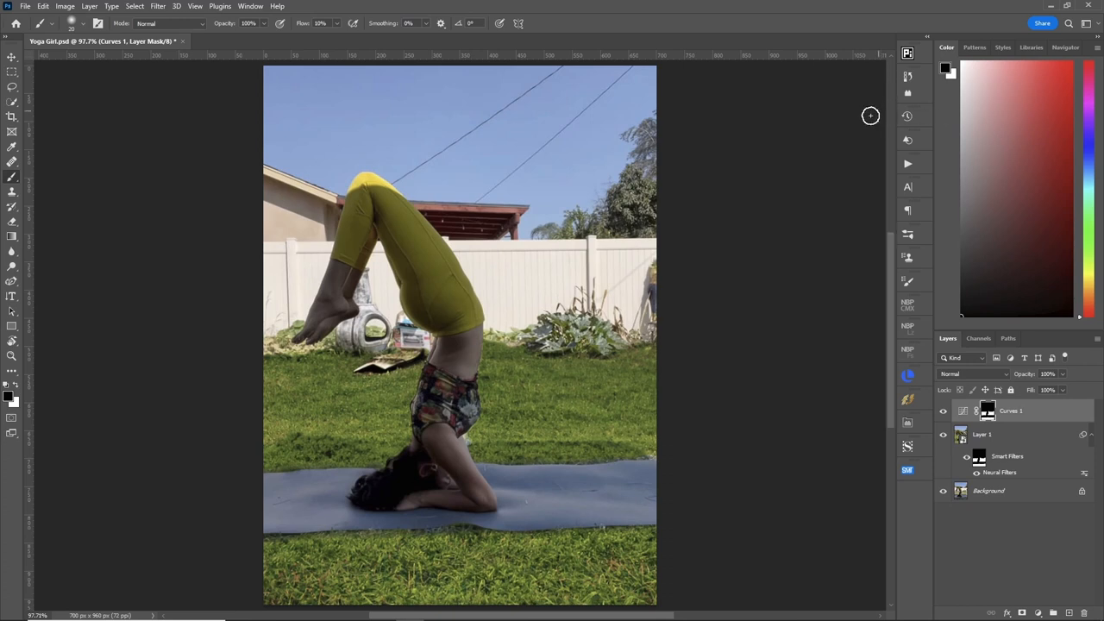
pyautogui.moveTo(804, 455)
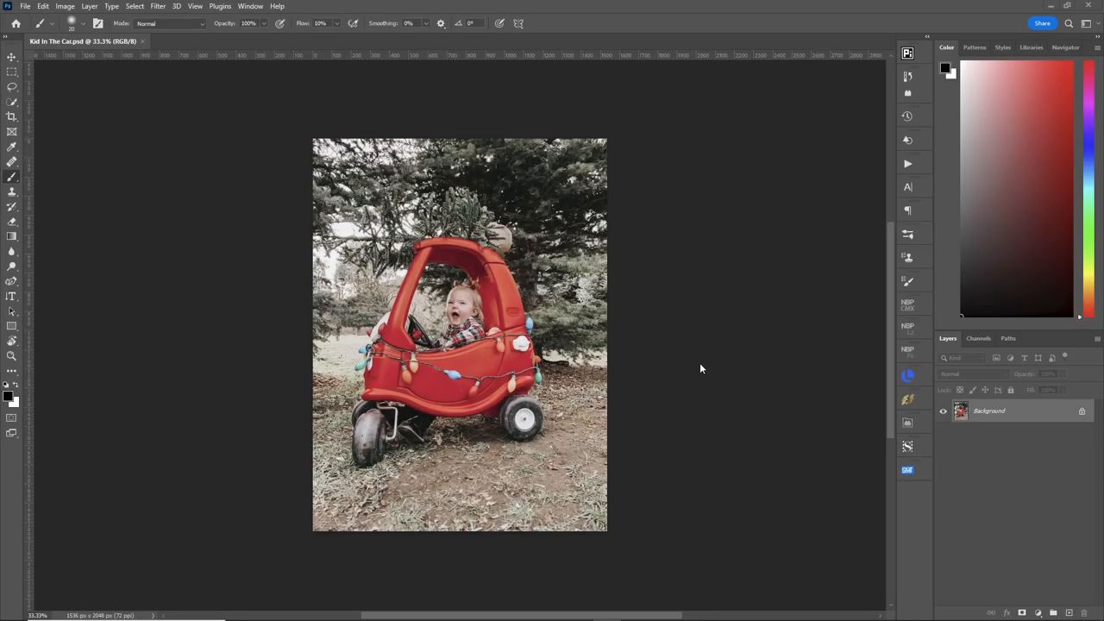
pyautogui.moveTo(723, 376)
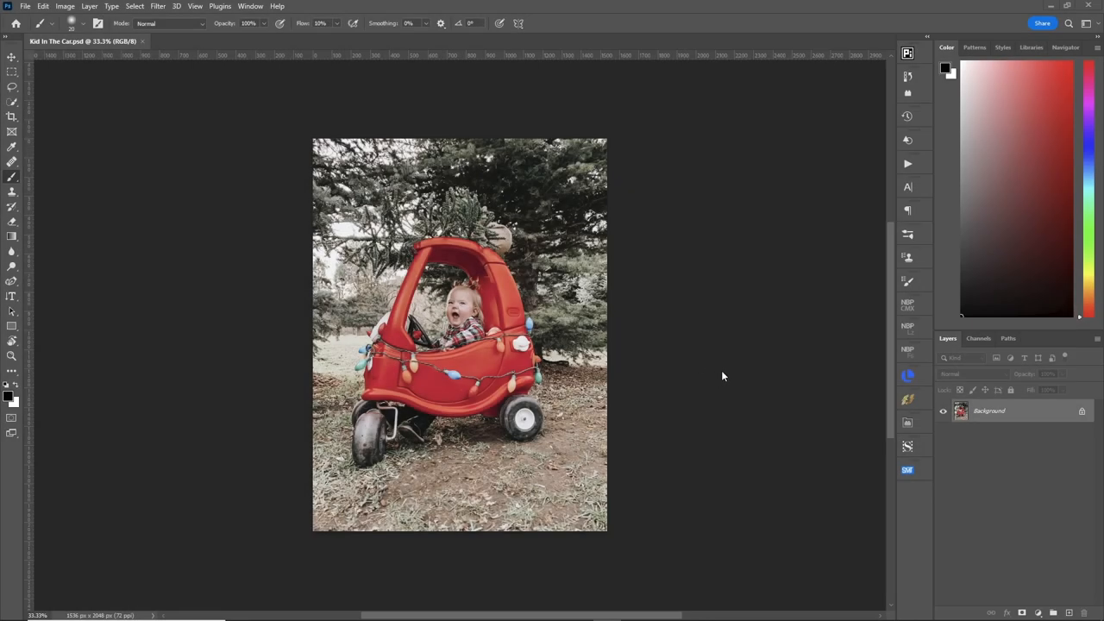
pyautogui.moveTo(552, 369)
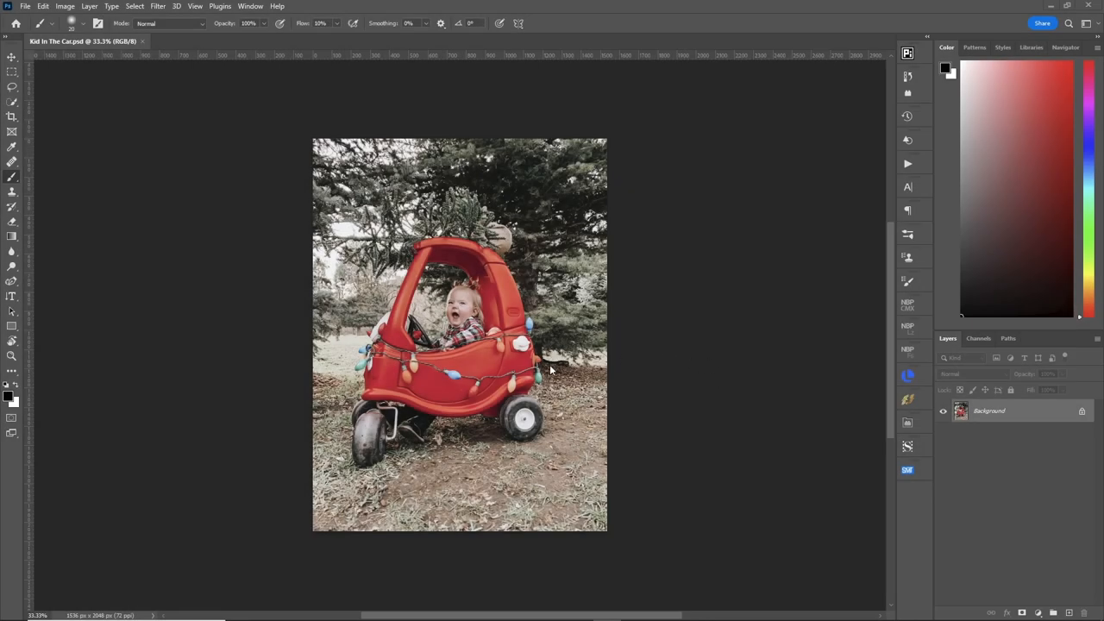
pyautogui.moveTo(434, 380)
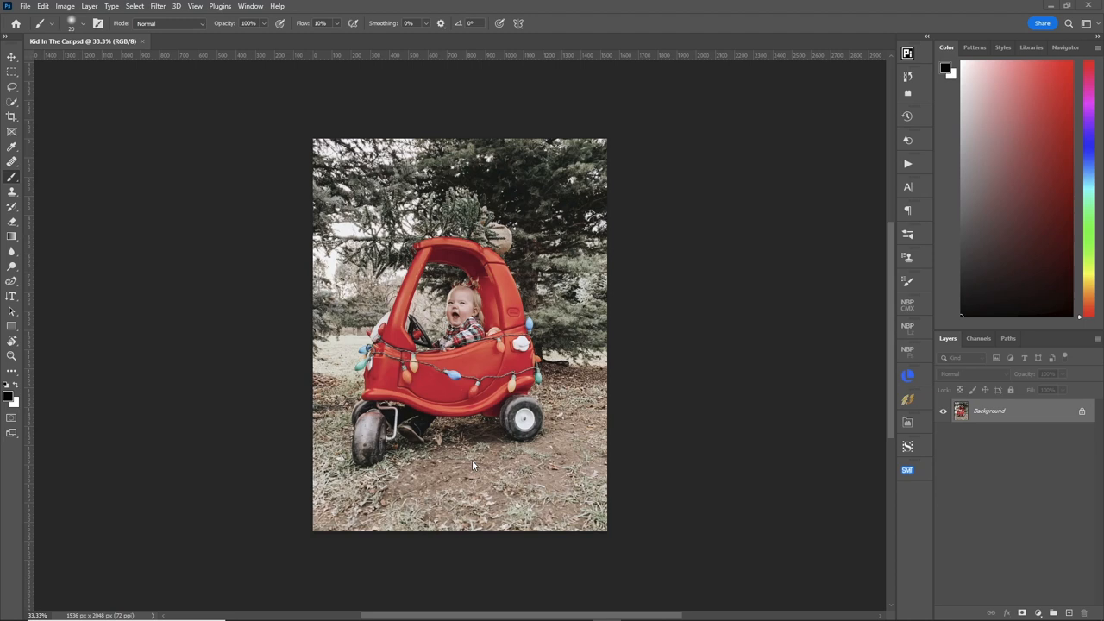
pyautogui.moveTo(514, 455)
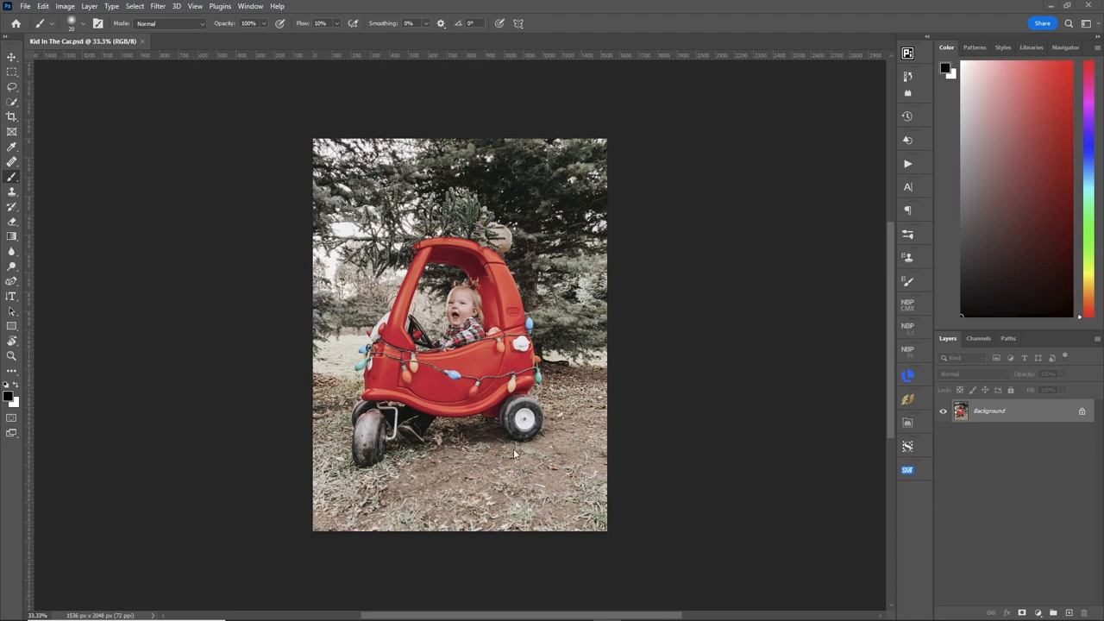
pyautogui.moveTo(514, 459)
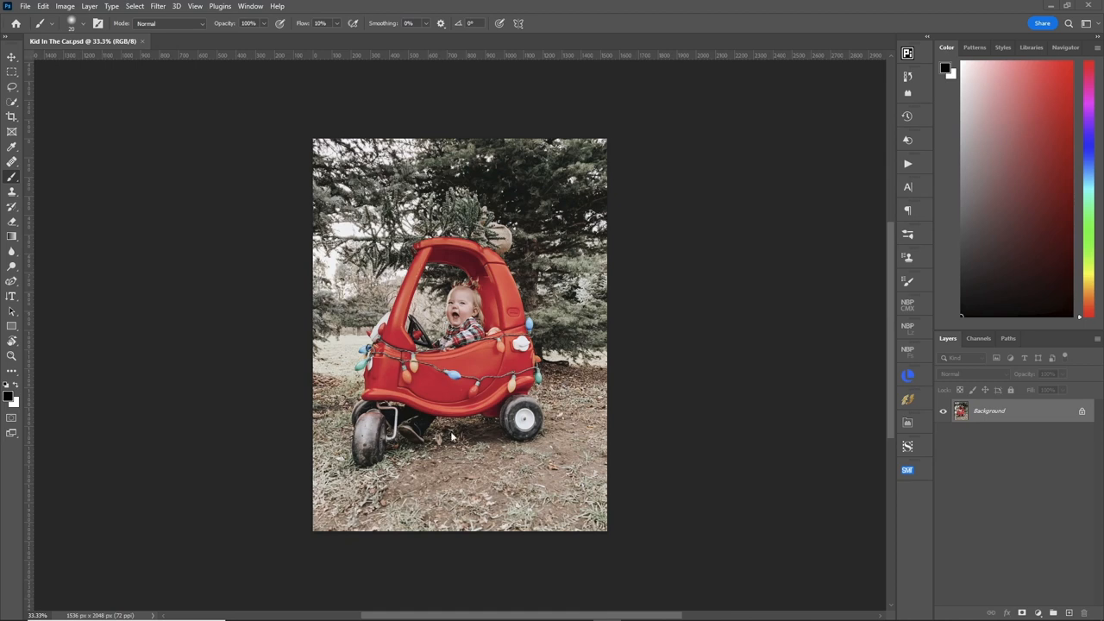
pyautogui.moveTo(631, 438)
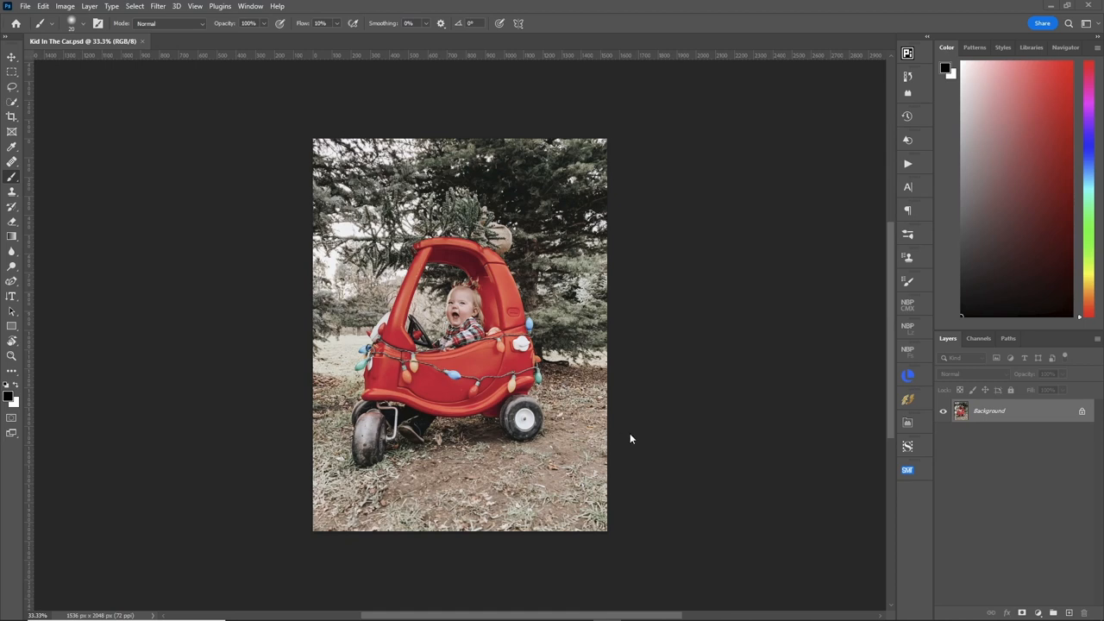
# Duplicate the Kid In The Car photo's Background onto a new layer
pyautogui.click(1039, 612)
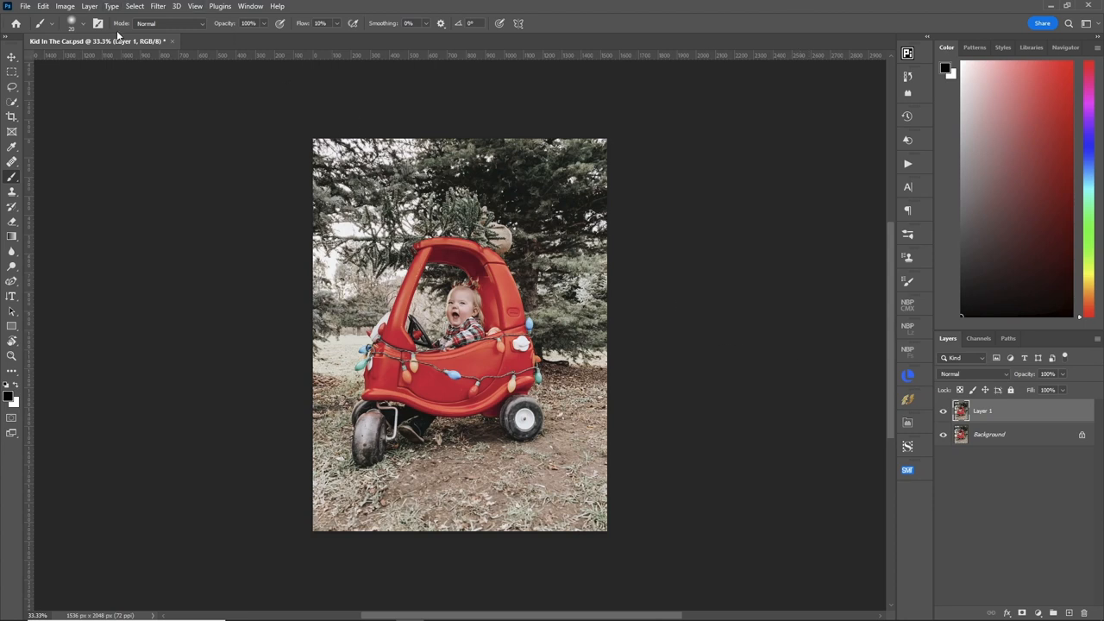
# Load the saved Ground selection via Select > Load Selection with Channel set to Ground
pyautogui.click(134, 7)
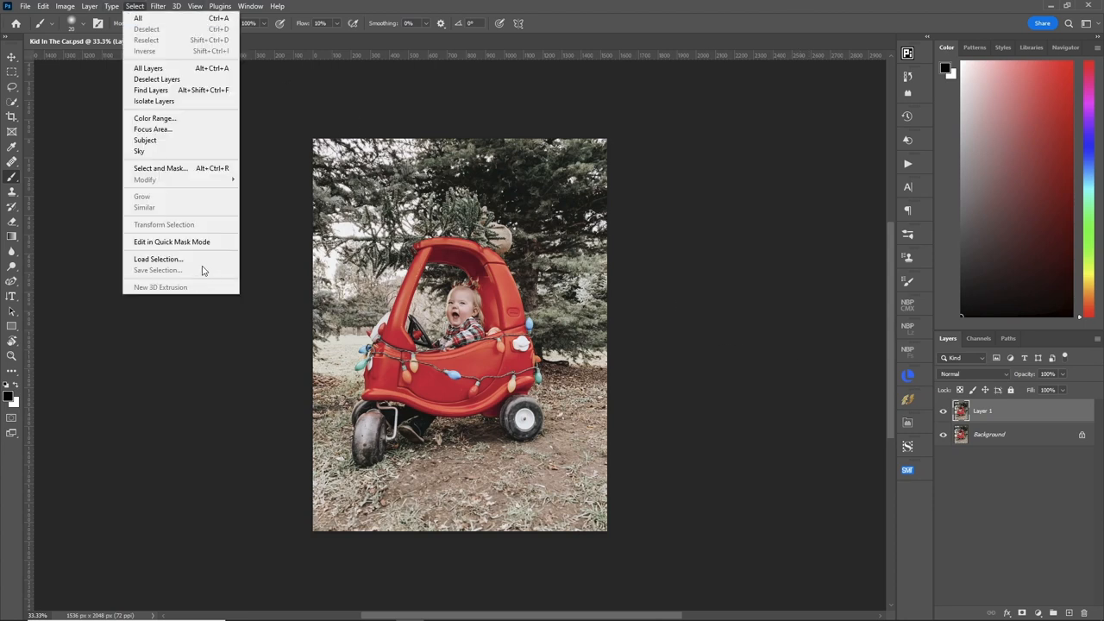
pyautogui.click(158, 258)
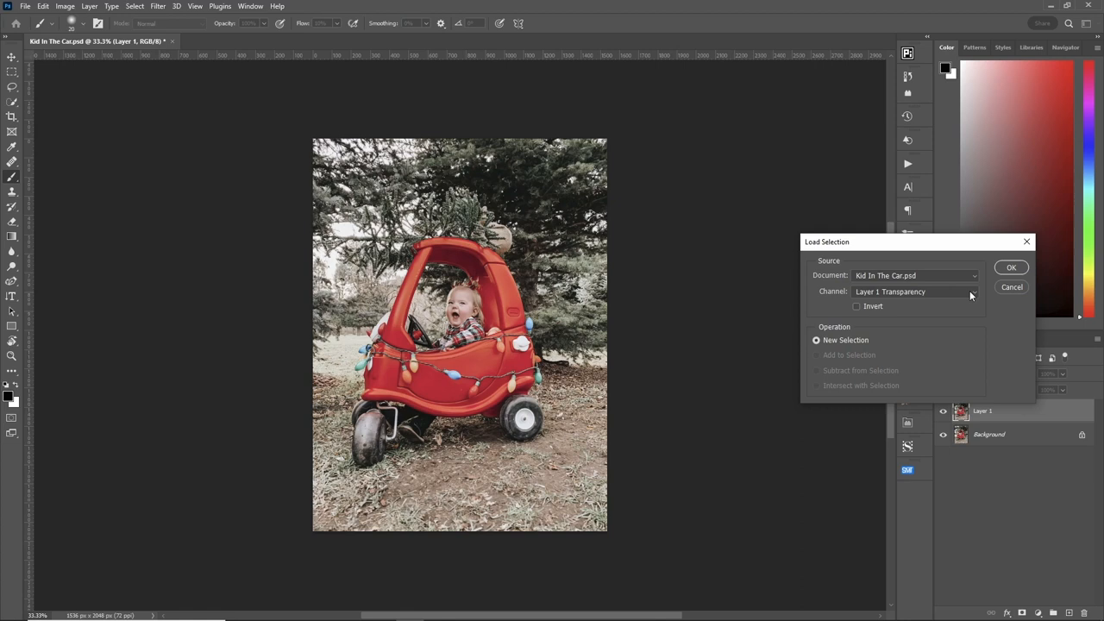
pyautogui.click(914, 292)
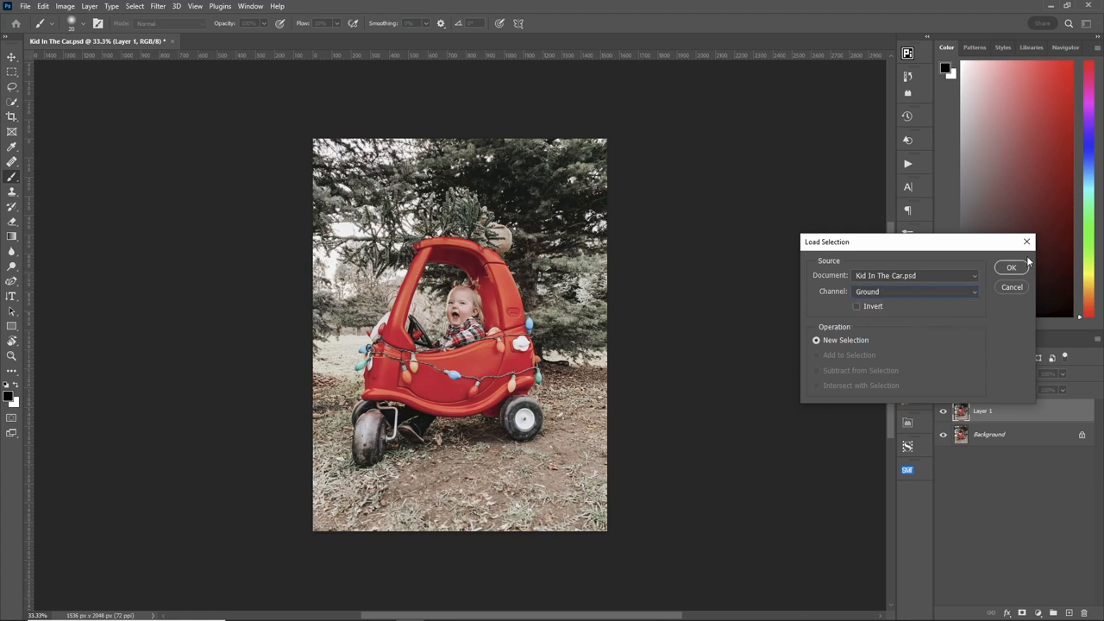
pyautogui.click(1011, 265)
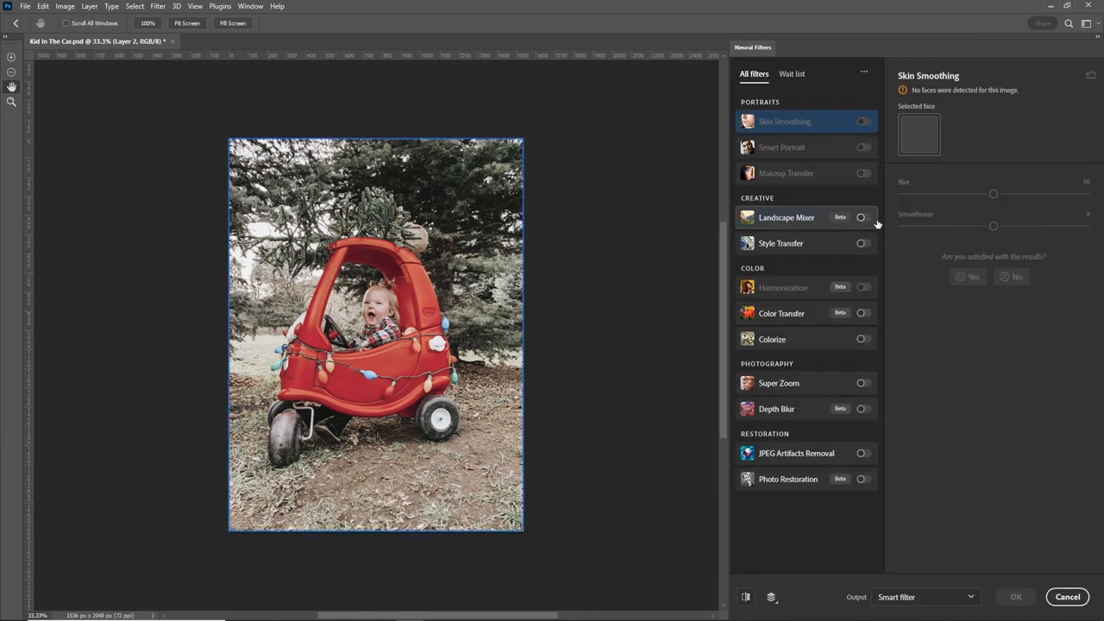
# Enable Landscape Mixer with Winter at 100 and apply it as a smart filter to the ground
pyautogui.click(864, 218)
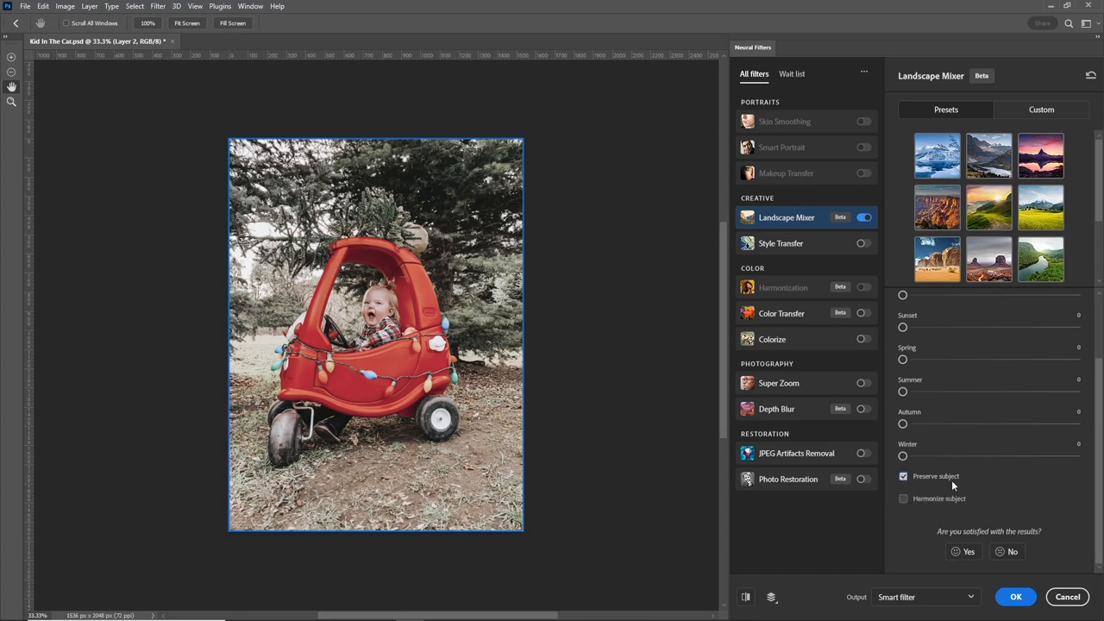
pyautogui.moveTo(1021, 195)
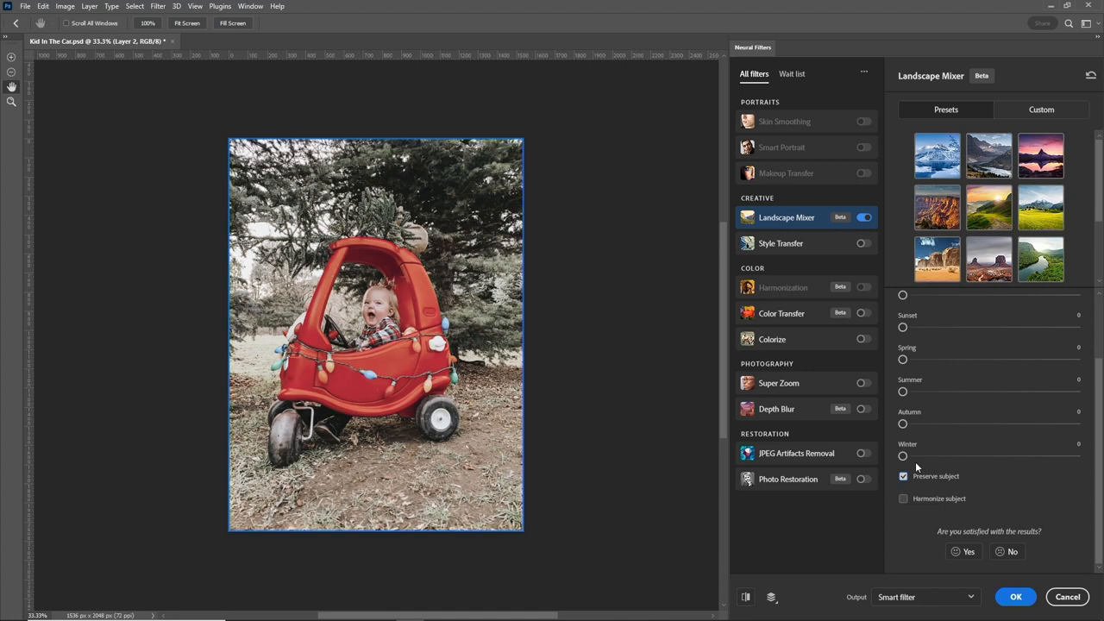
pyautogui.moveTo(904, 456)
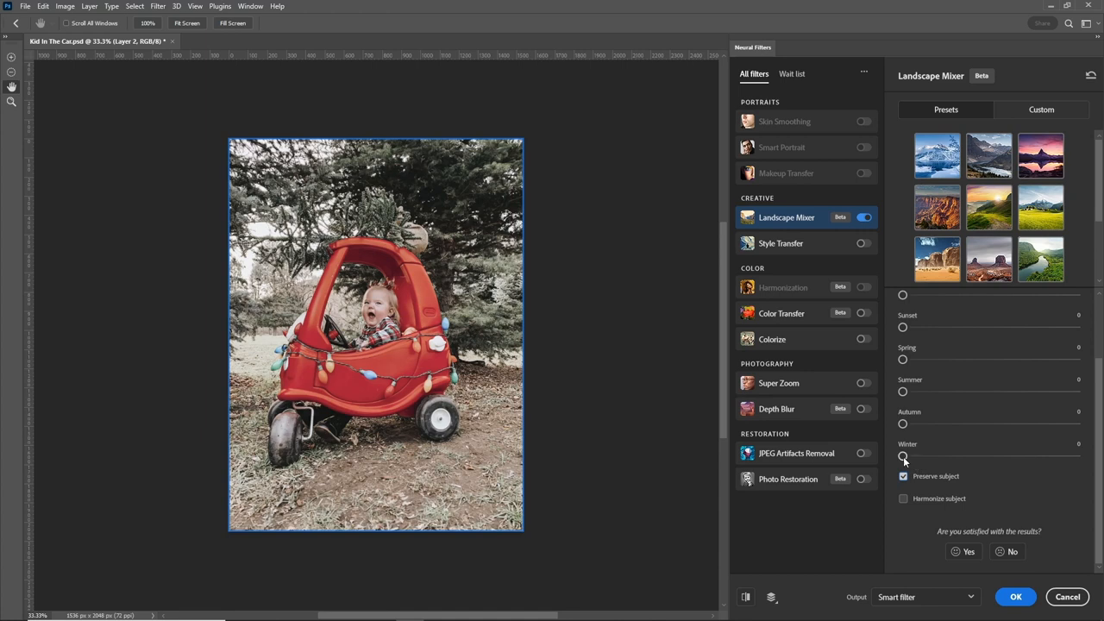
pyautogui.moveTo(904, 455); pyautogui.dragTo(1077, 455)
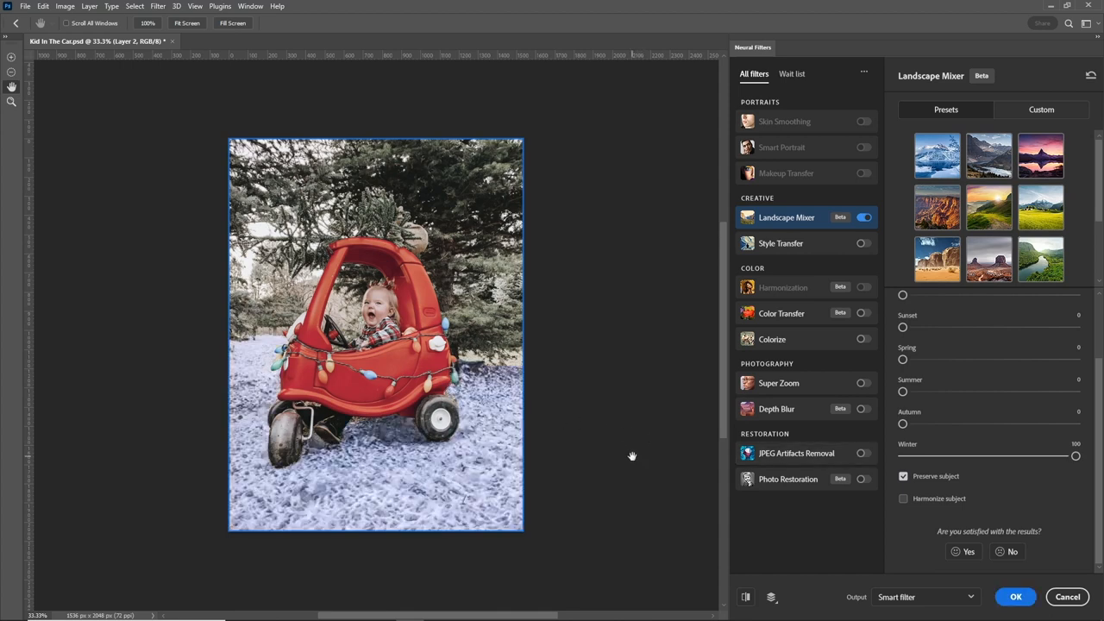
pyautogui.moveTo(614, 462)
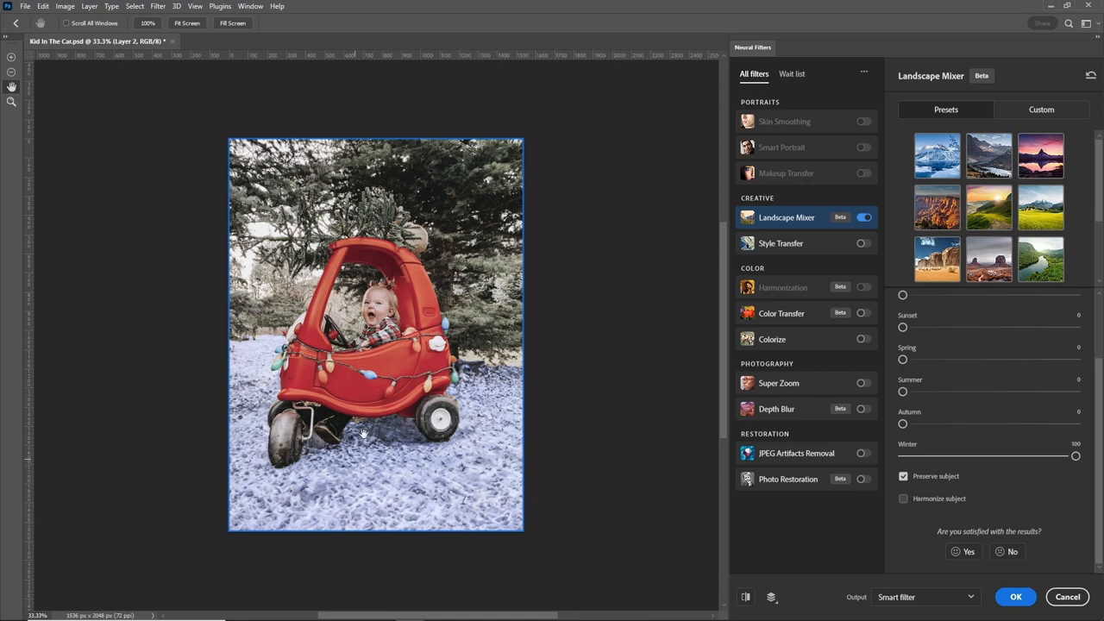
pyautogui.moveTo(628, 391)
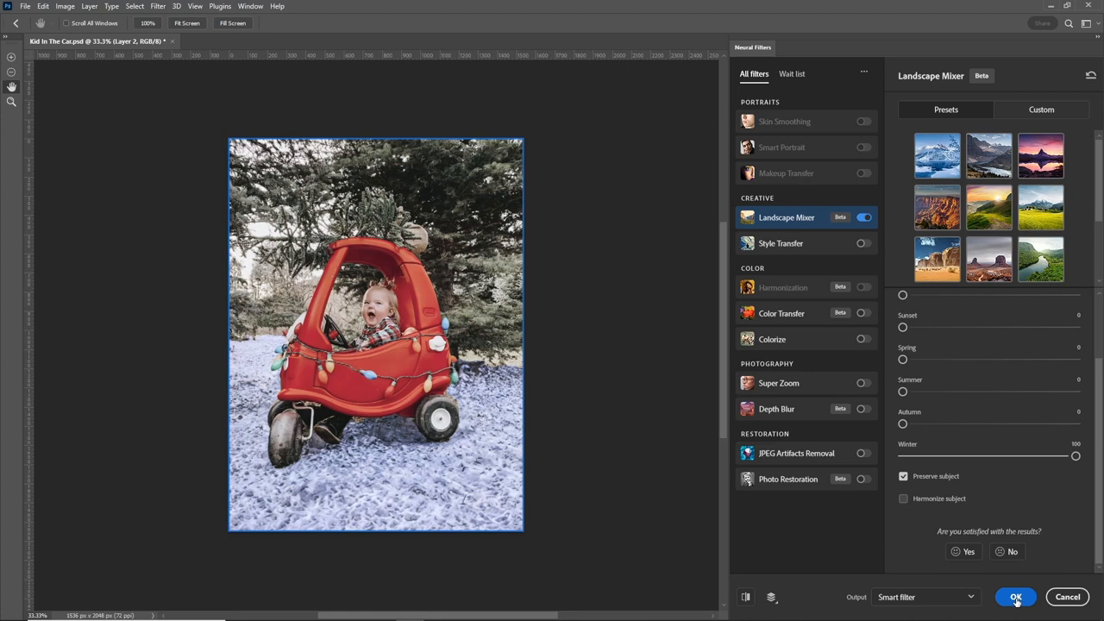
pyautogui.click(1016, 597)
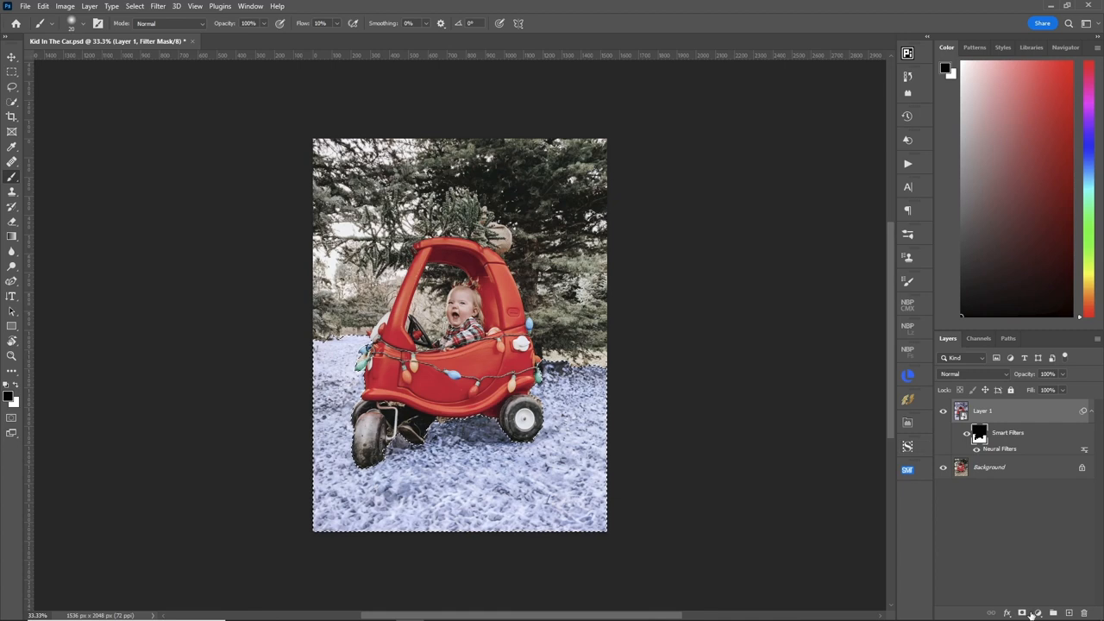
# Add a Curves layer to brighten the snow, then revert the photo to its original brown ground
pyautogui.click(1035, 612)
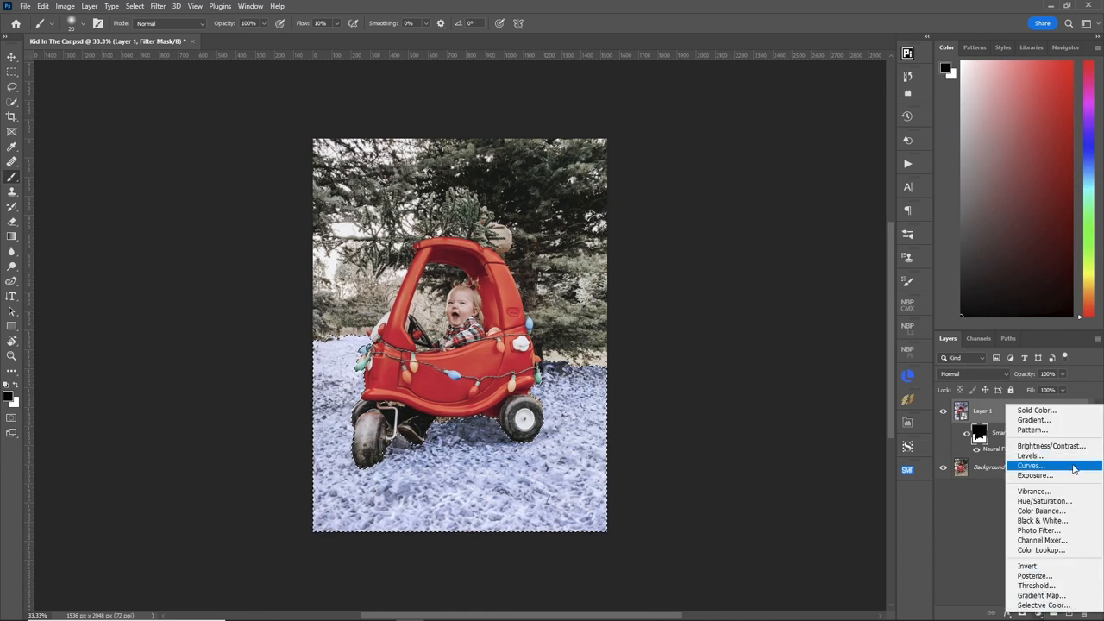
pyautogui.click(1032, 465)
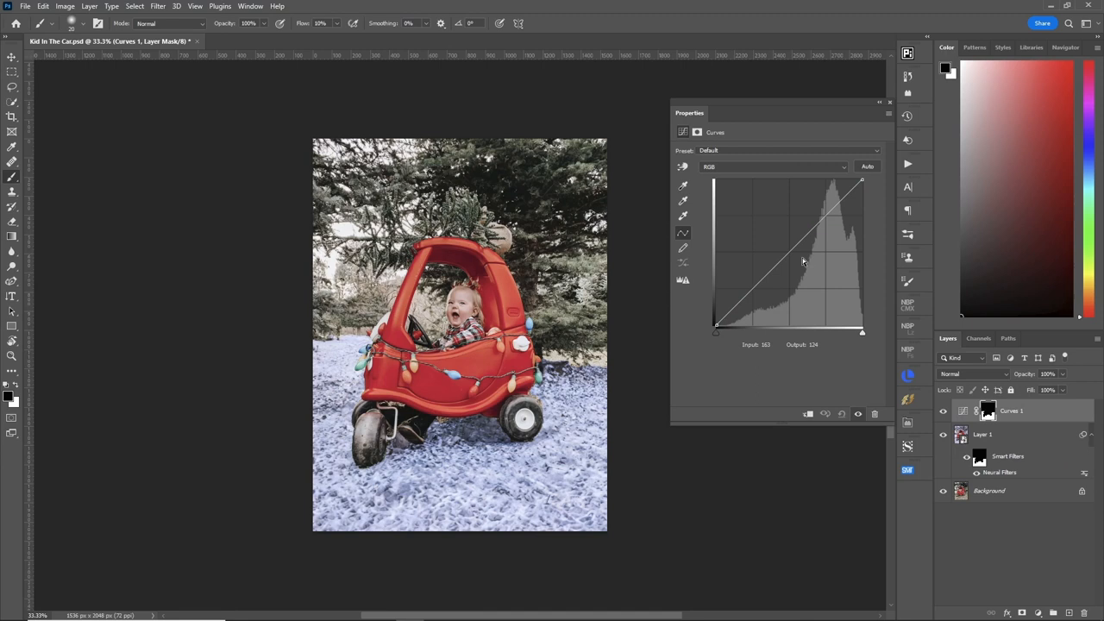
pyautogui.moveTo(802, 260); pyautogui.dragTo(794, 262)
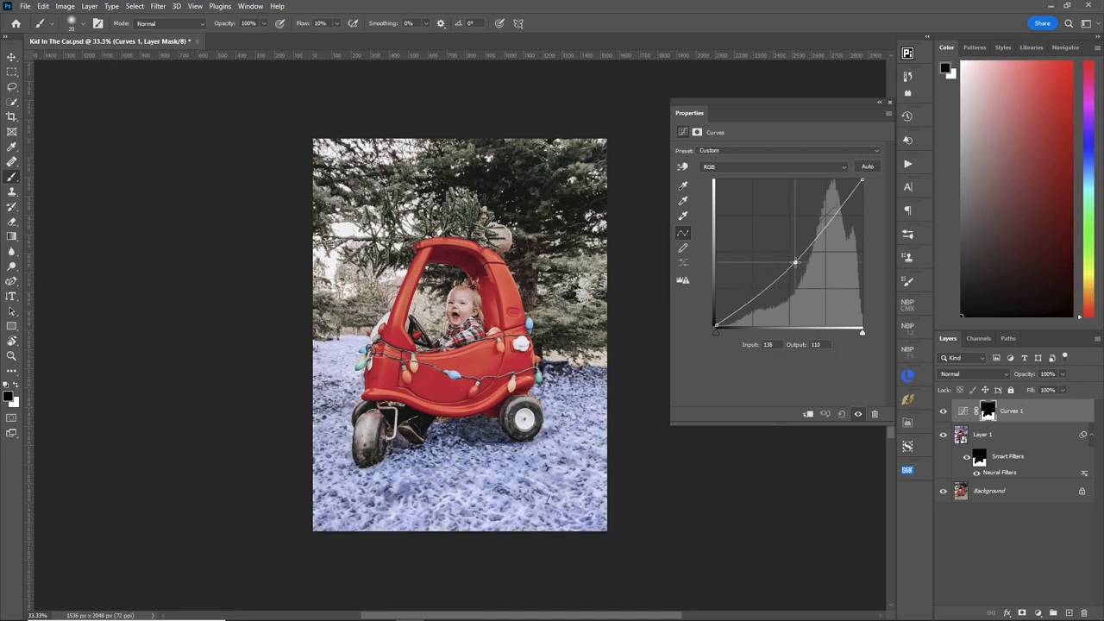
pyautogui.moveTo(794, 262); pyautogui.dragTo(765, 252)
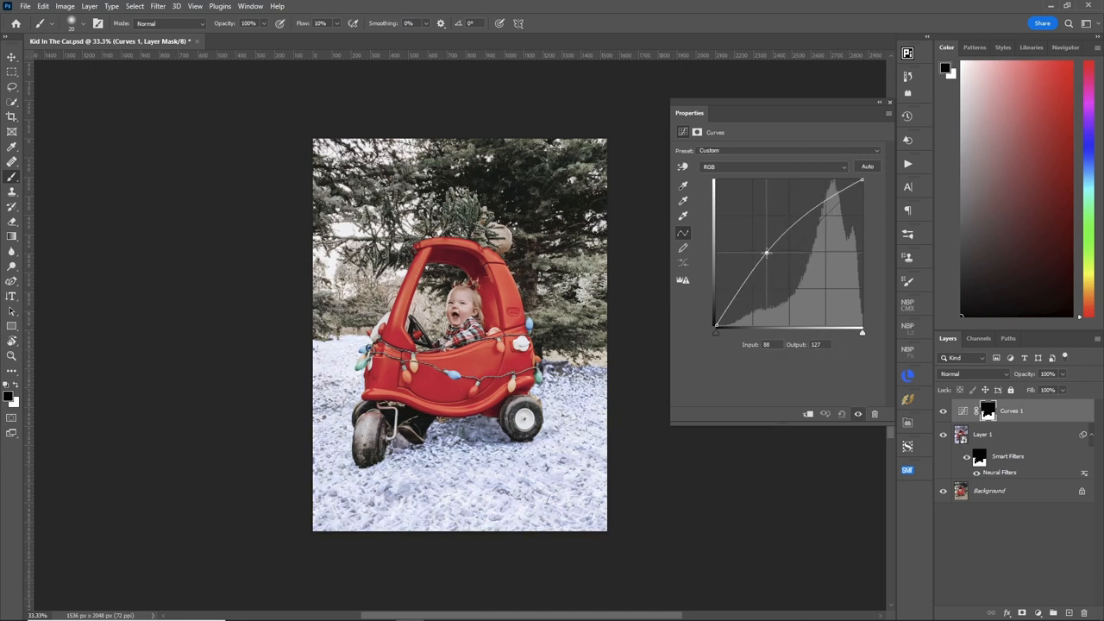
pyautogui.moveTo(766, 252); pyautogui.dragTo(766, 255)
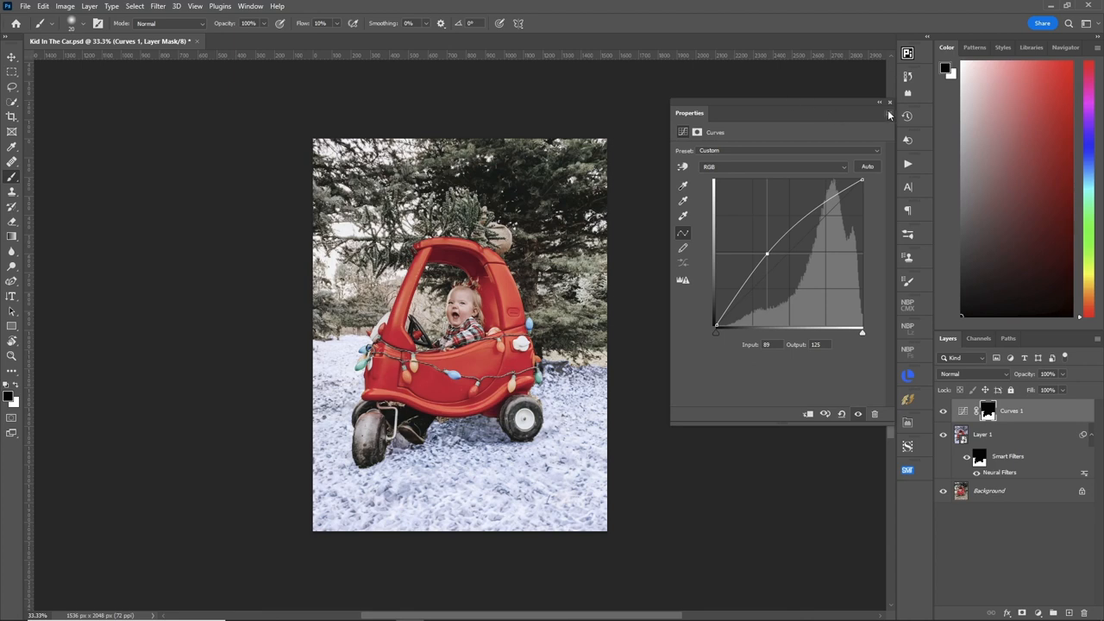
pyautogui.click(890, 104)
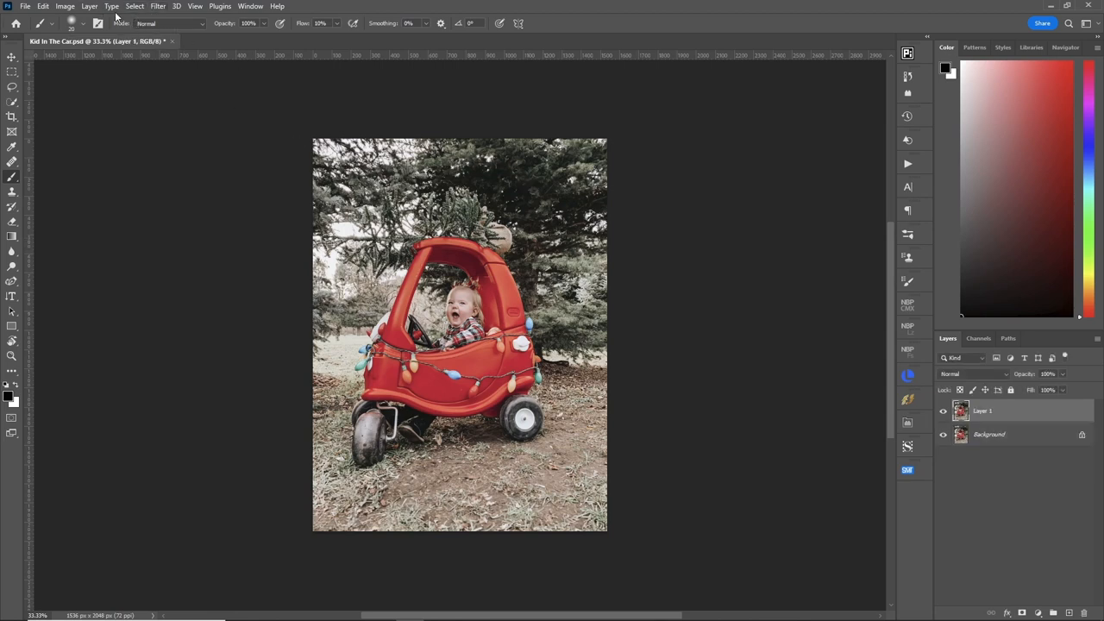
# Load the saved Kid selection via Select > Load Selection with Channel set to Kid
pyautogui.click(135, 7)
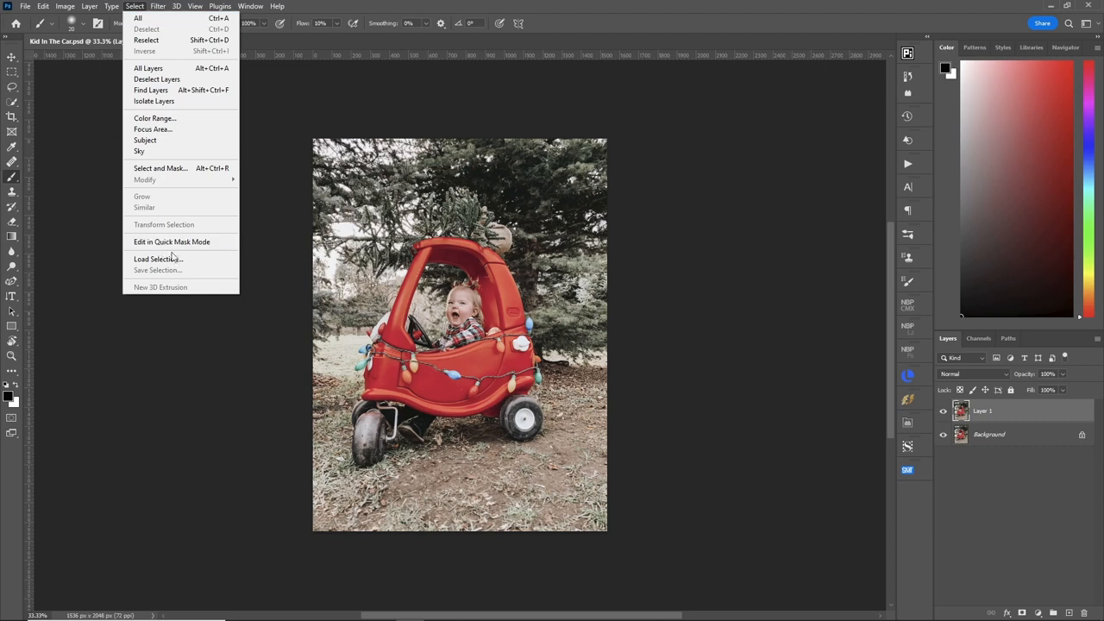
pyautogui.click(155, 259)
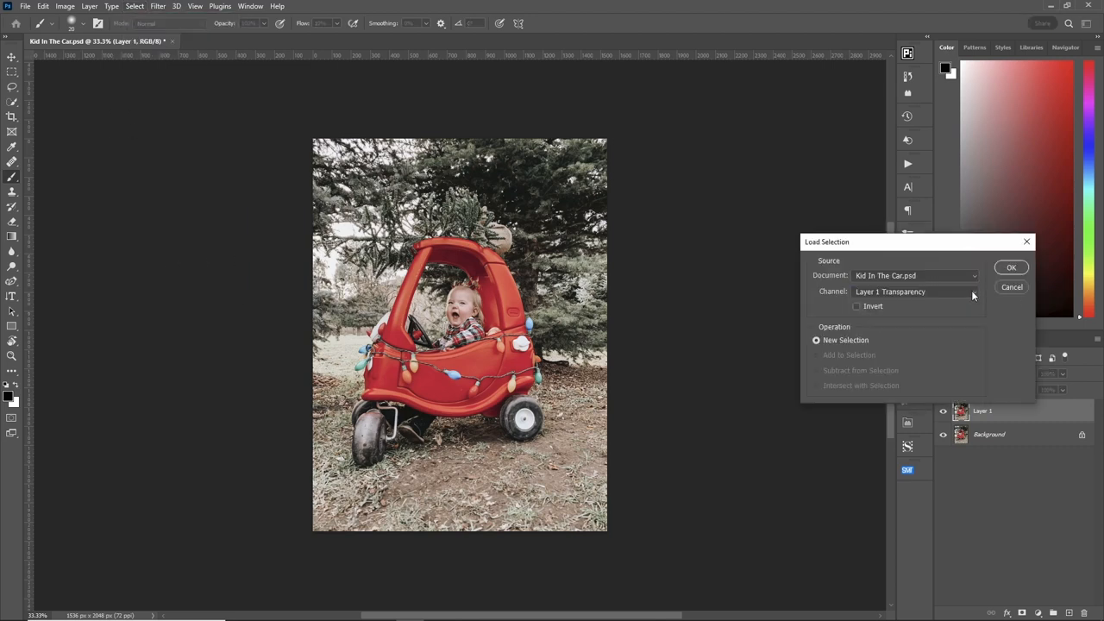
pyautogui.click(914, 291)
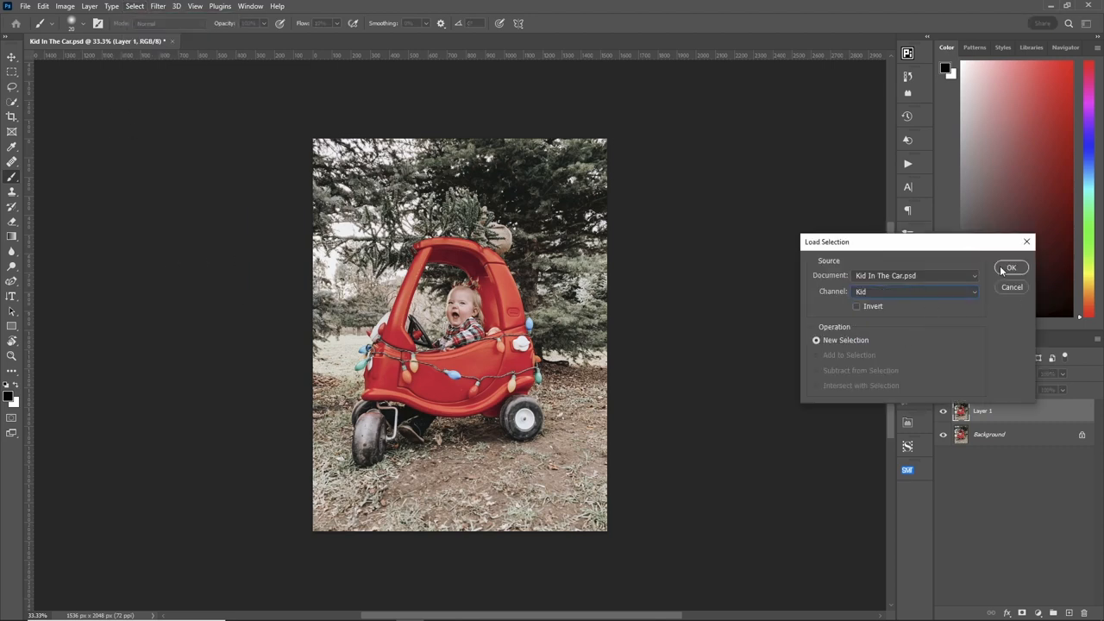
pyautogui.click(1010, 267)
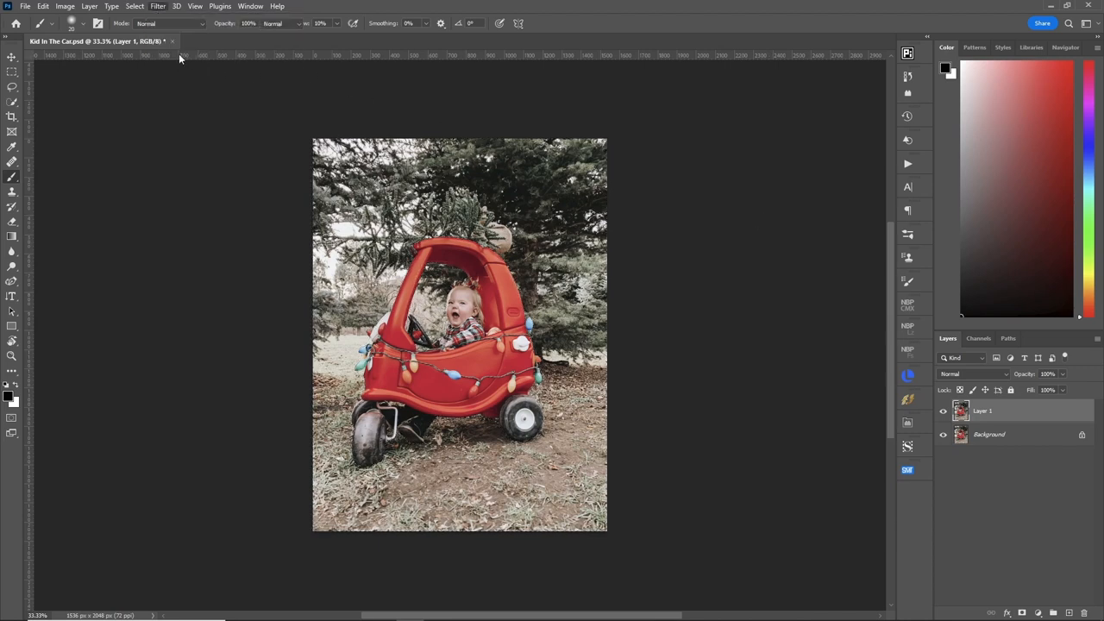
# Apply Landscape Mixer with Winter at 100 as a smart filter over the whole scene
pyautogui.click(159, 7)
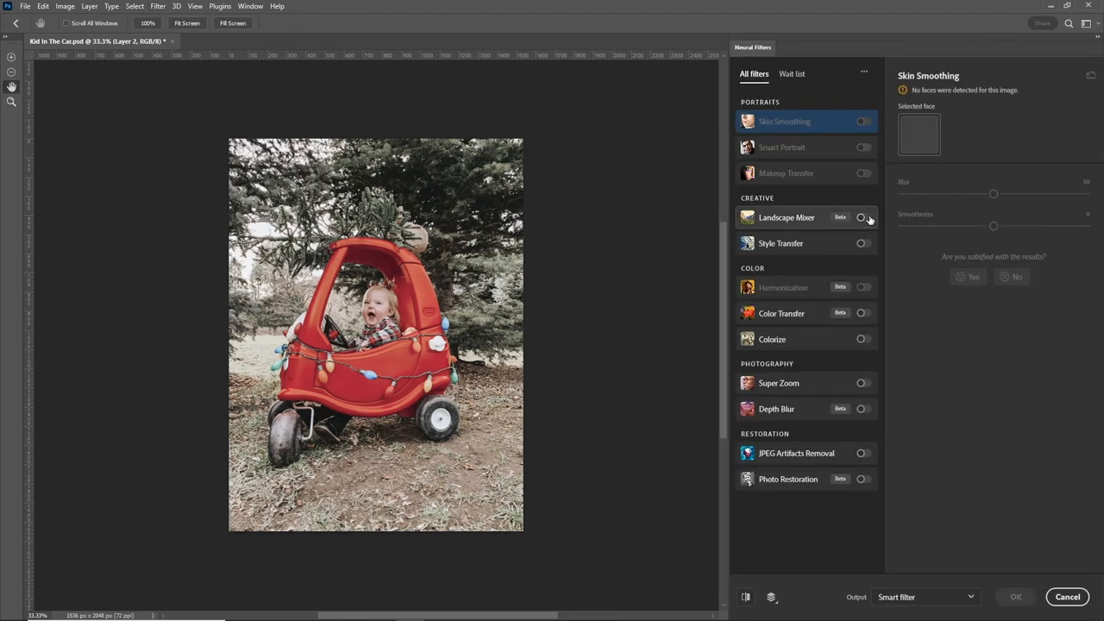
pyautogui.click(862, 217)
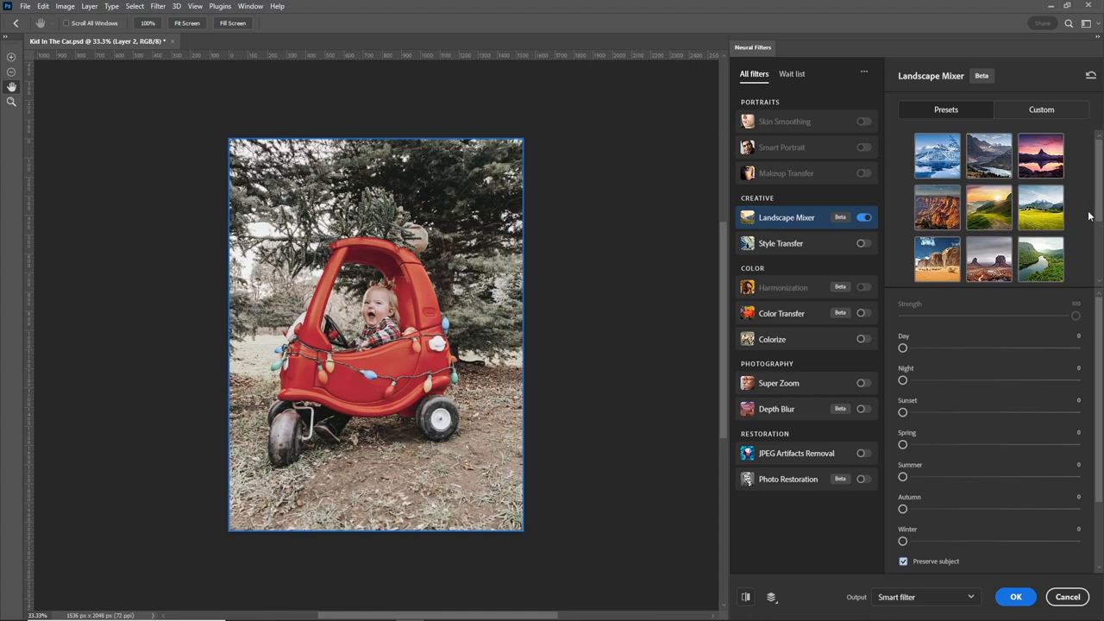
pyautogui.click(937, 155)
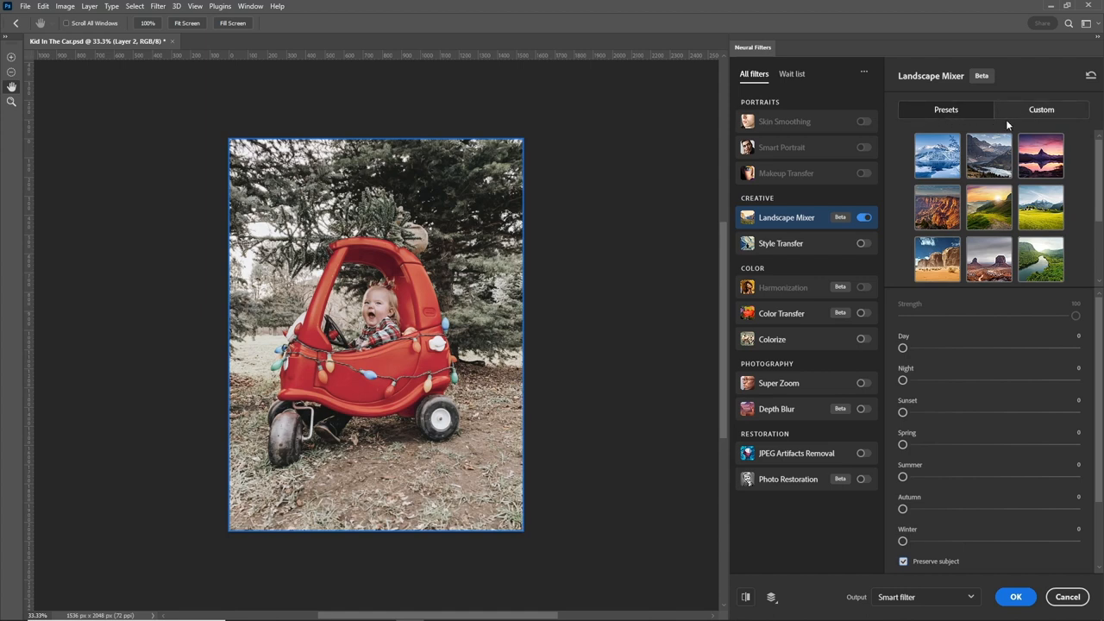
pyautogui.moveTo(906, 538)
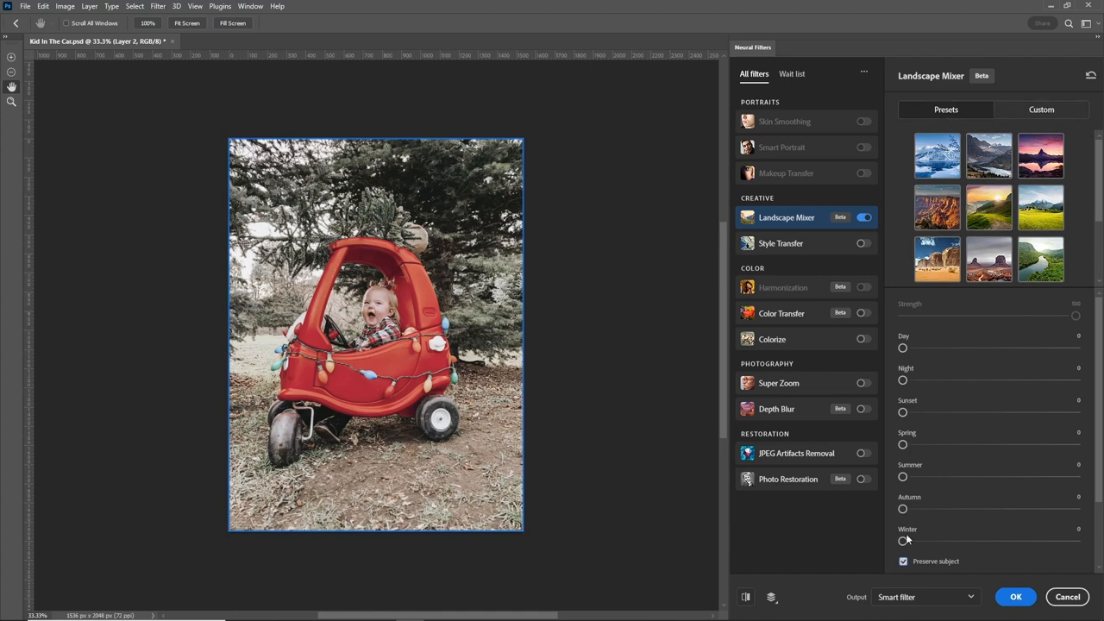
pyautogui.moveTo(904, 542); pyautogui.dragTo(970, 541)
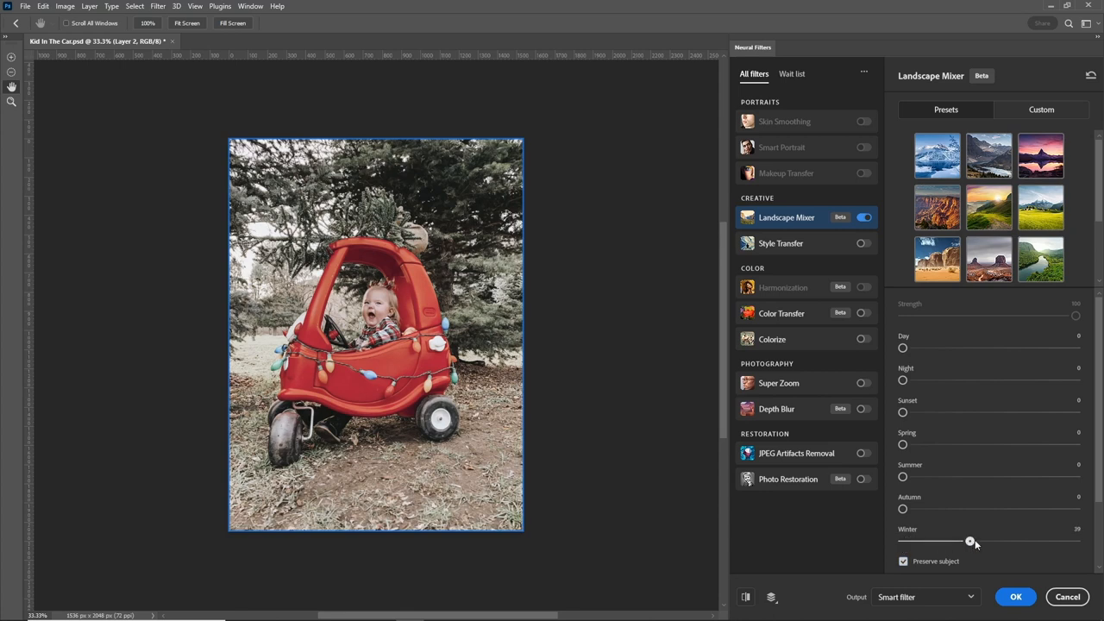
pyautogui.moveTo(969, 542); pyautogui.dragTo(1076, 542)
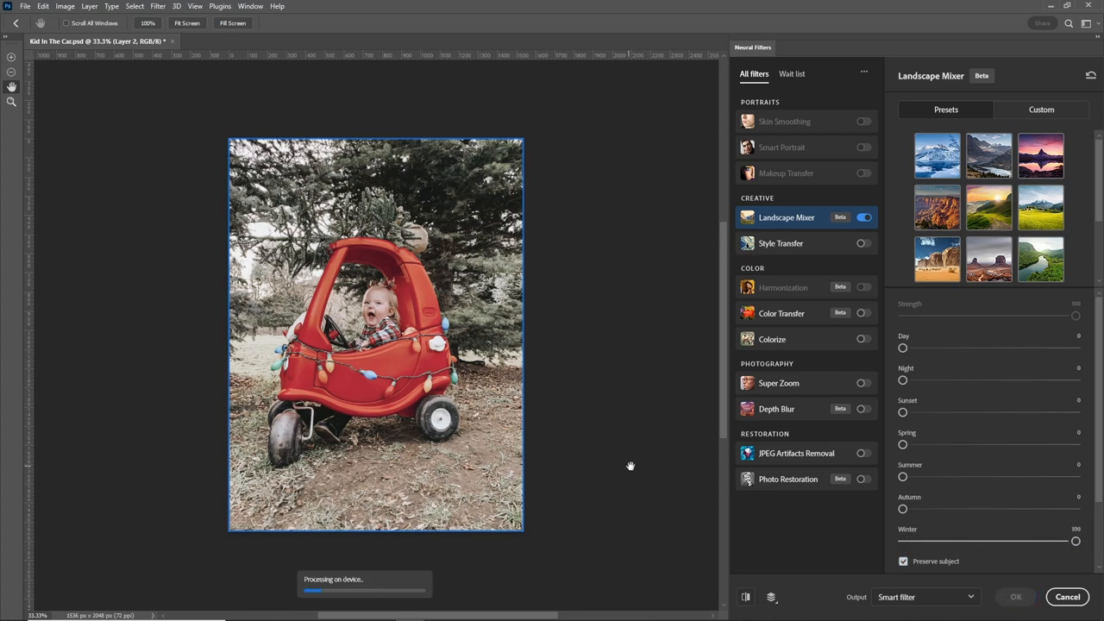
pyautogui.moveTo(645, 458)
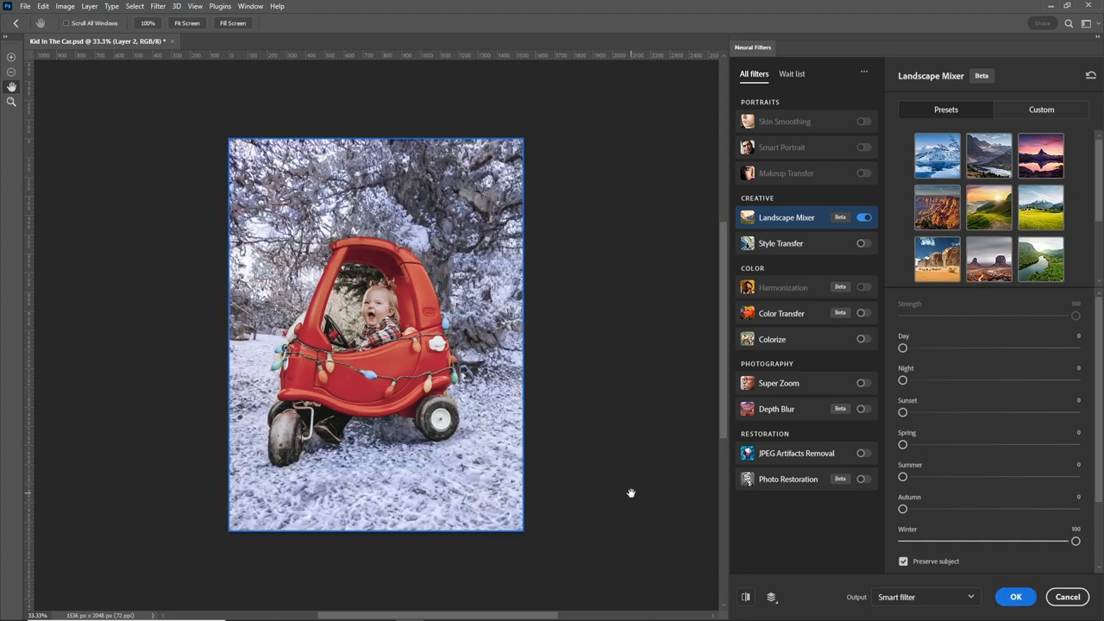
pyautogui.moveTo(614, 490)
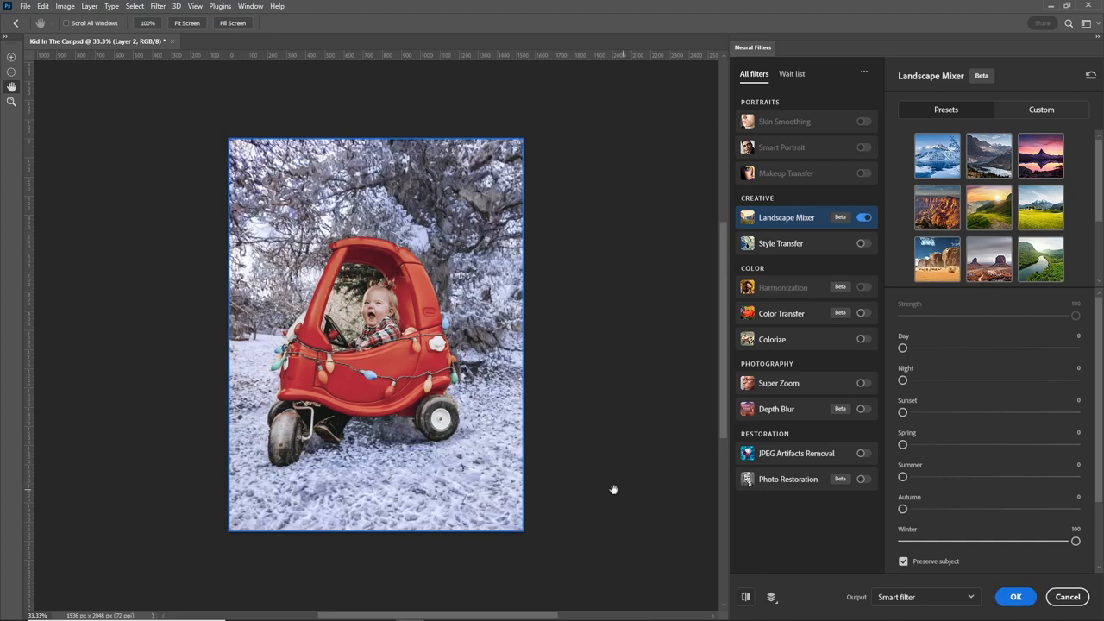
pyautogui.moveTo(233, 412)
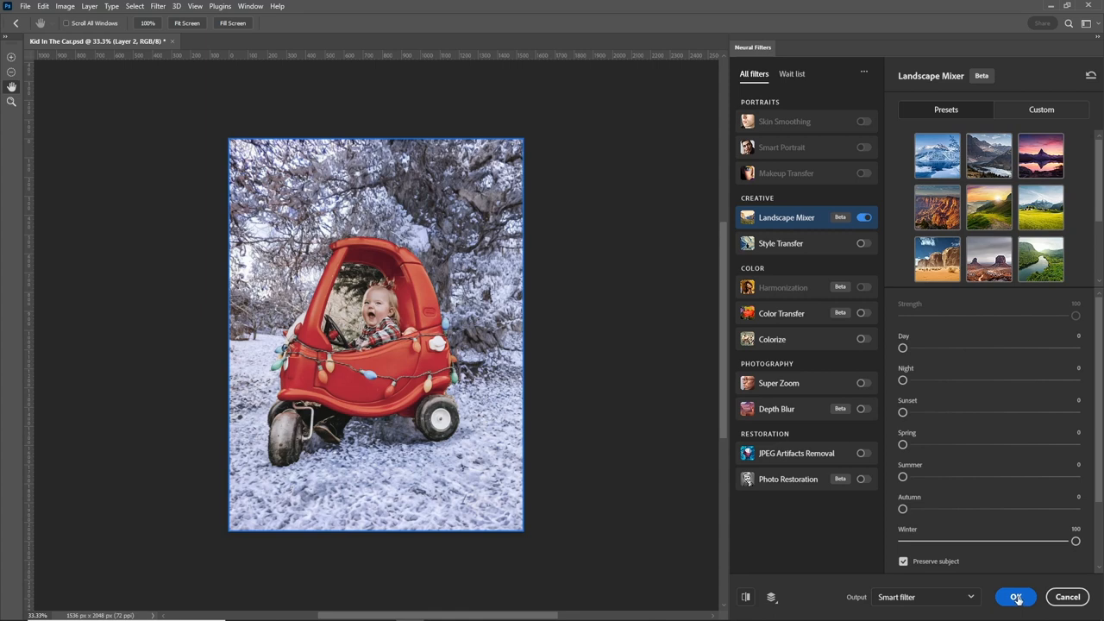
pyautogui.click(1016, 597)
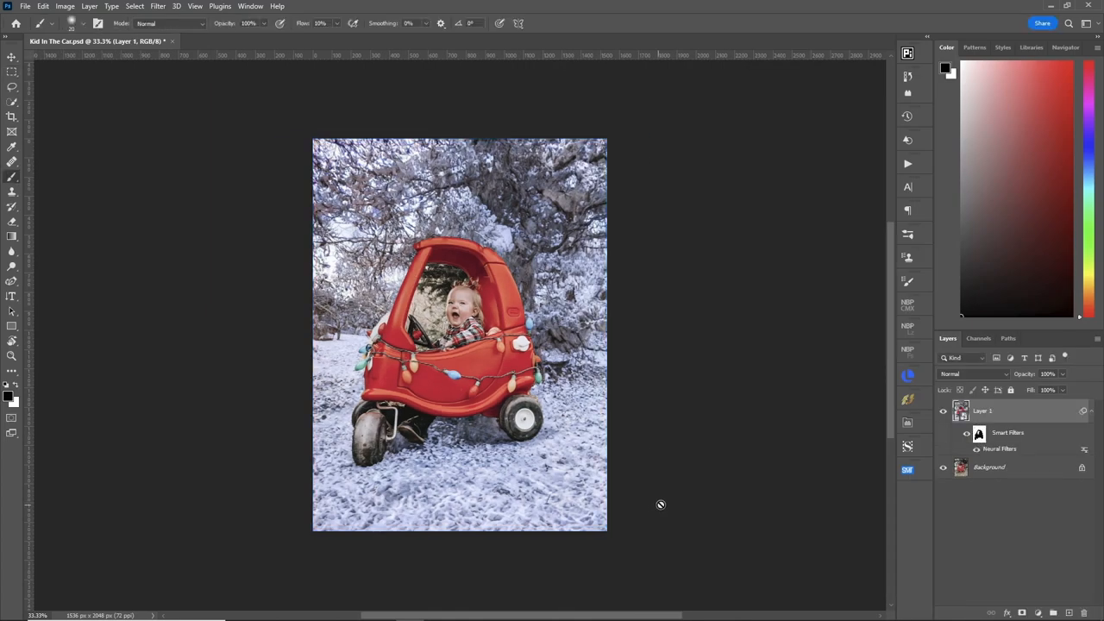
pyautogui.moveTo(716, 431)
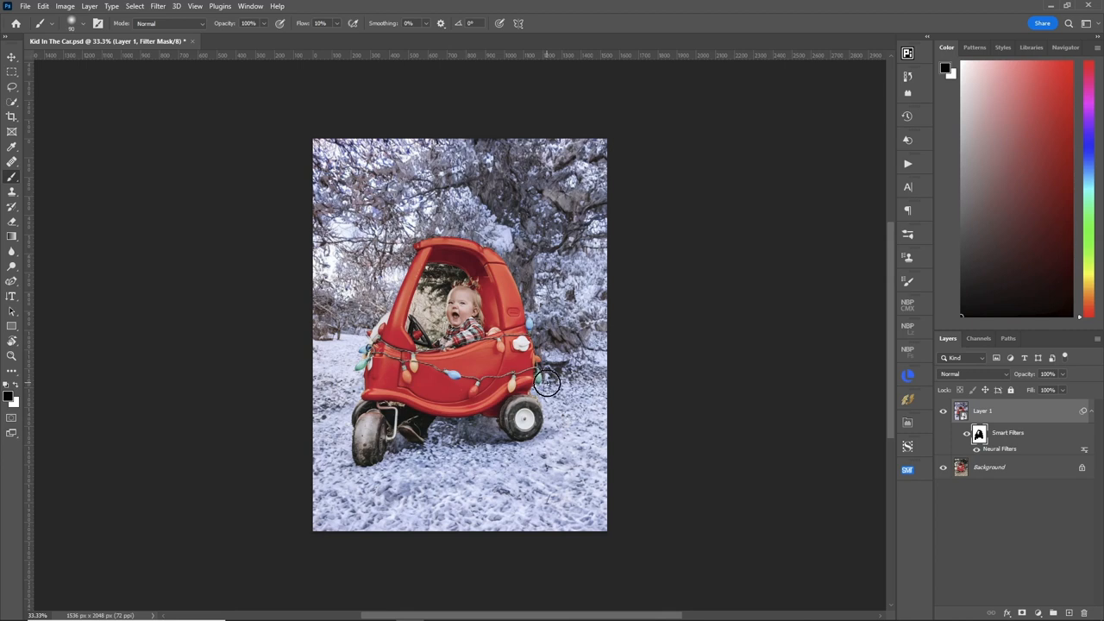
pyautogui.moveTo(577, 228)
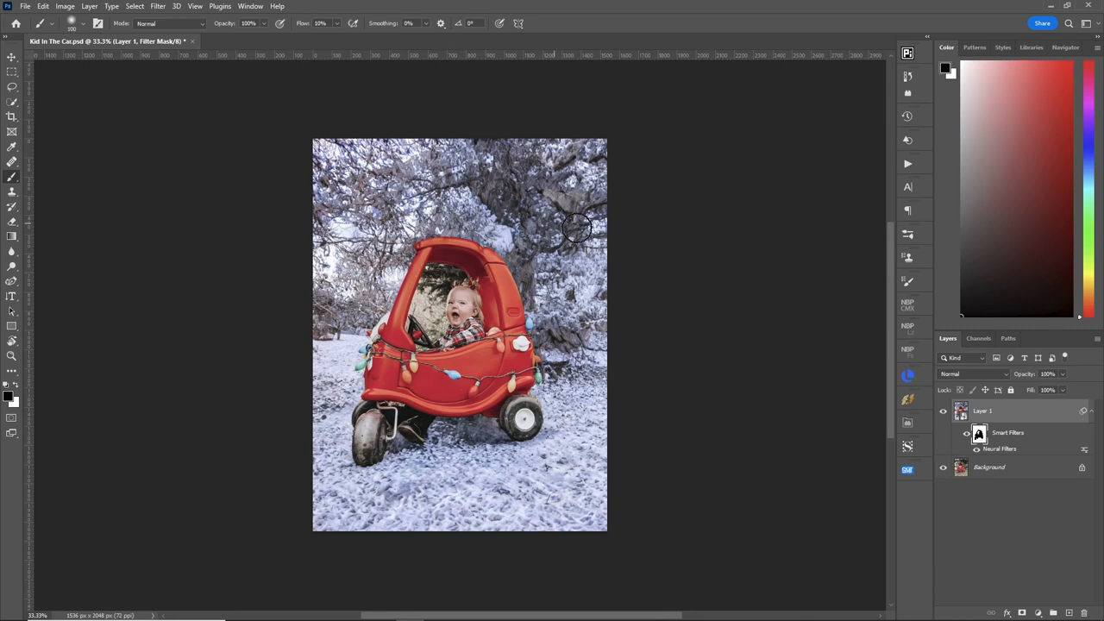
pyautogui.moveTo(544, 250)
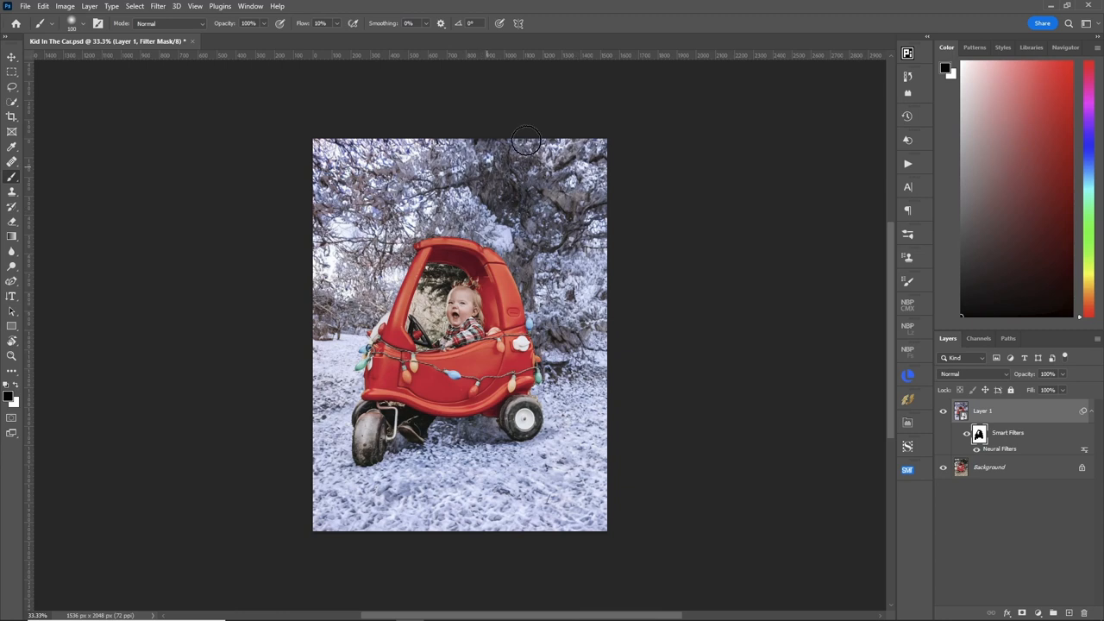
# Paint on Layer 1's smart filter mask to refine where the snow effect shows
pyautogui.moveTo(526, 140); pyautogui.dragTo(386, 169)
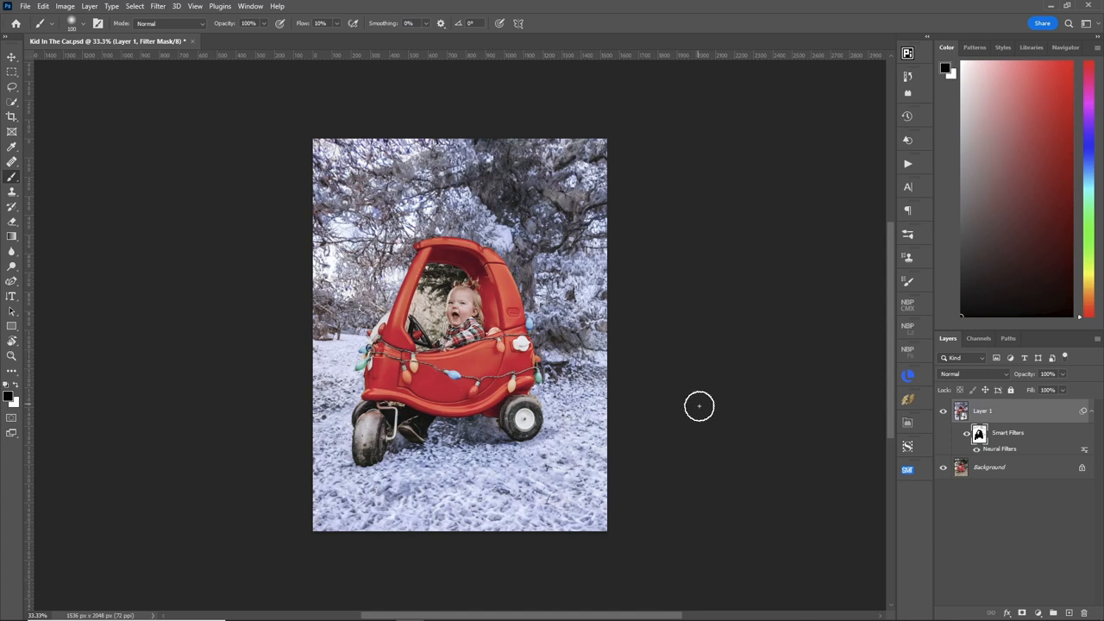
pyautogui.moveTo(711, 425)
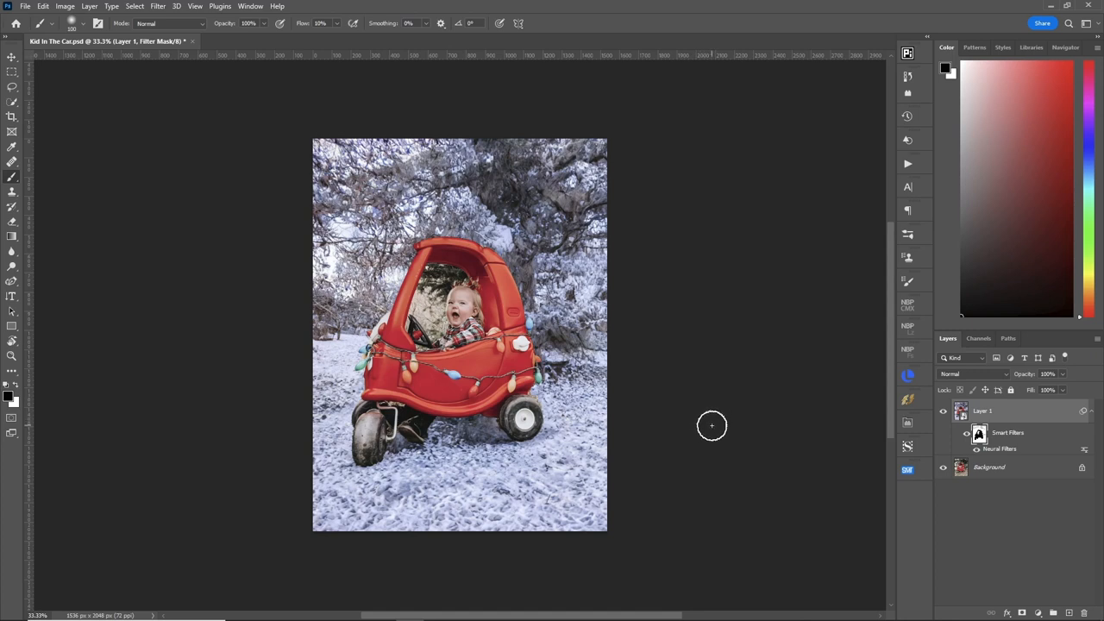
pyautogui.moveTo(699, 428)
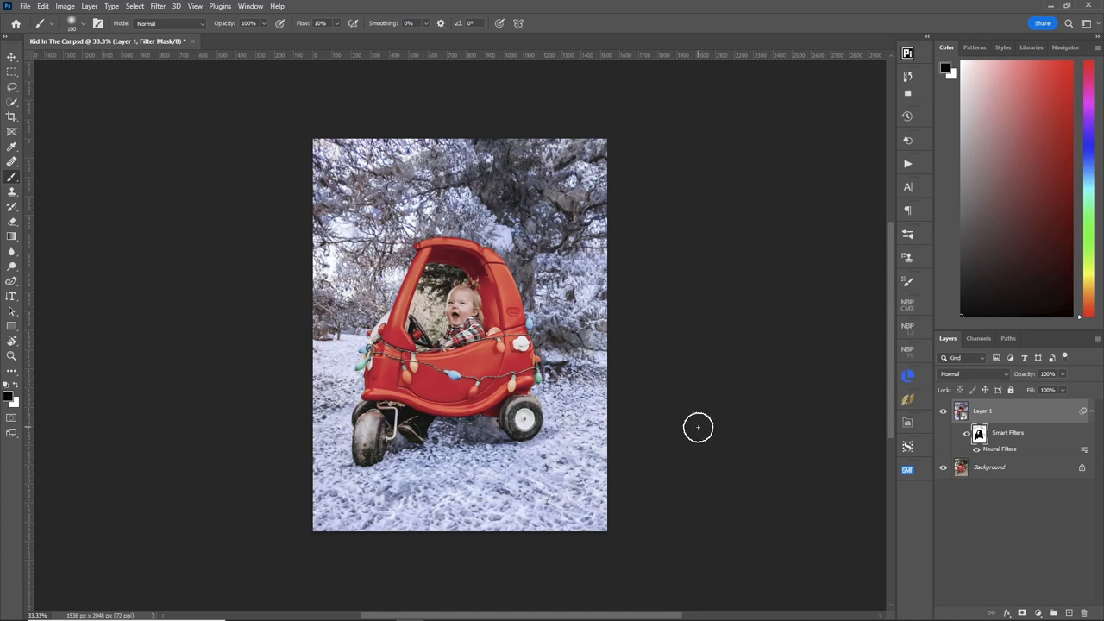
pyautogui.moveTo(728, 421)
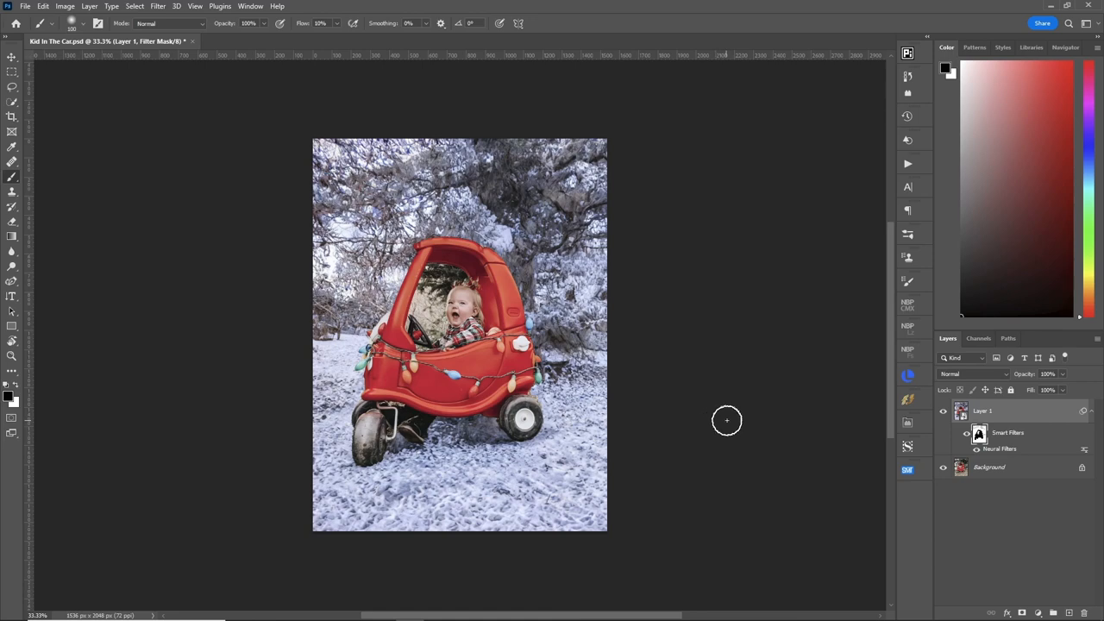